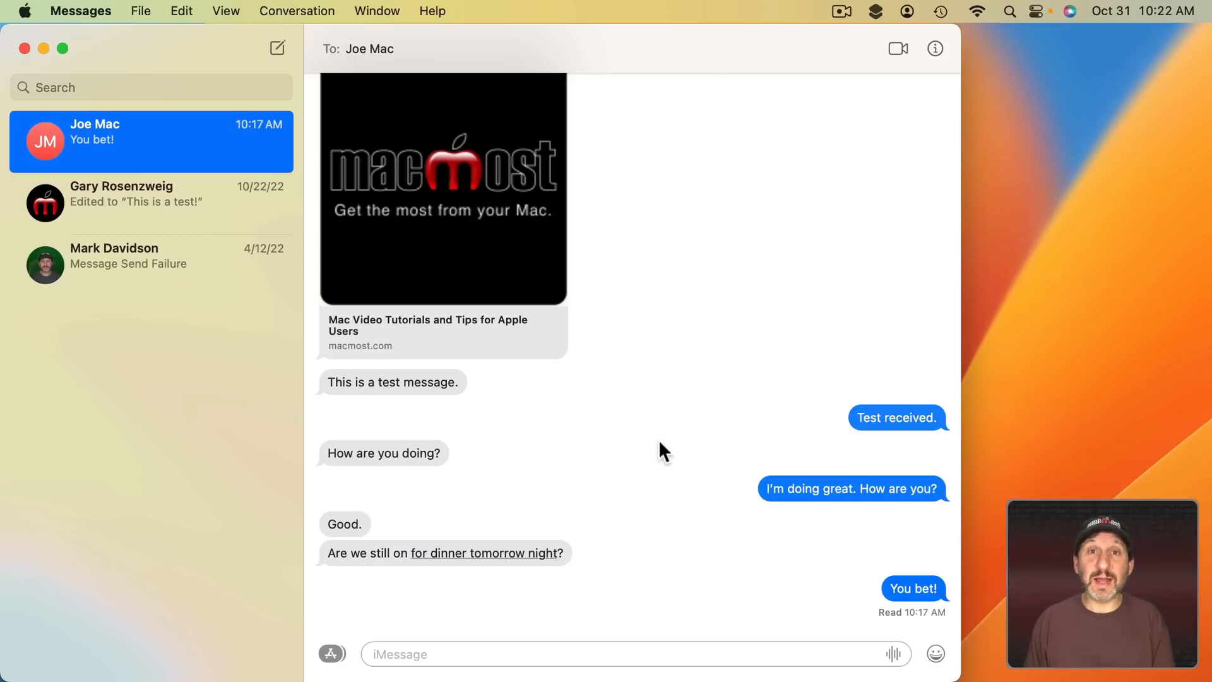
text(Are we getting Piza?)
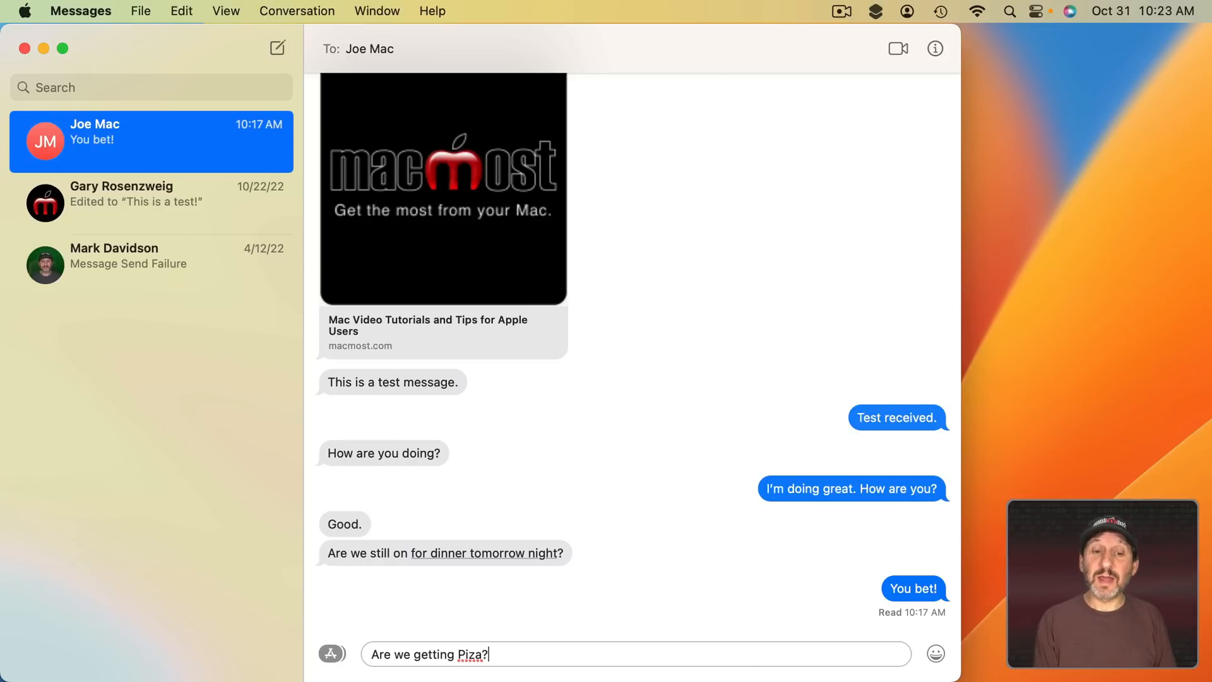
key(enter)
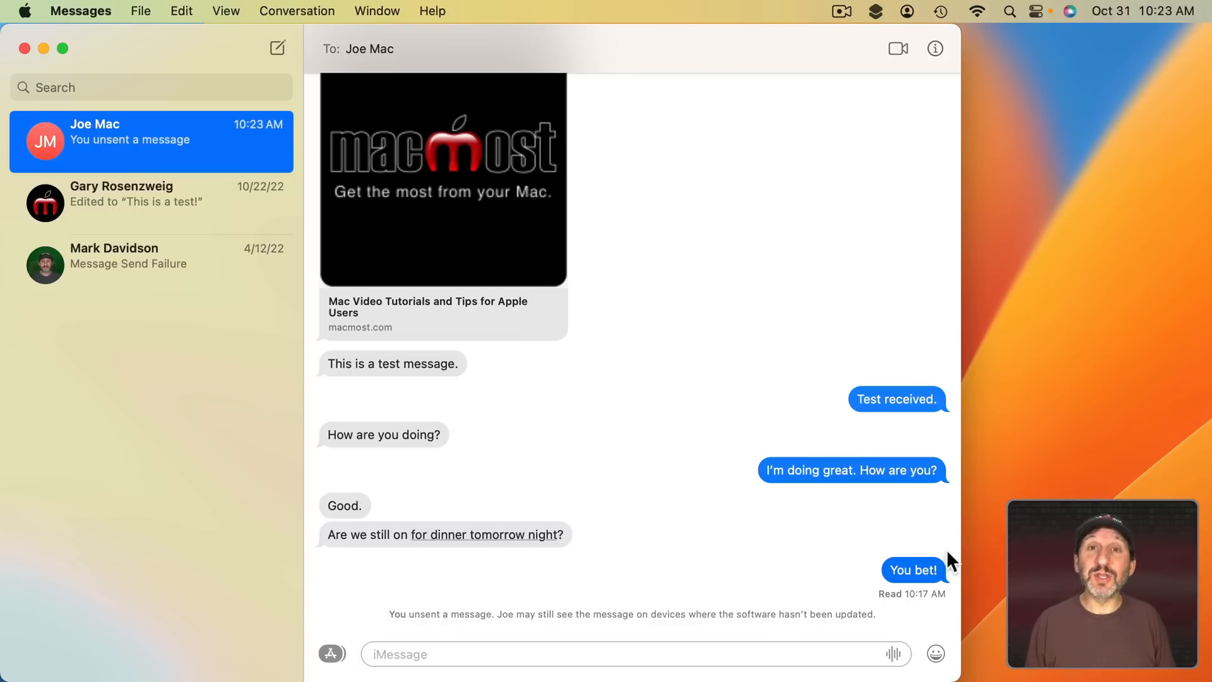
mouse_move(927, 593)
text(Are we getting piza?)
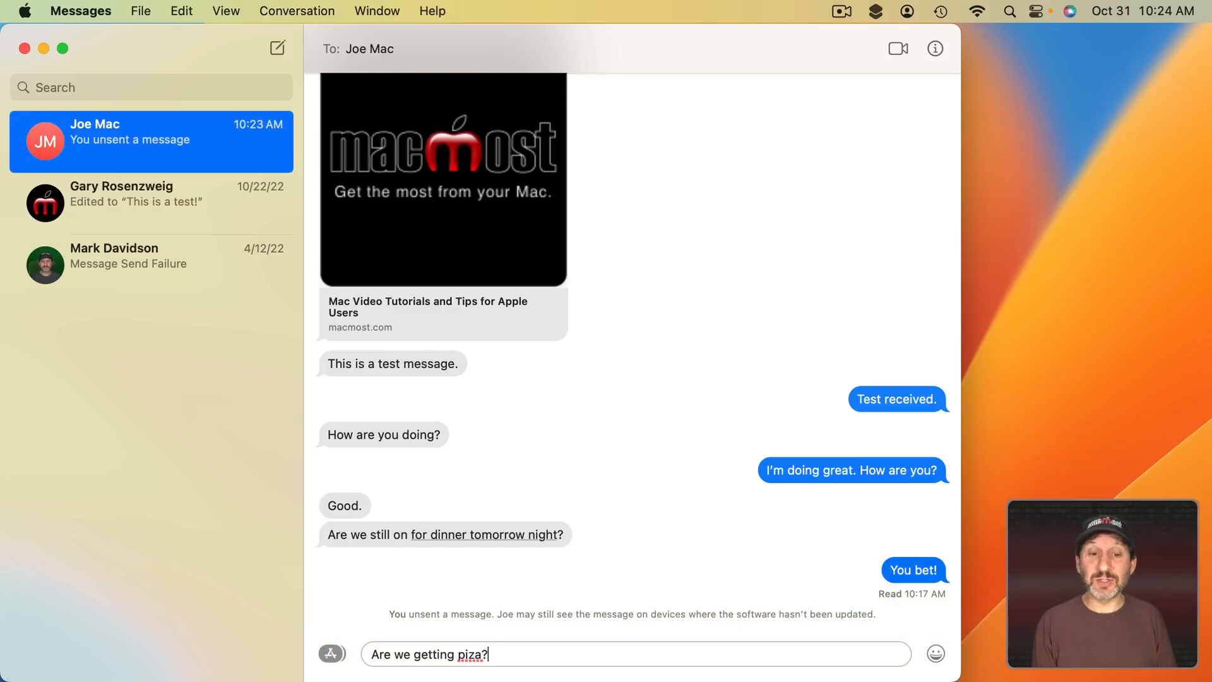
- Resend the pizza message, edit it to fix the spelling, and view its earlier version
key(Return)
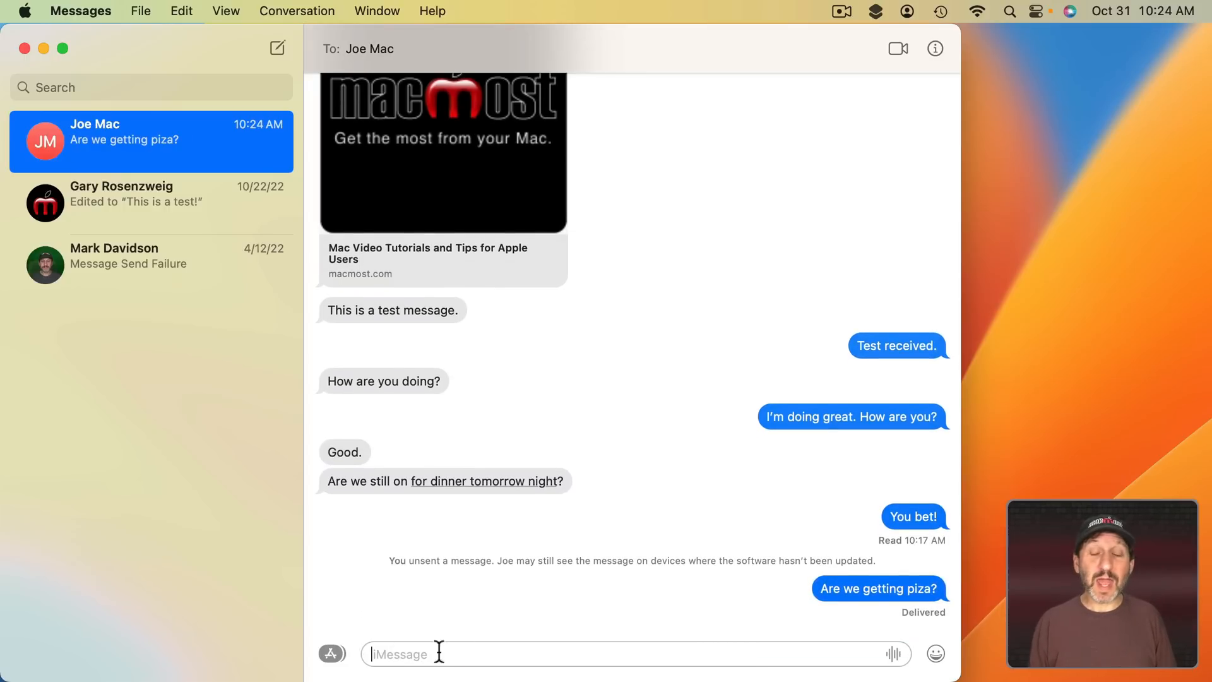
right_click(878, 588)
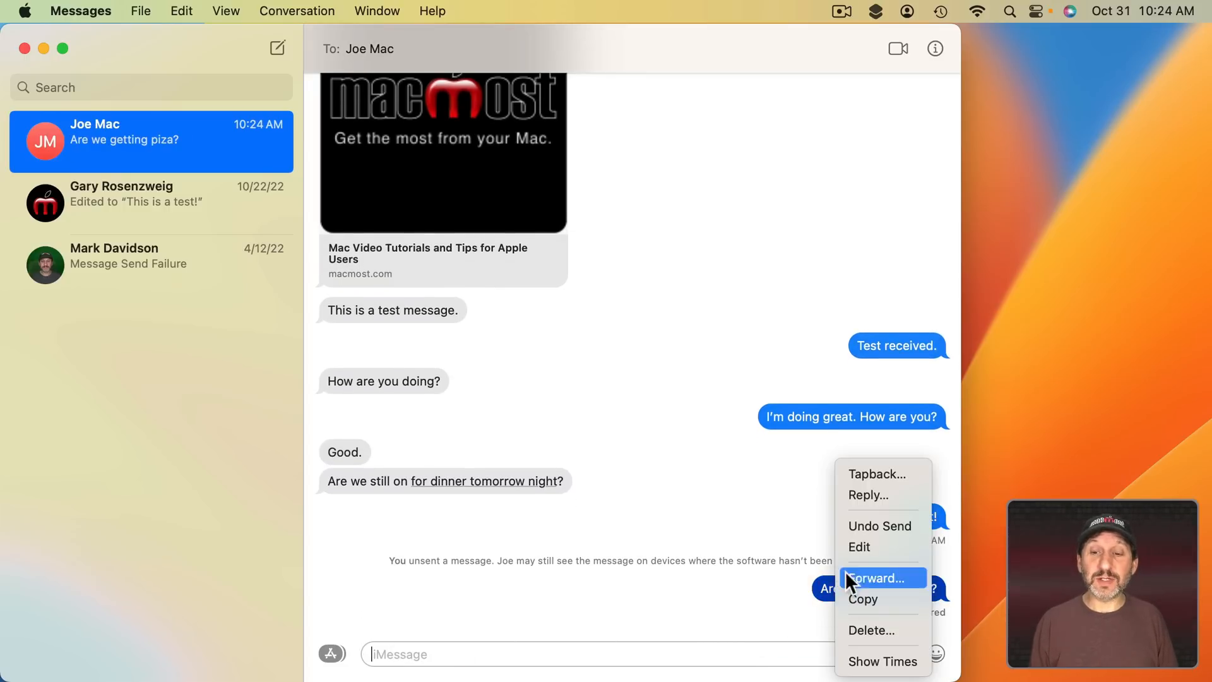
click(859, 547)
text(z)
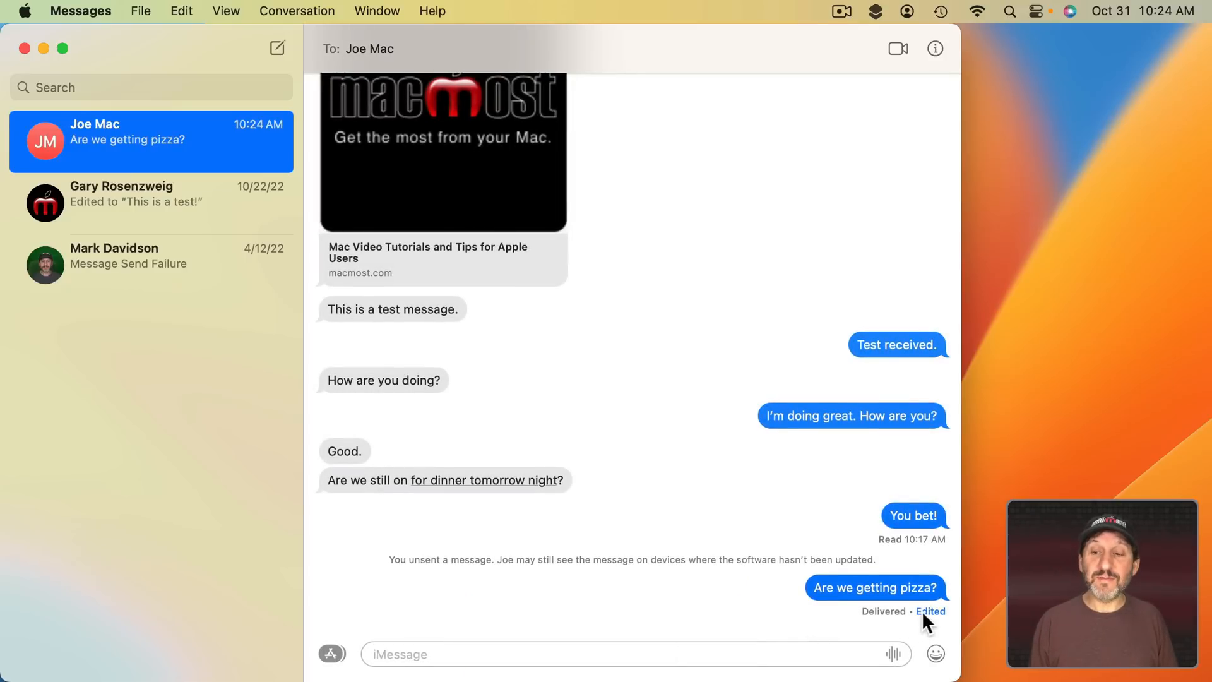
click(930, 612)
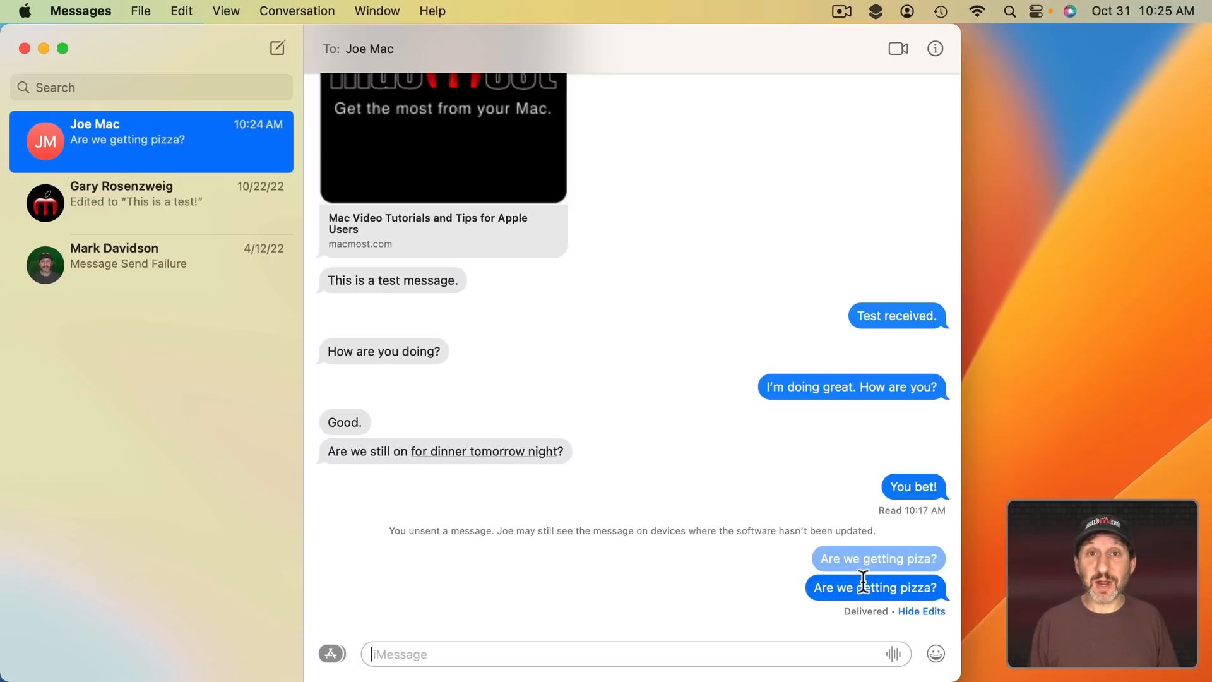
mouse_move(777, 583)
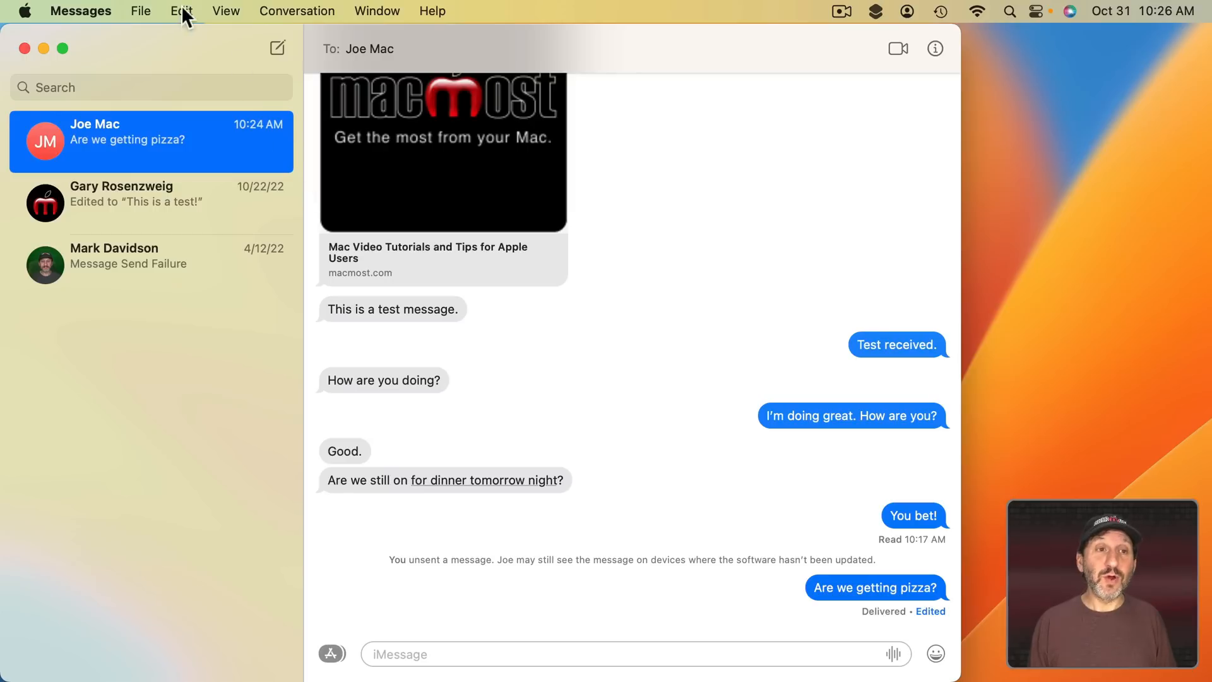
- Recover the conversation's three messages from Recently Deleted, then show its info panel
click(225, 11)
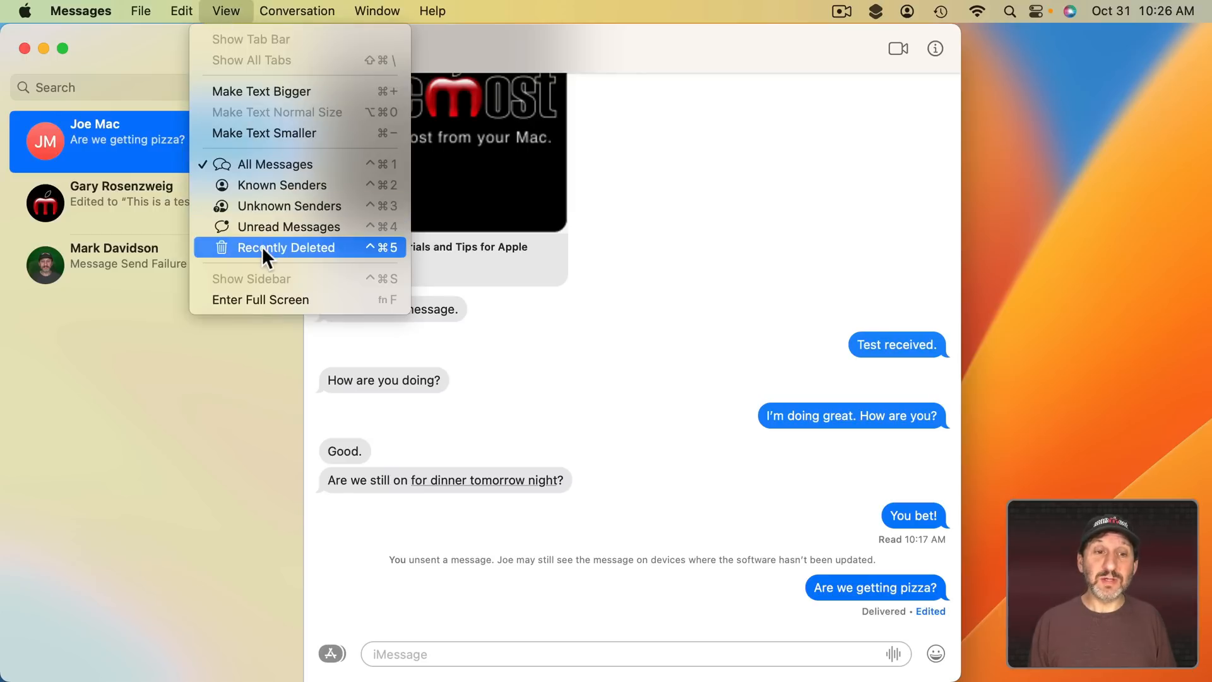
click(286, 247)
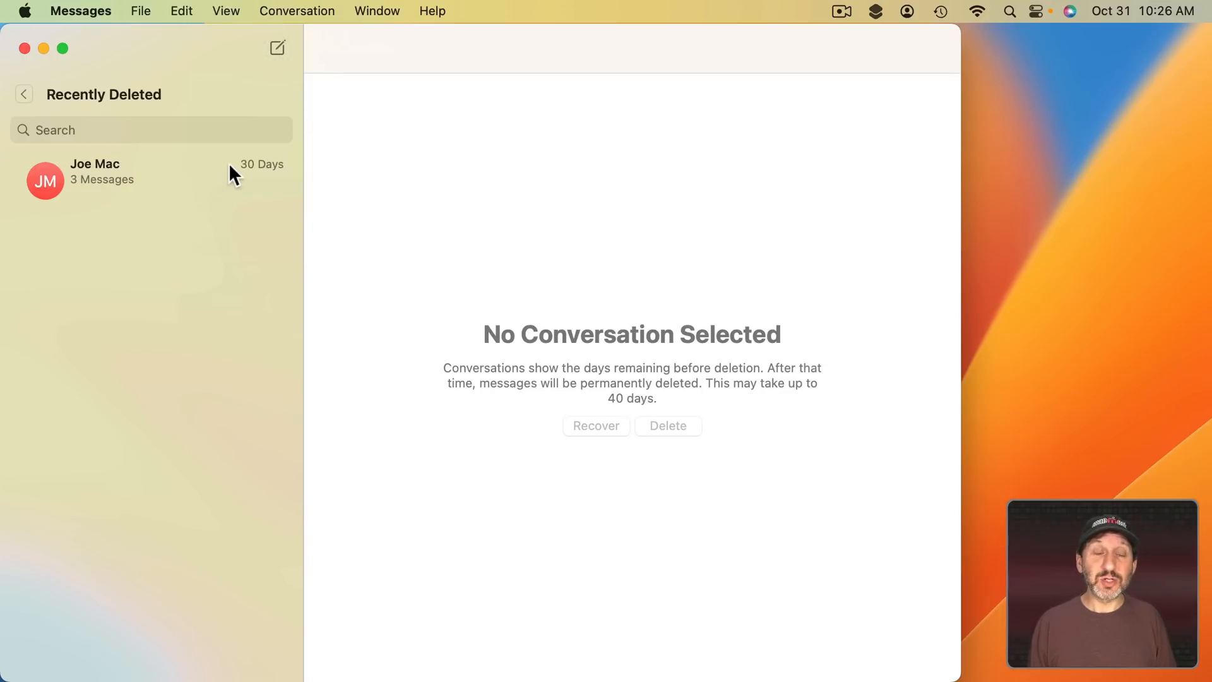
mouse_move(128, 193)
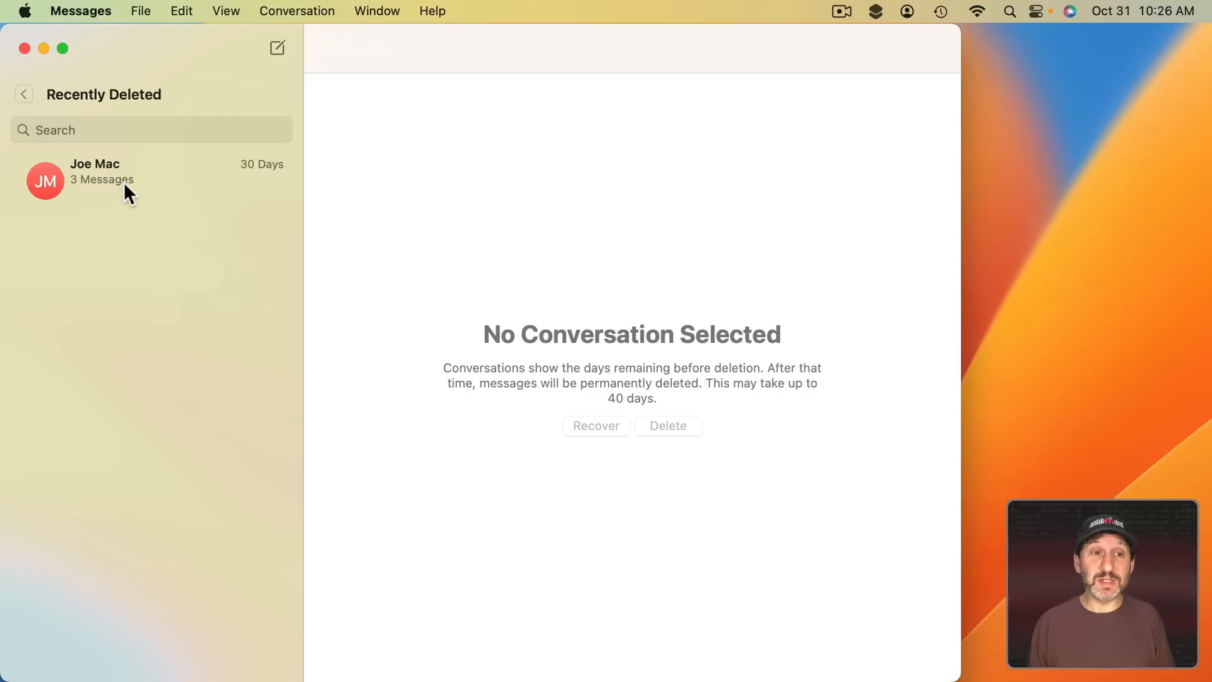
click(116, 180)
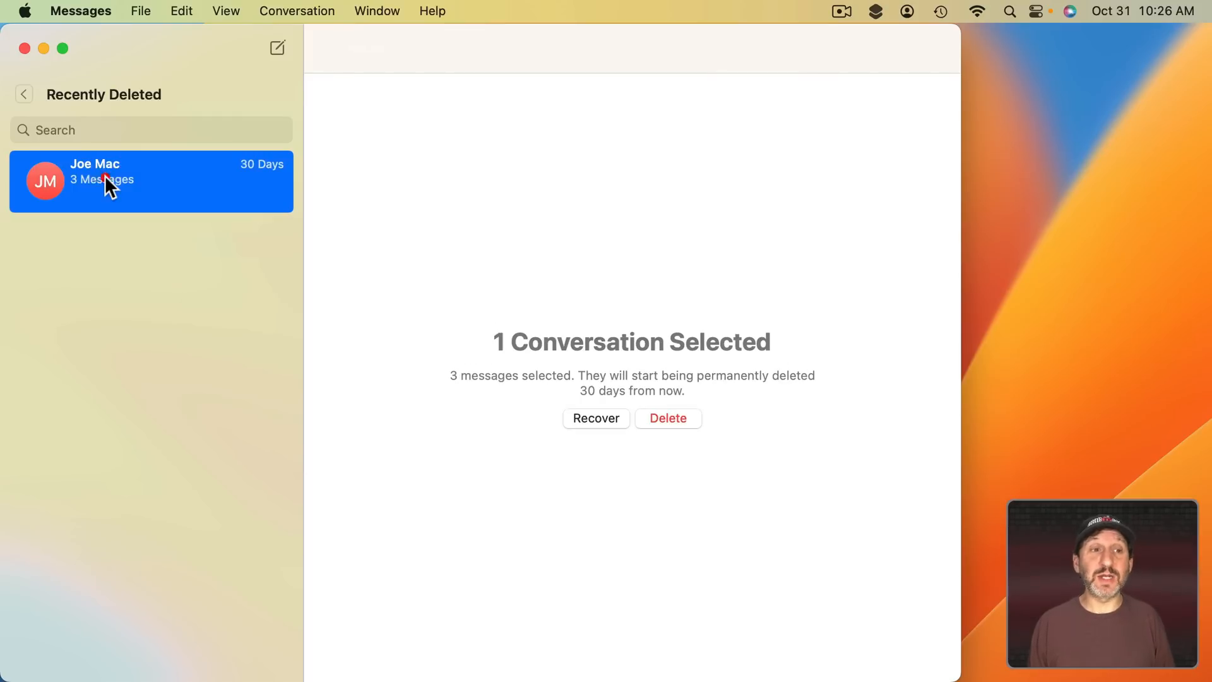
mouse_move(621, 369)
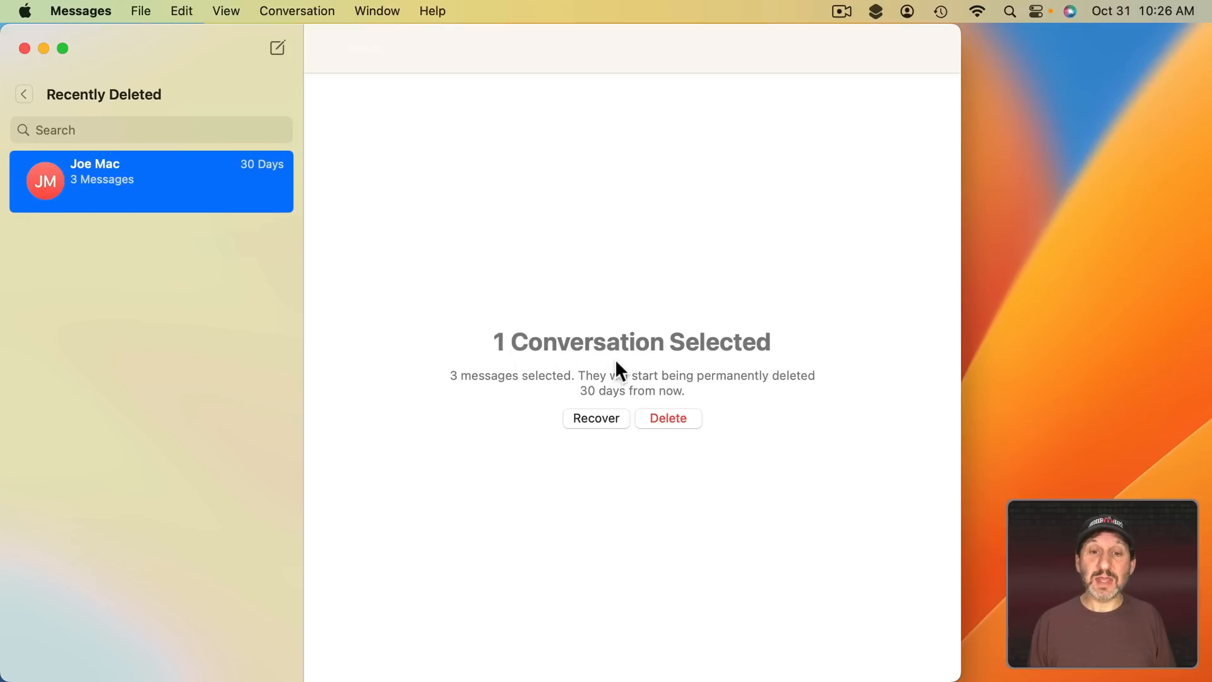
mouse_move(553, 397)
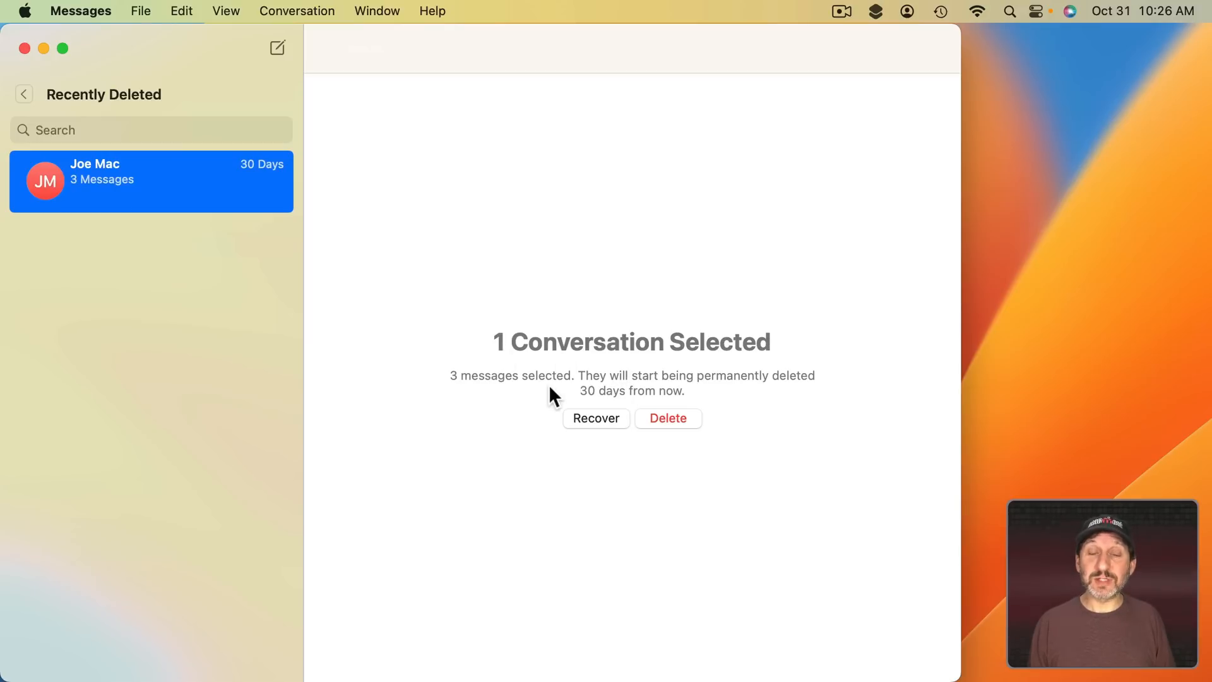
click(596, 418)
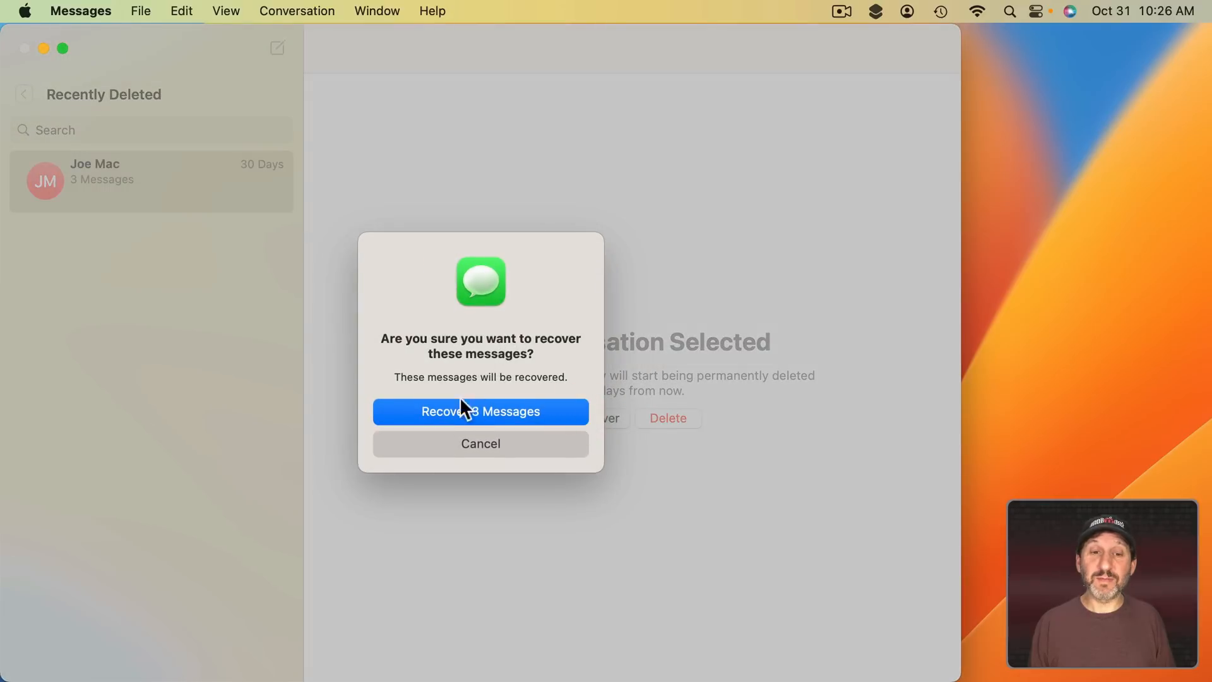
click(480, 411)
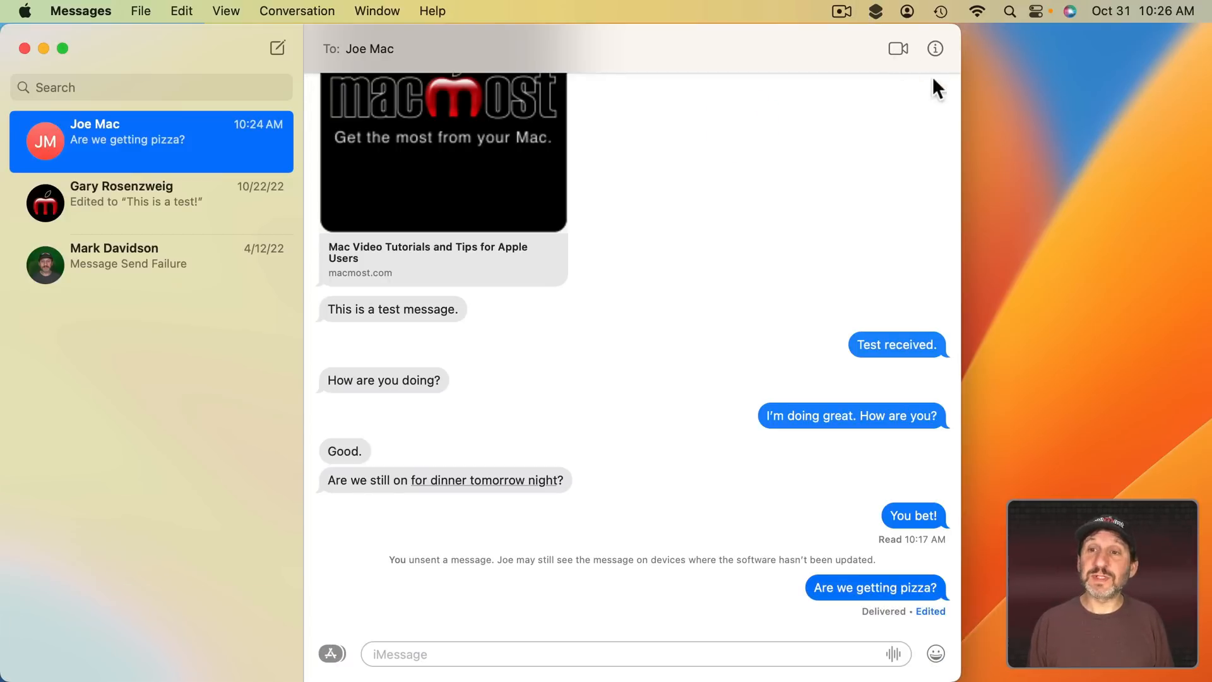
click(936, 48)
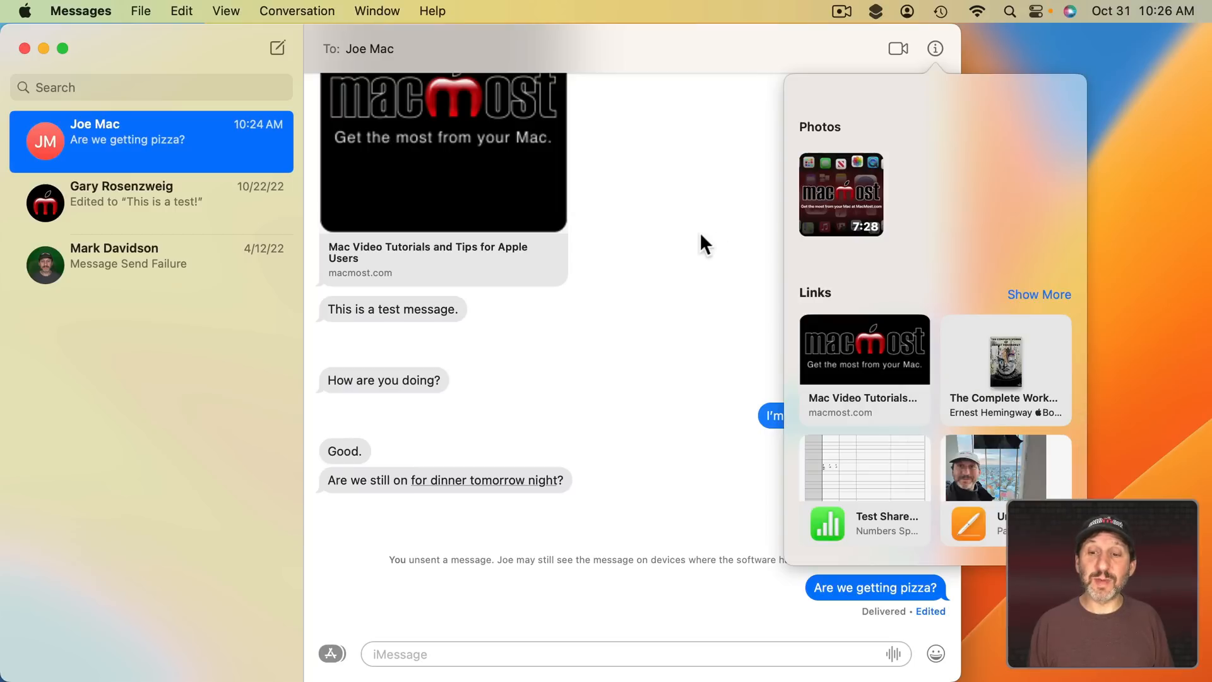
click(79, 11)
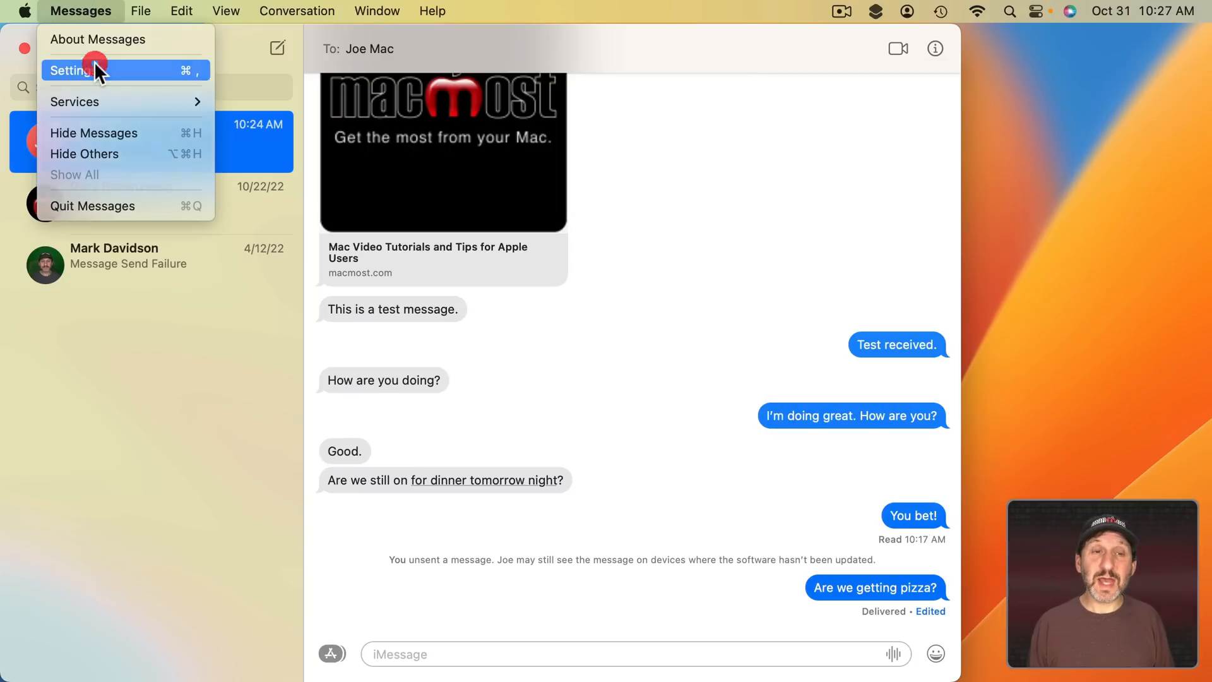
- Open Messages Settings on the Shared with You pane to review the six sharing apps
click(72, 70)
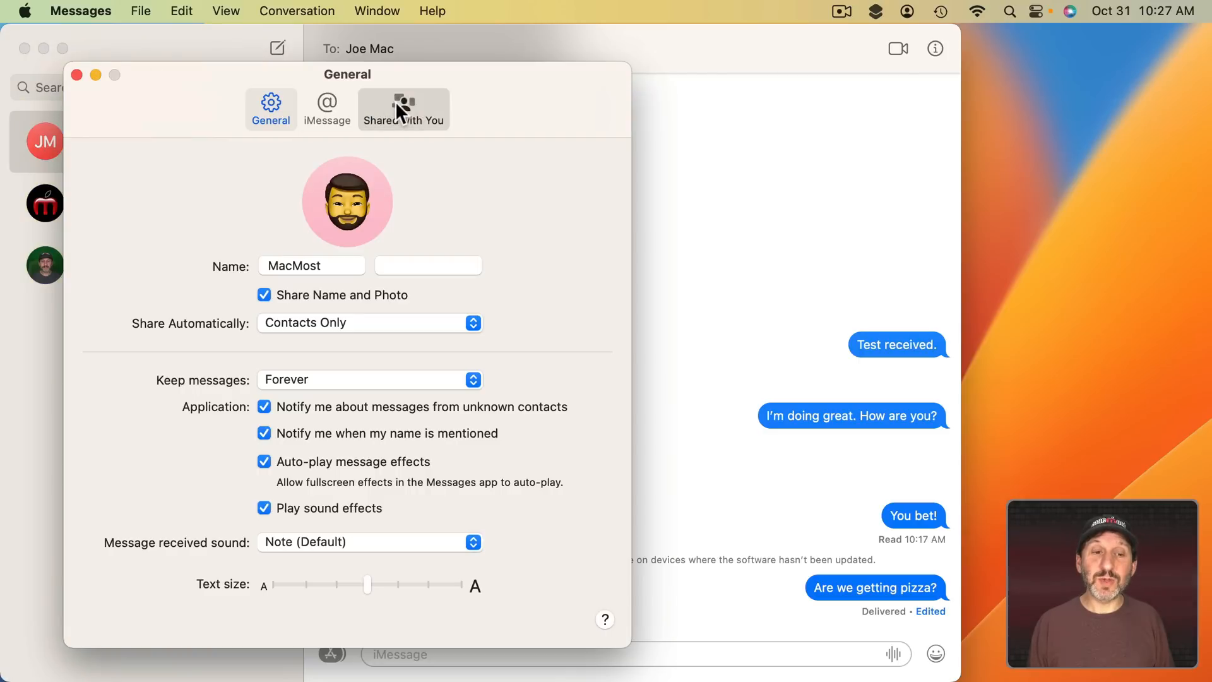
click(403, 108)
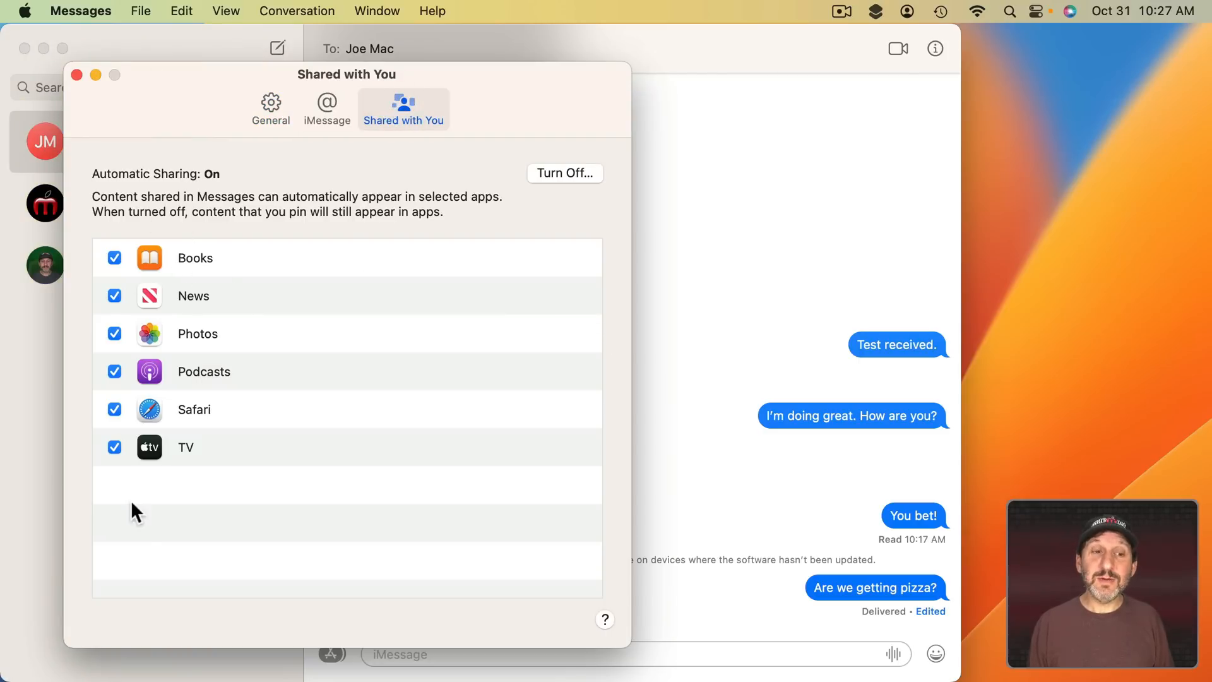
mouse_move(193, 425)
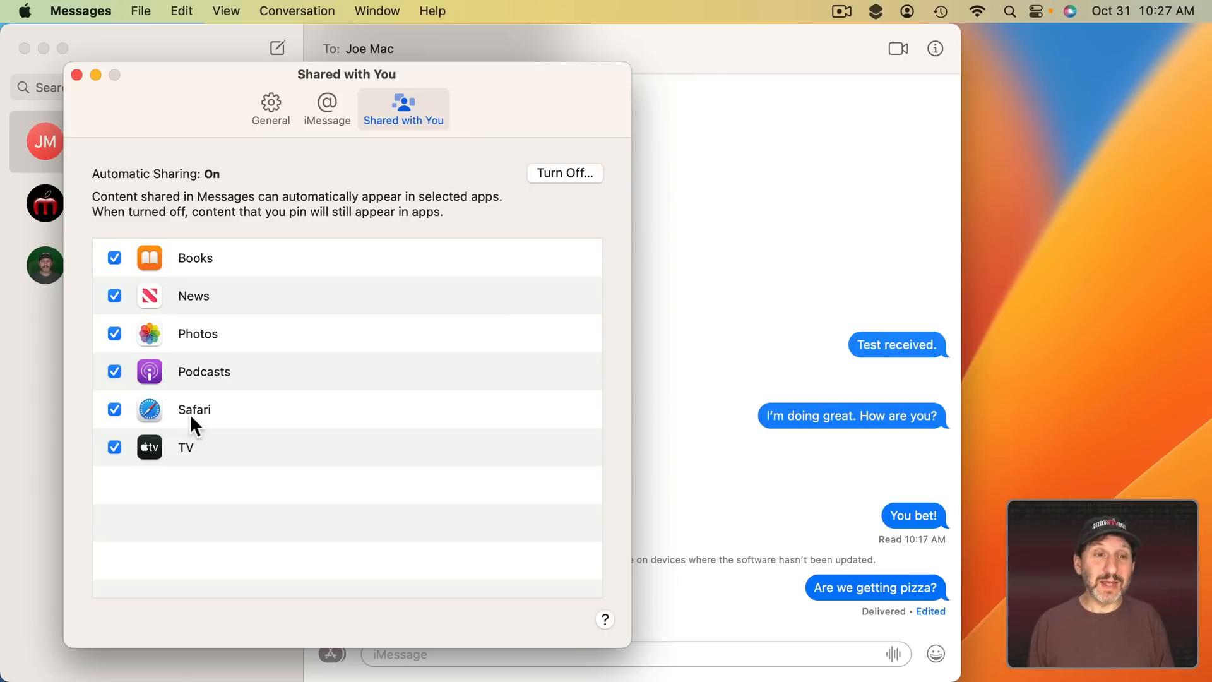
mouse_move(223, 265)
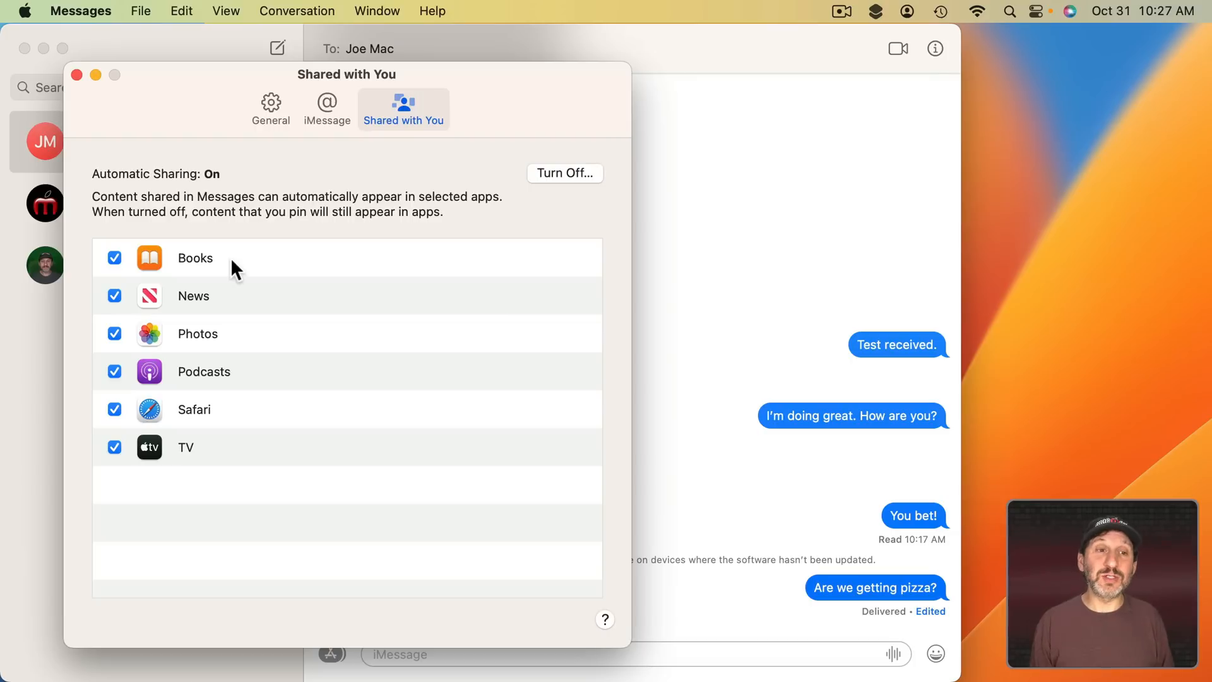
mouse_move(162, 266)
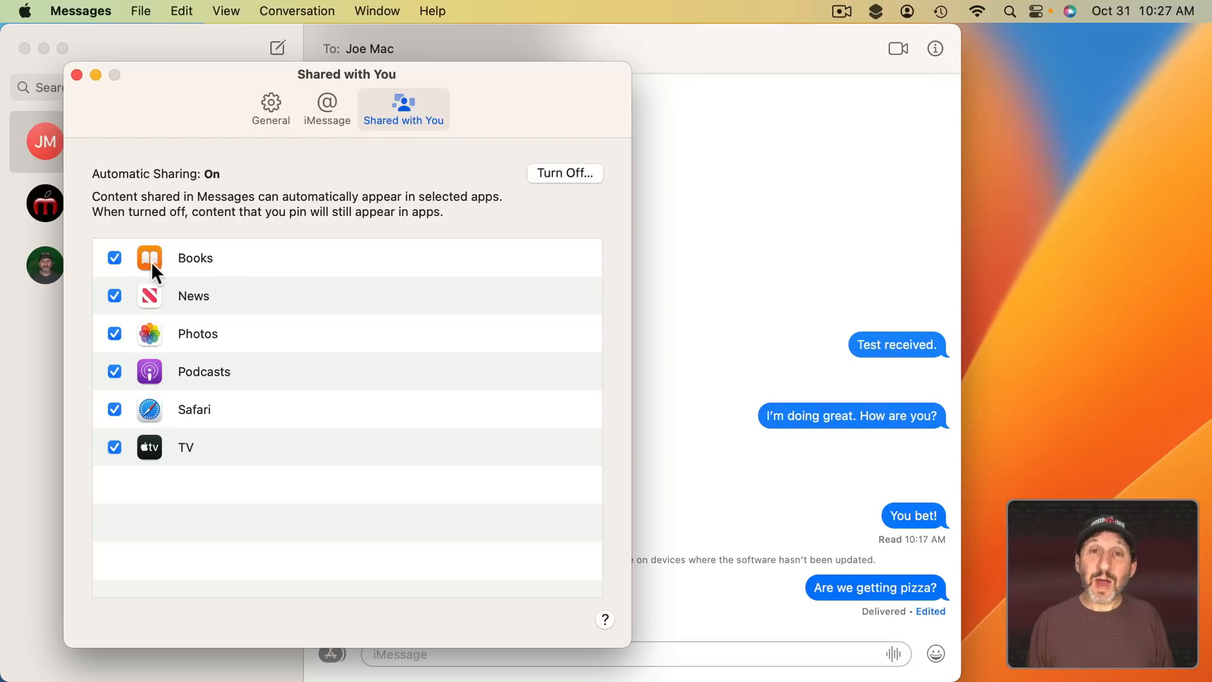
mouse_move(159, 487)
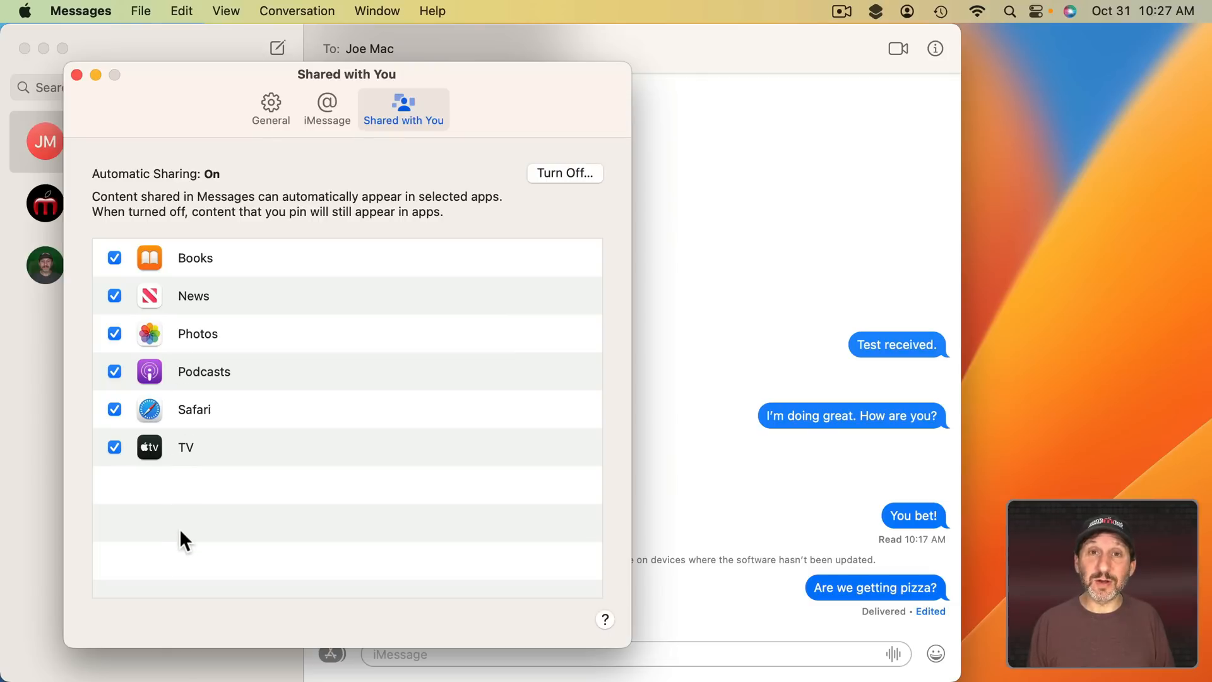
mouse_move(195, 396)
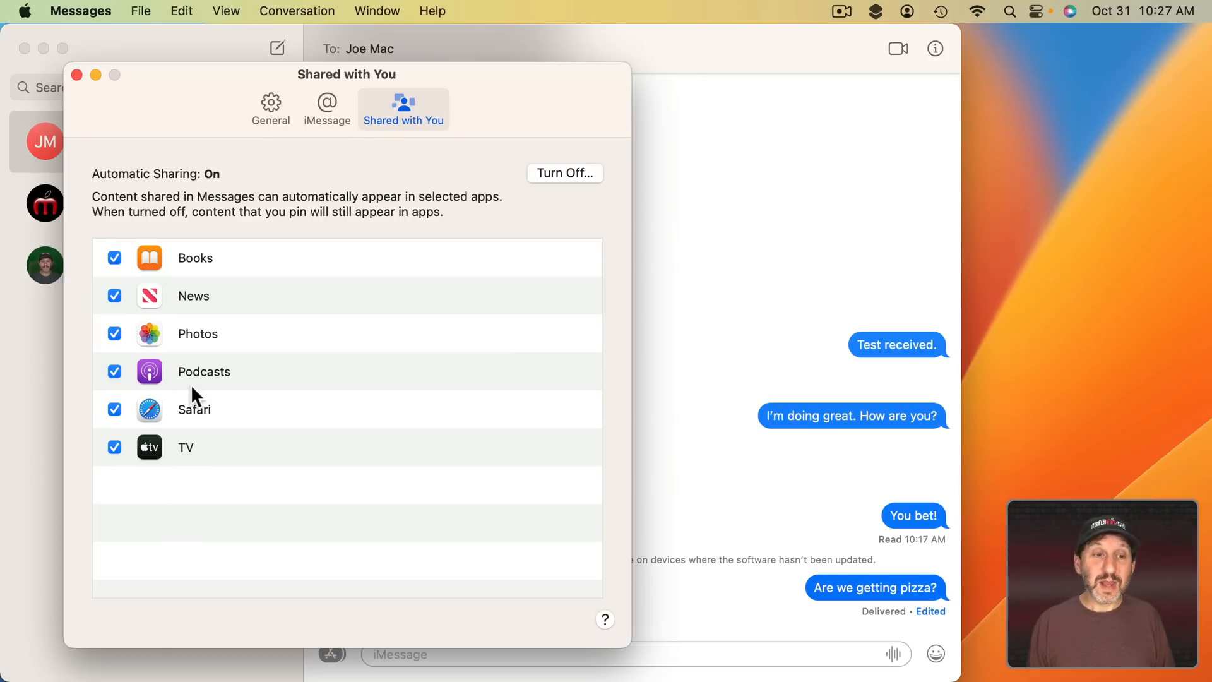
mouse_move(258, 477)
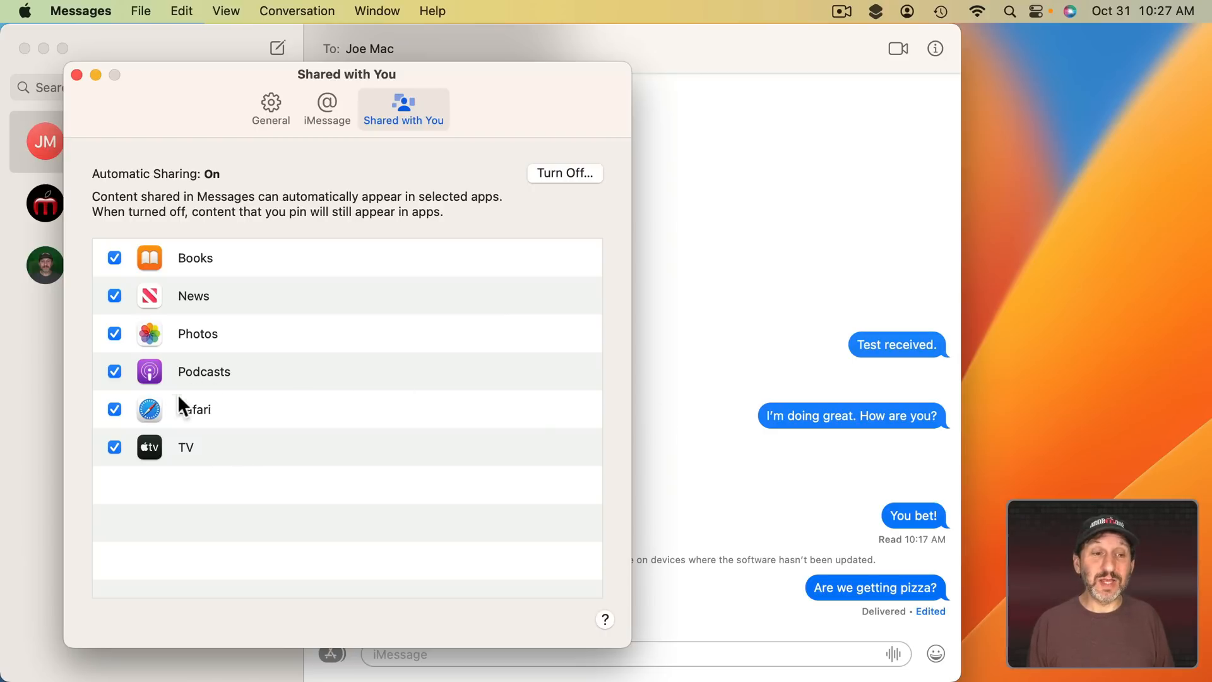
mouse_move(120, 123)
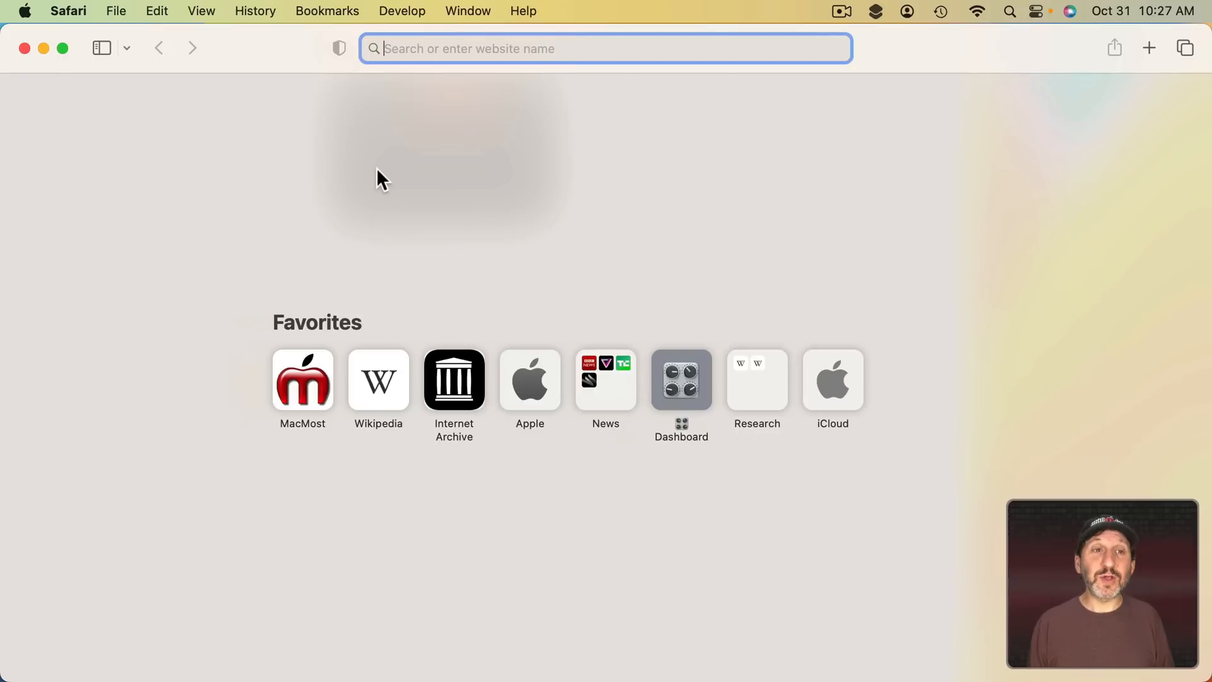
- Choose Show Shared with You from Safari's View menu
click(200, 10)
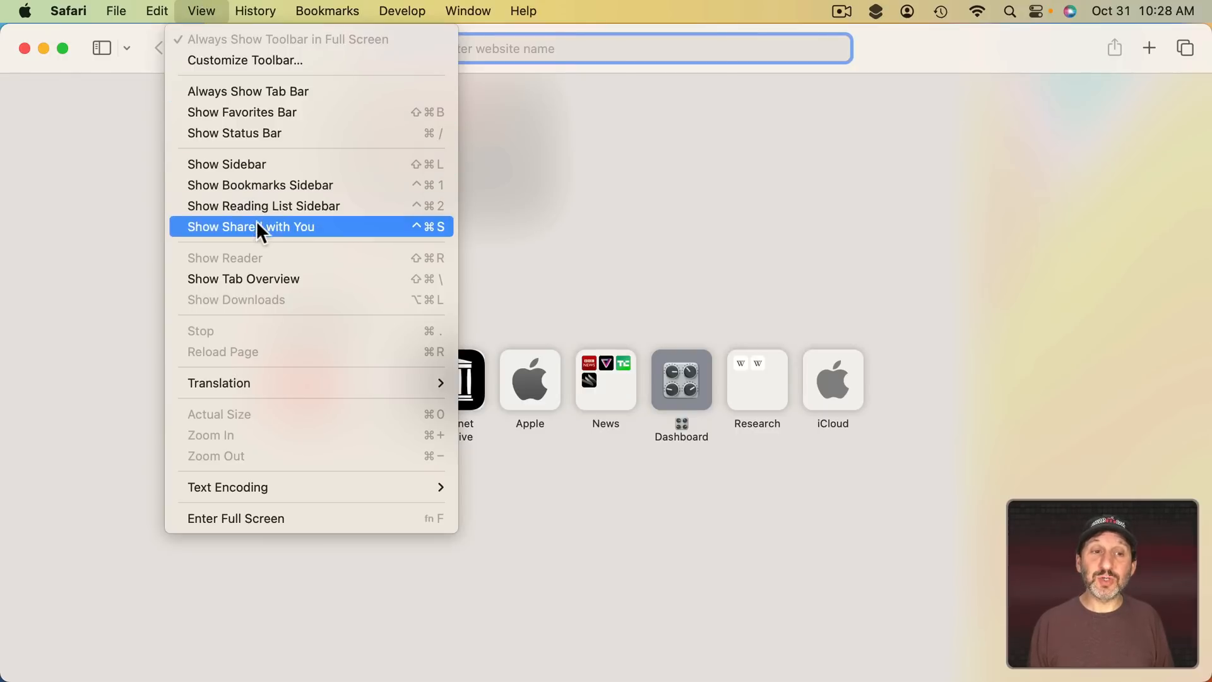
click(250, 227)
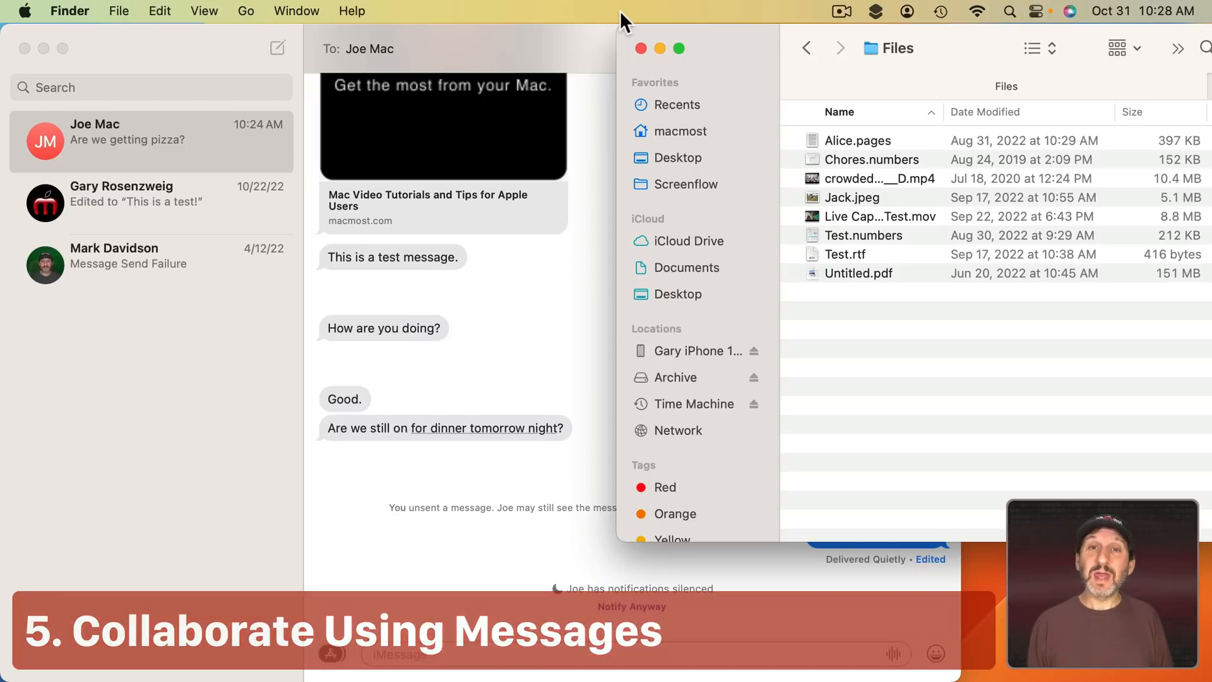
- Share Alice.pages from the Files folder to Messages, keeping Collaborate mode
click(895, 48)
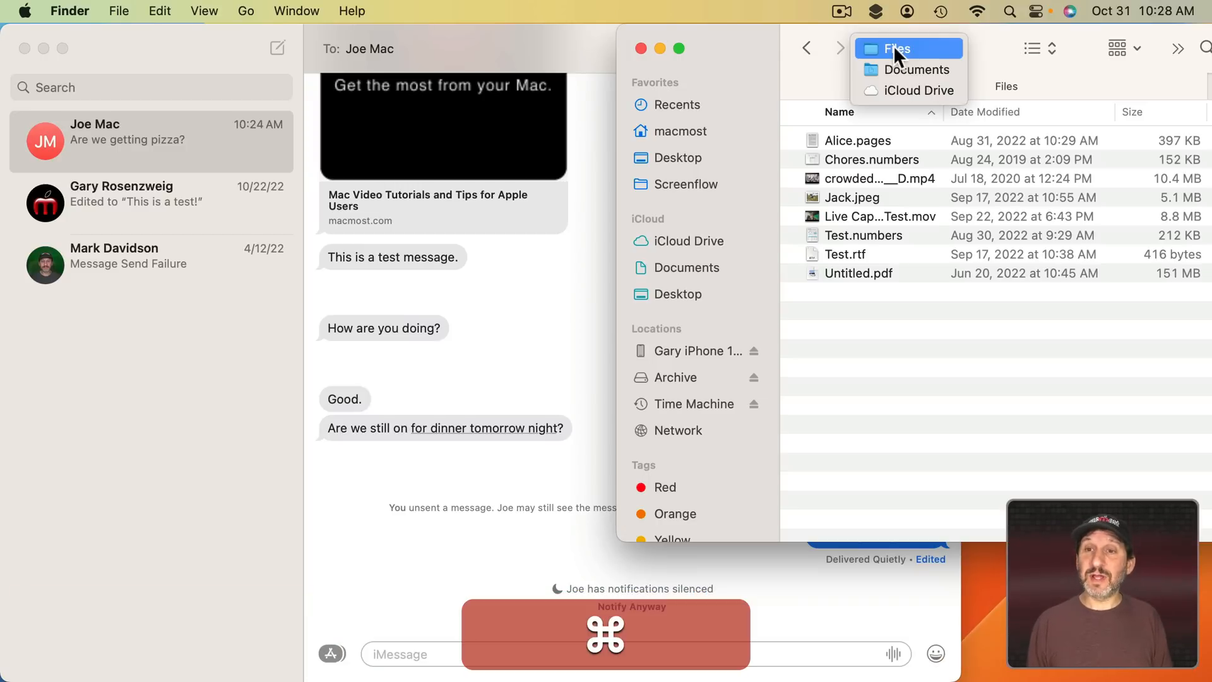
mouse_move(865, 98)
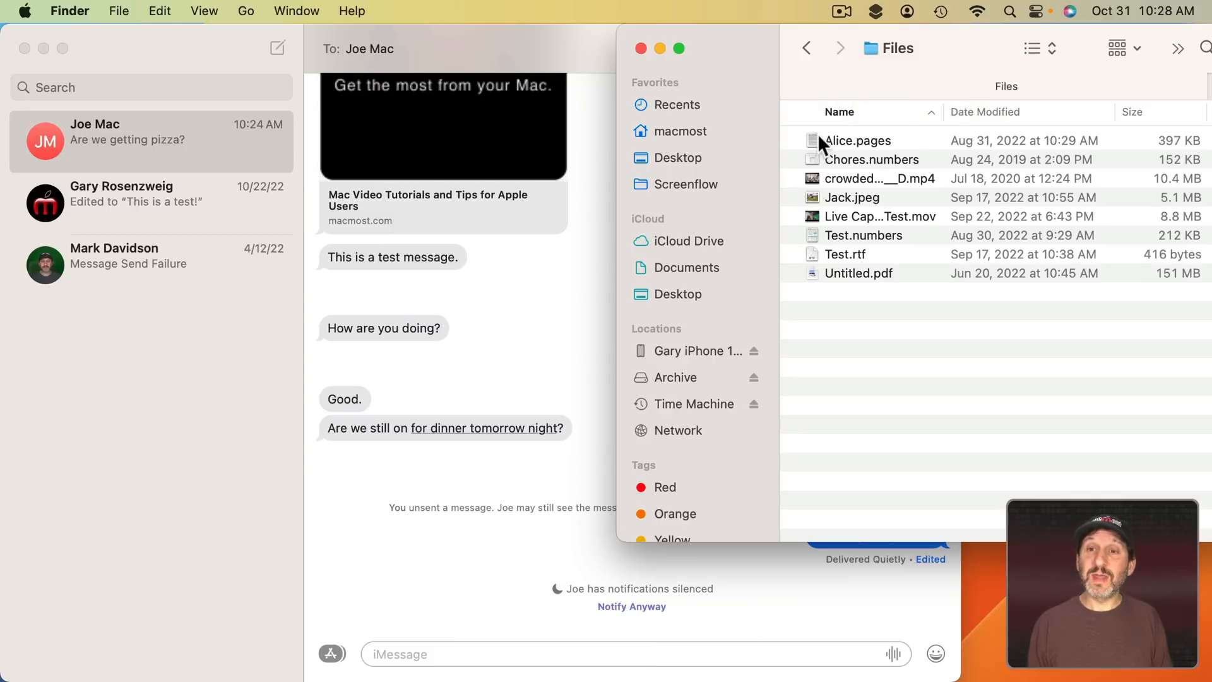
click(858, 140)
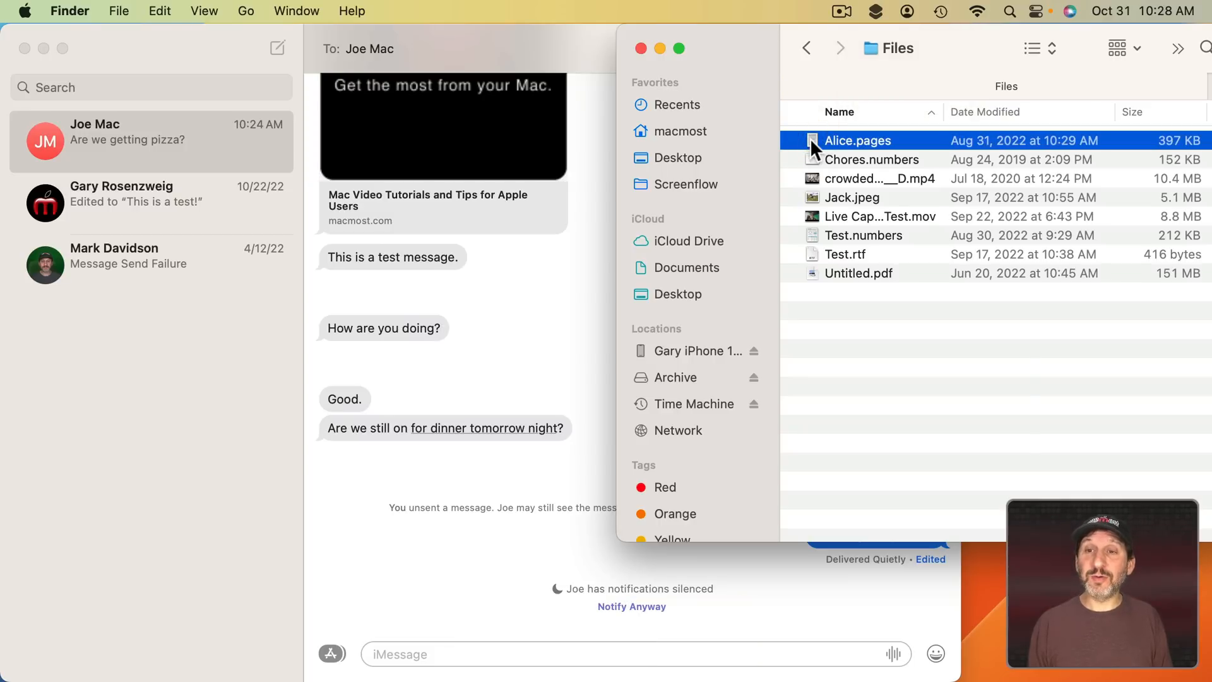
right_click(858, 140)
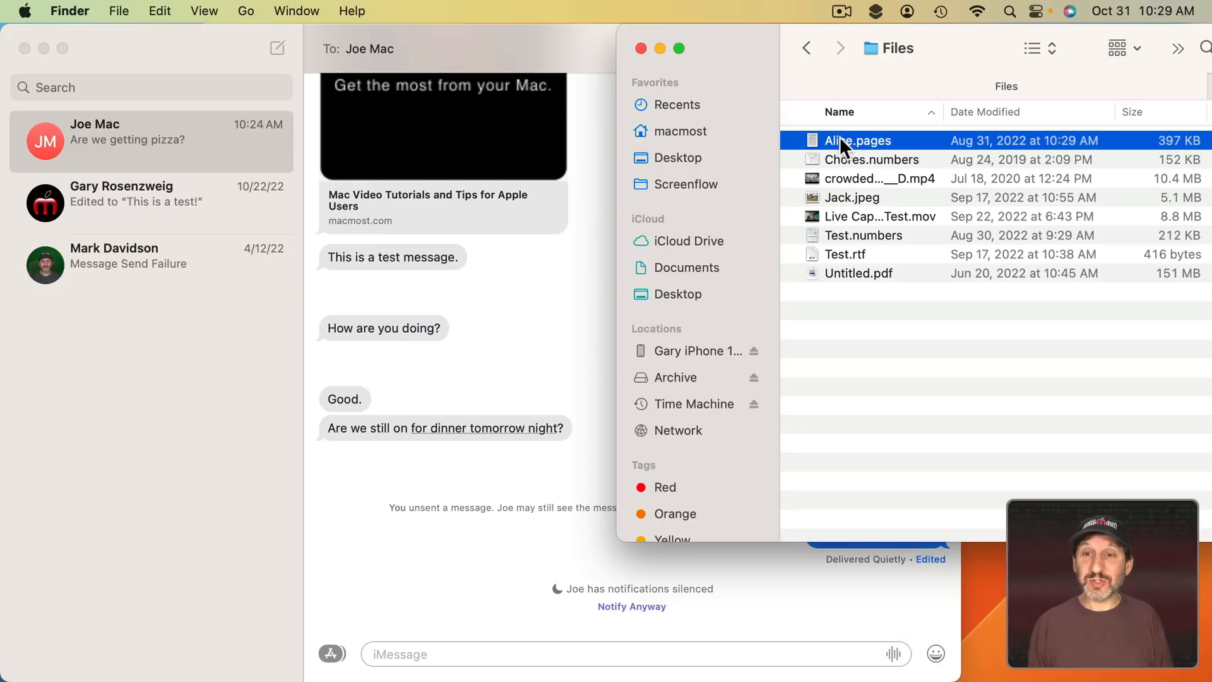
click(394, 654)
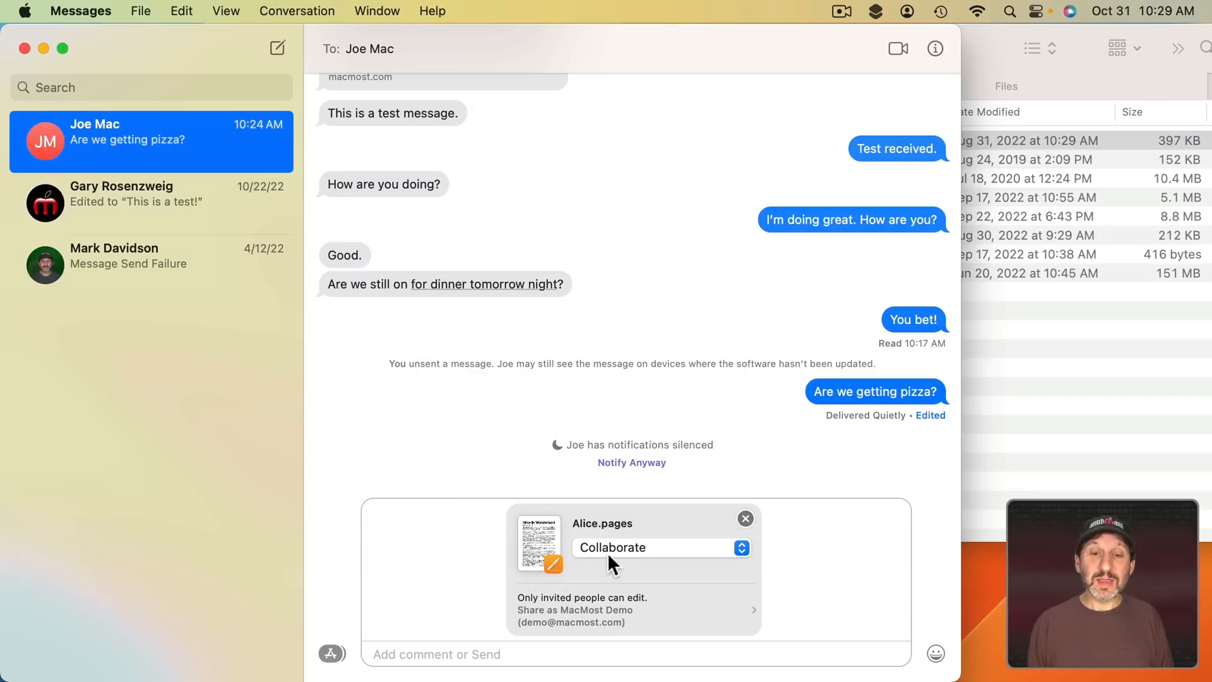
mouse_move(657, 555)
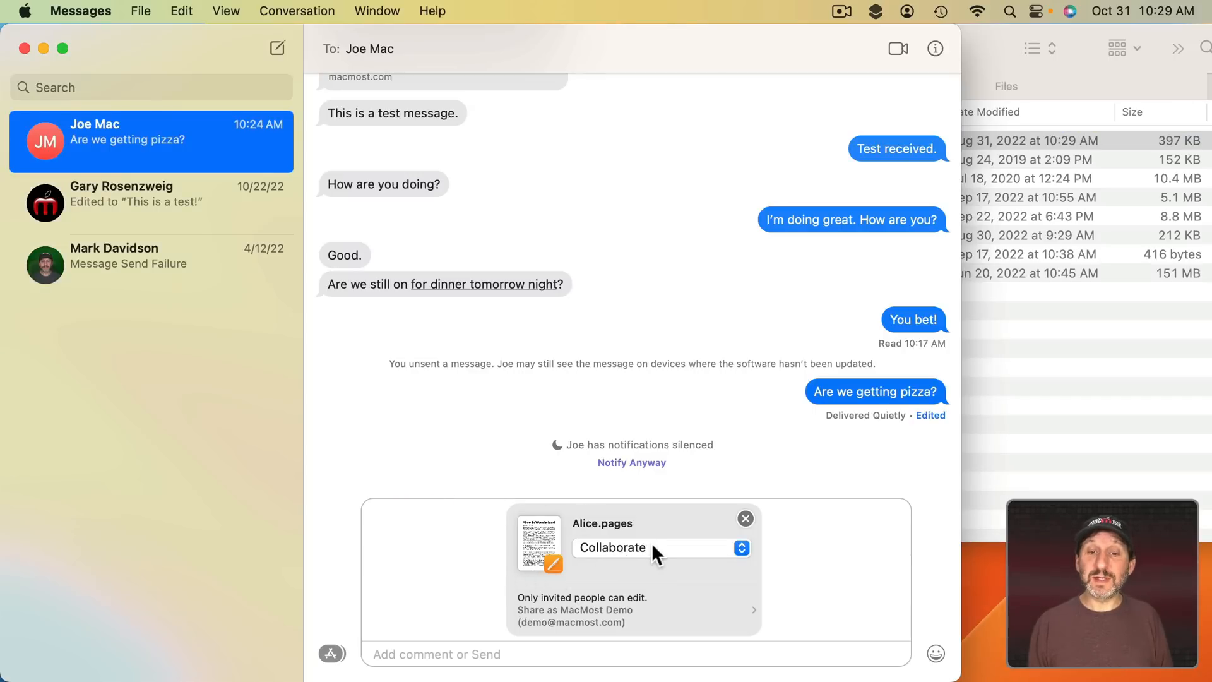
click(661, 548)
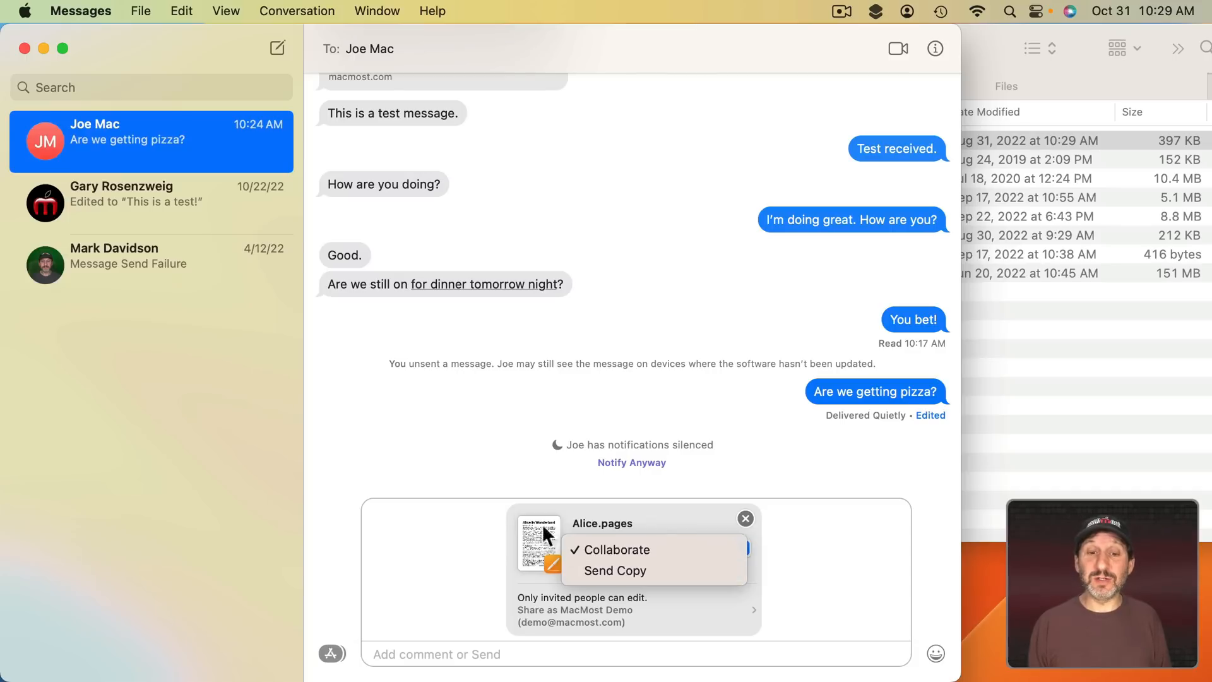
click(611, 548)
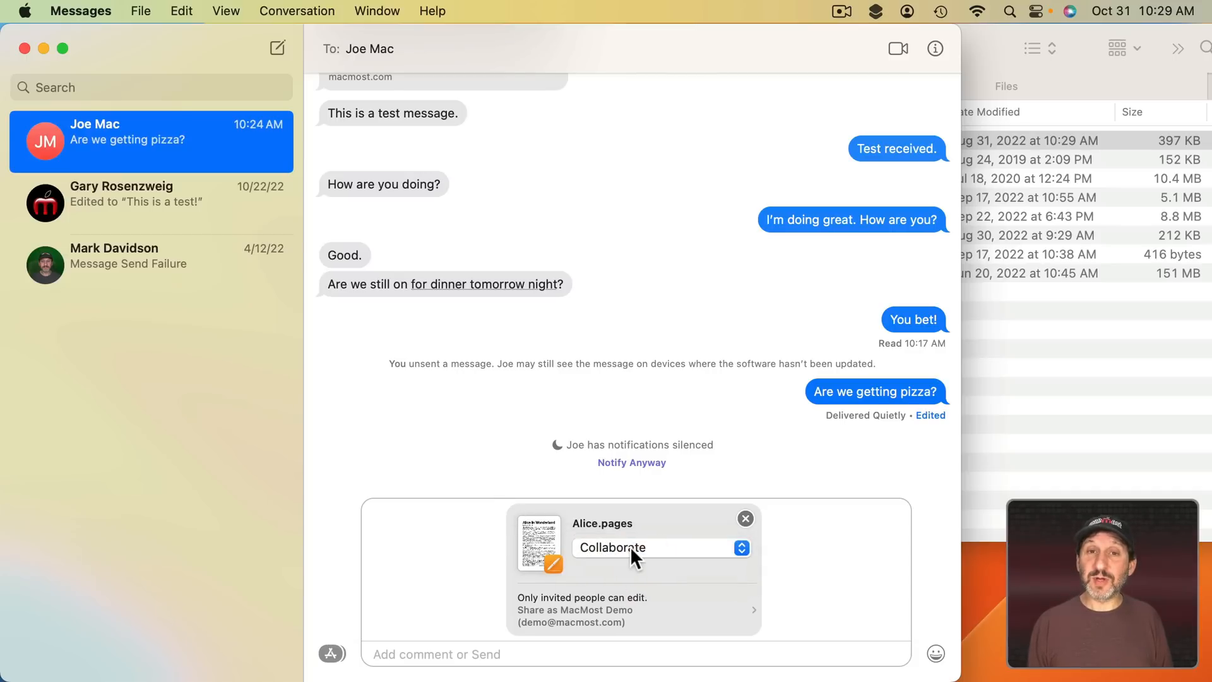
mouse_move(539, 593)
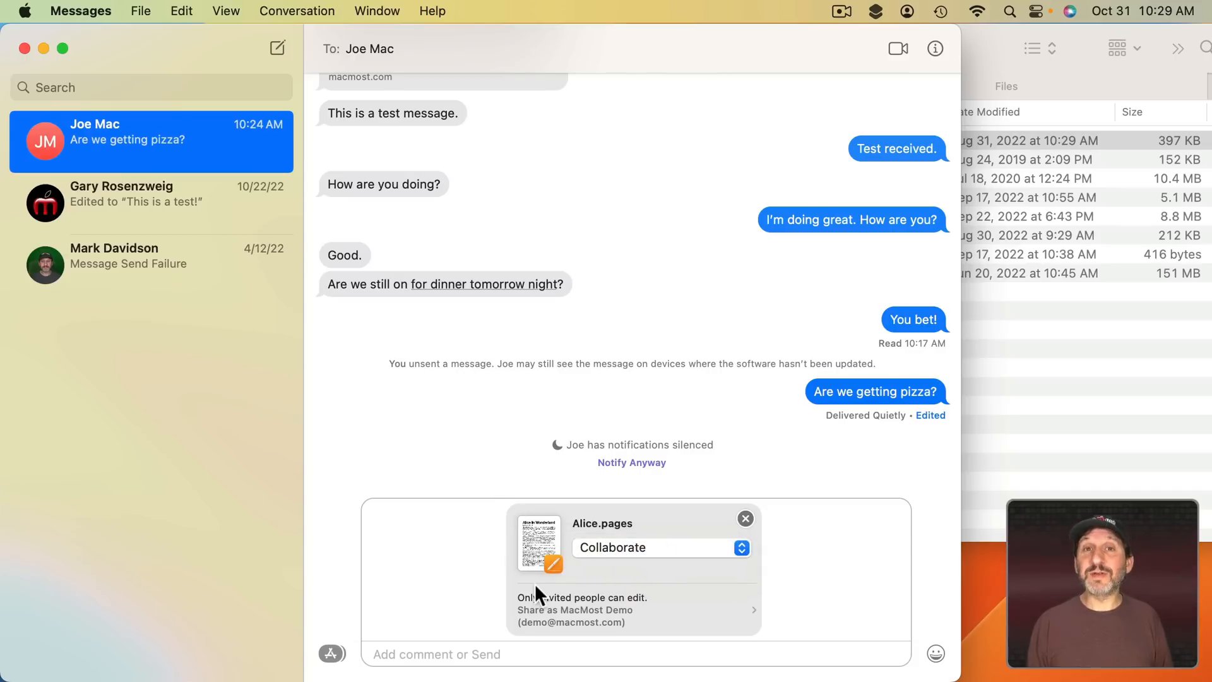
mouse_move(418, 592)
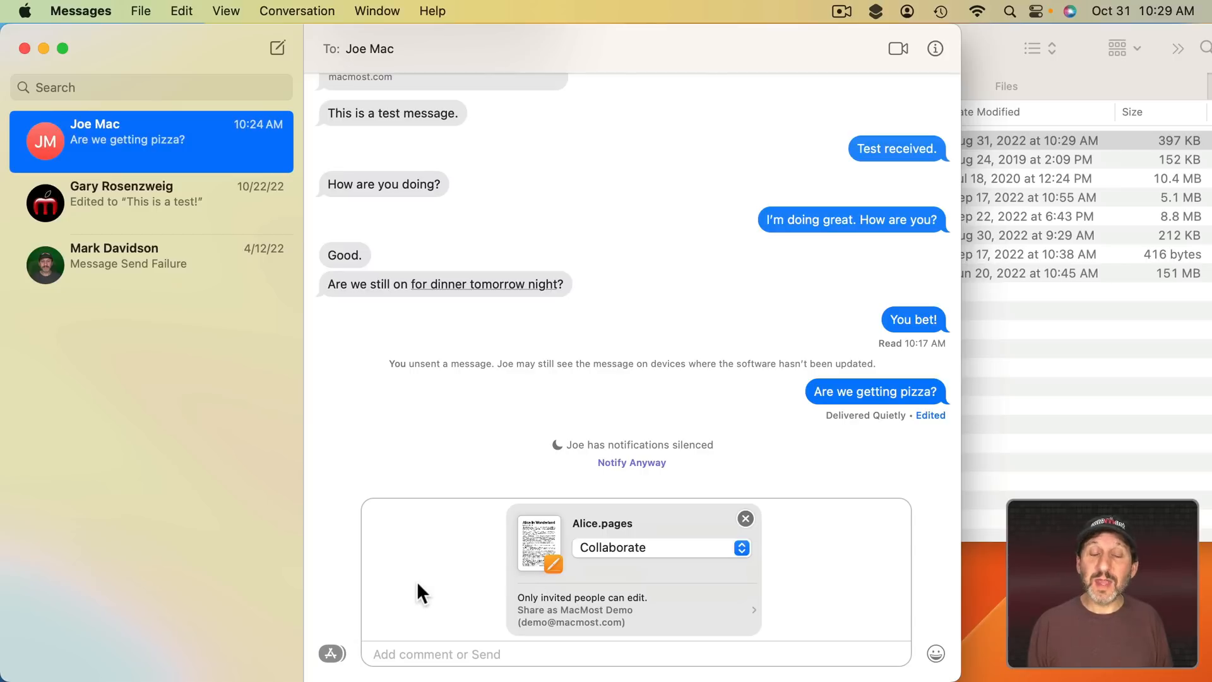
mouse_move(486, 569)
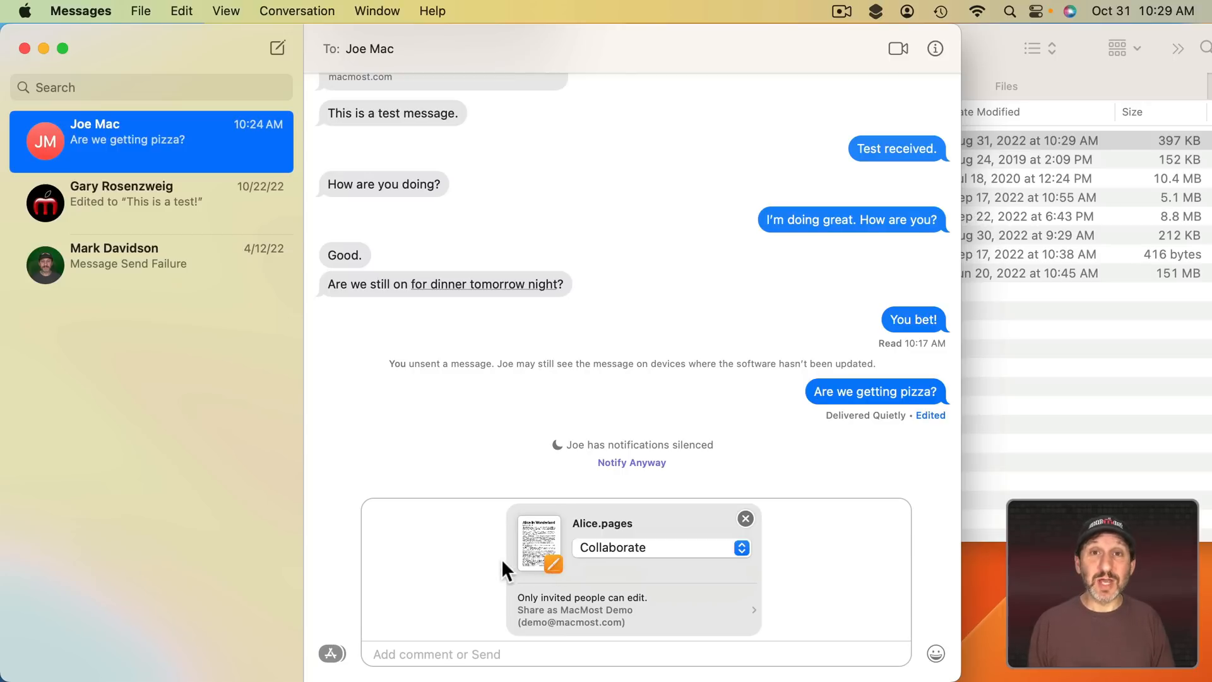
mouse_move(592, 482)
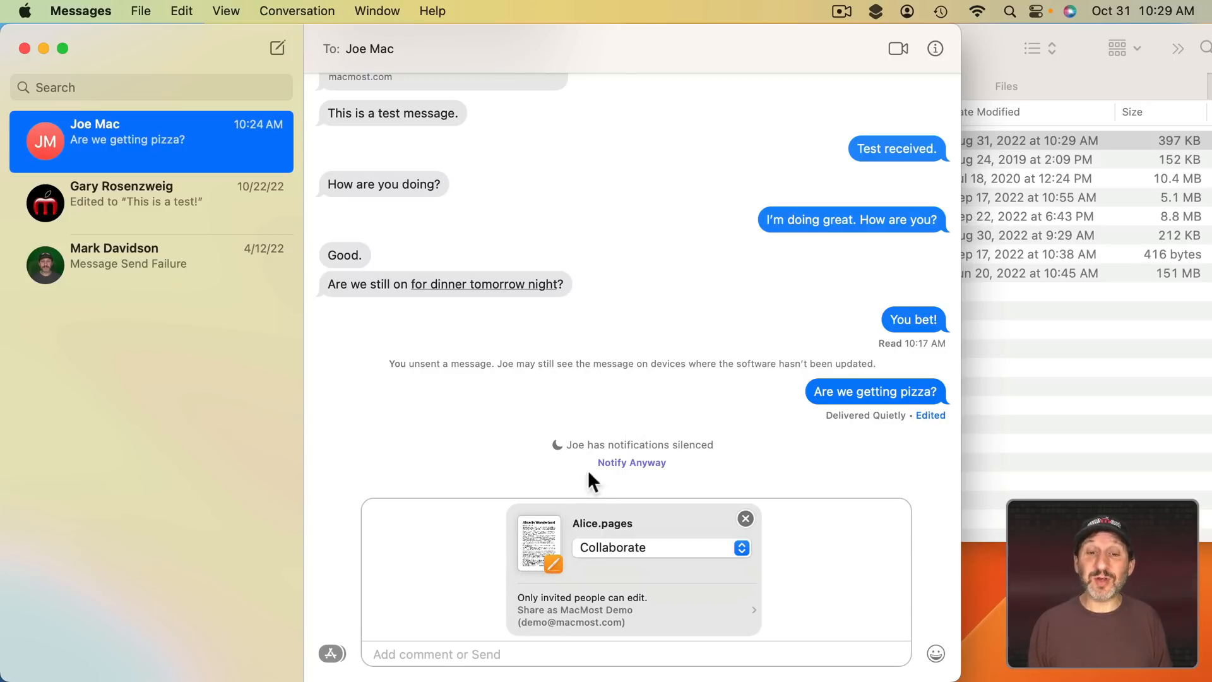
mouse_move(634, 554)
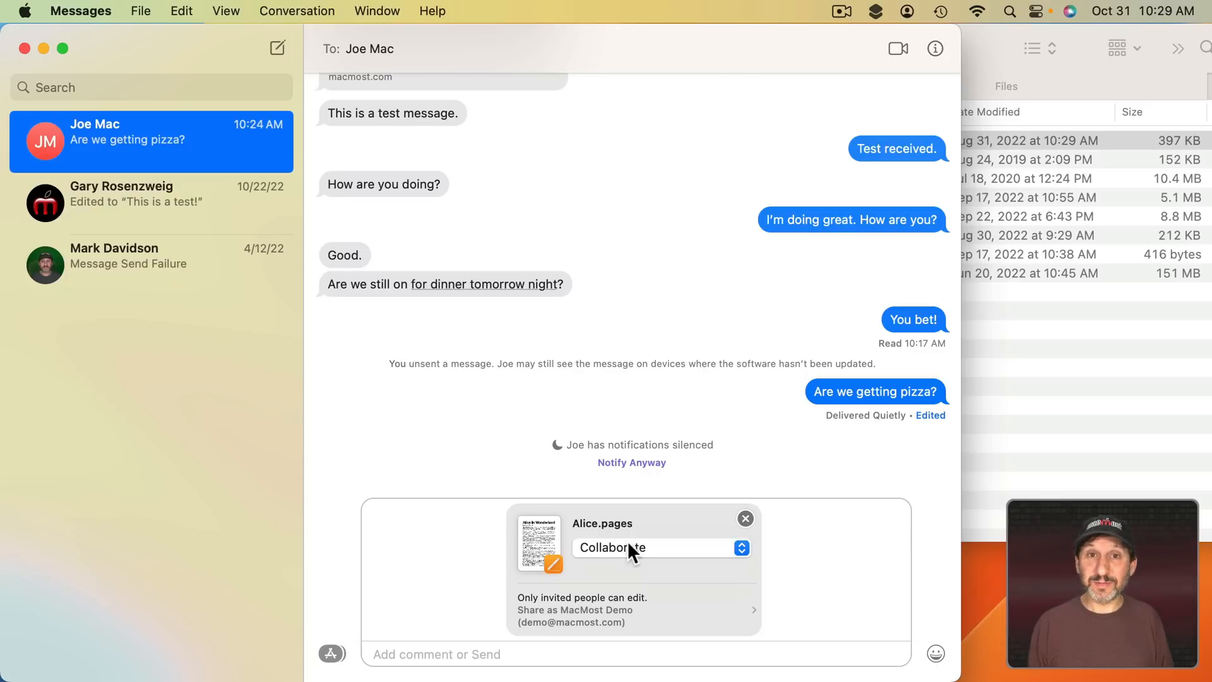
mouse_move(599, 528)
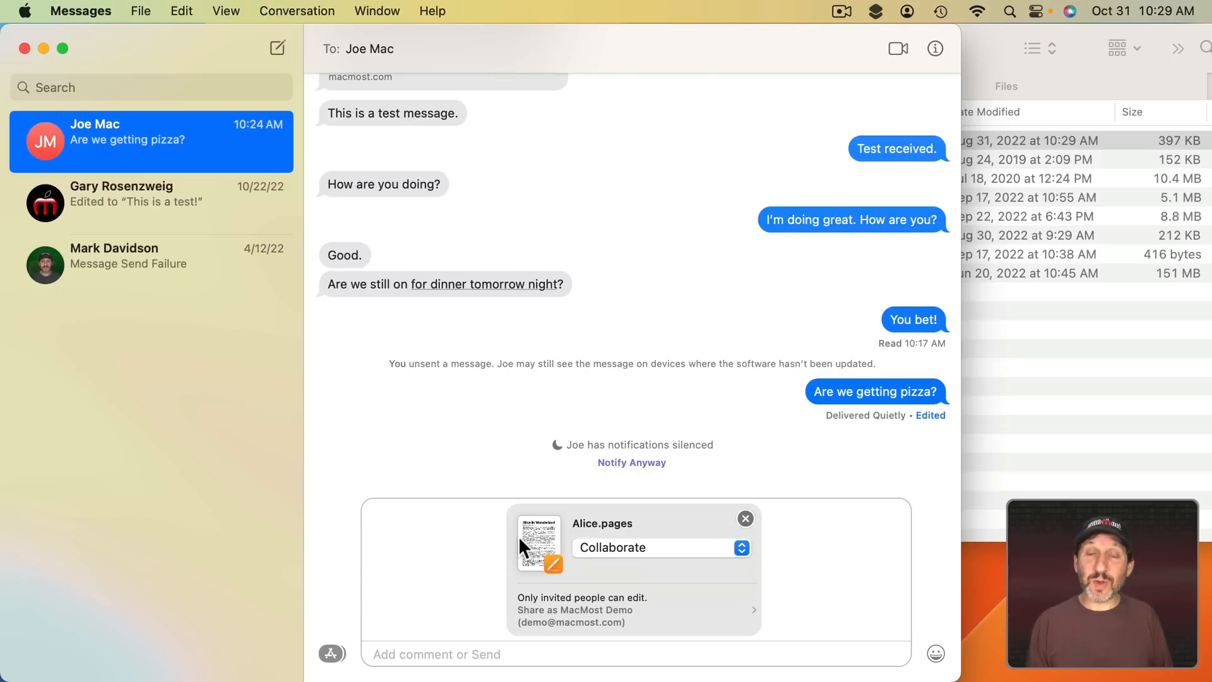
mouse_move(624, 409)
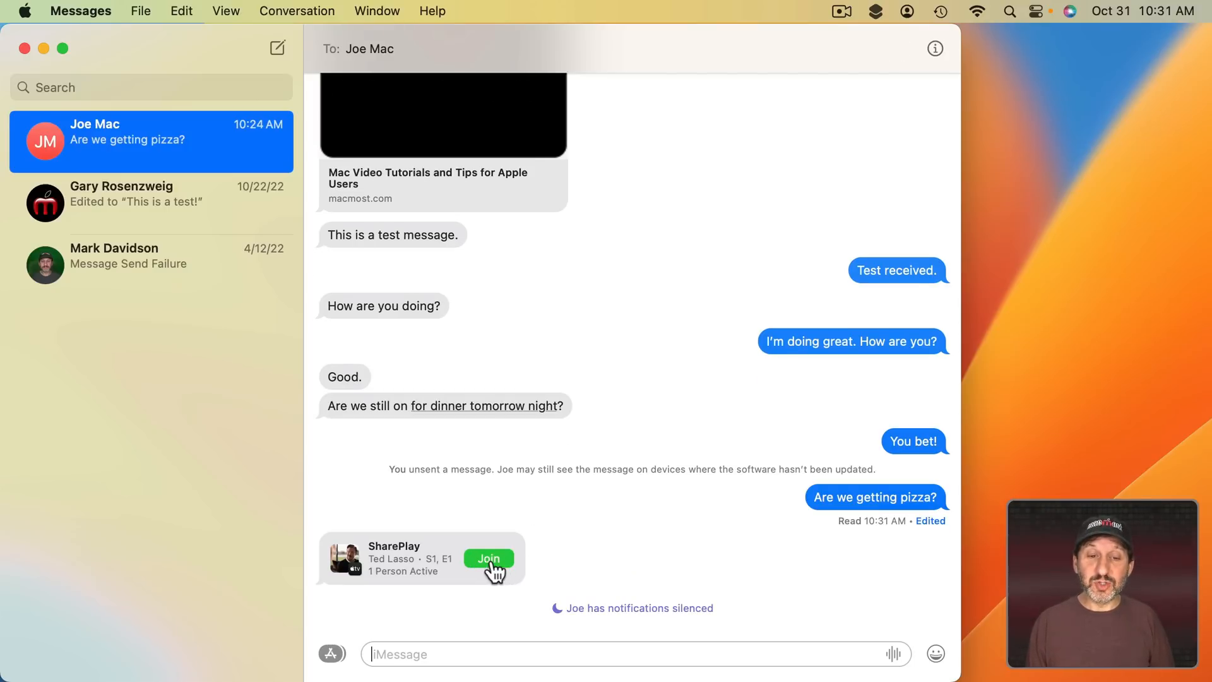
- Join the Ted Lasso SharePlay session and the currently playing Pilot episode
click(489, 558)
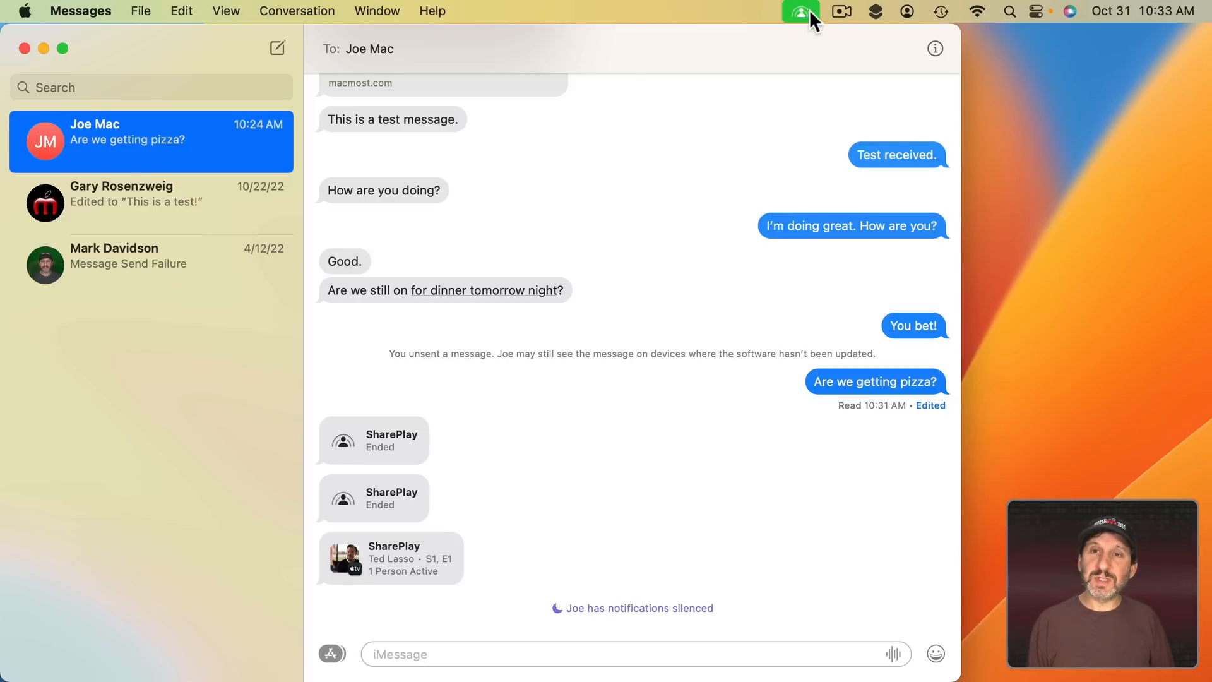
click(802, 11)
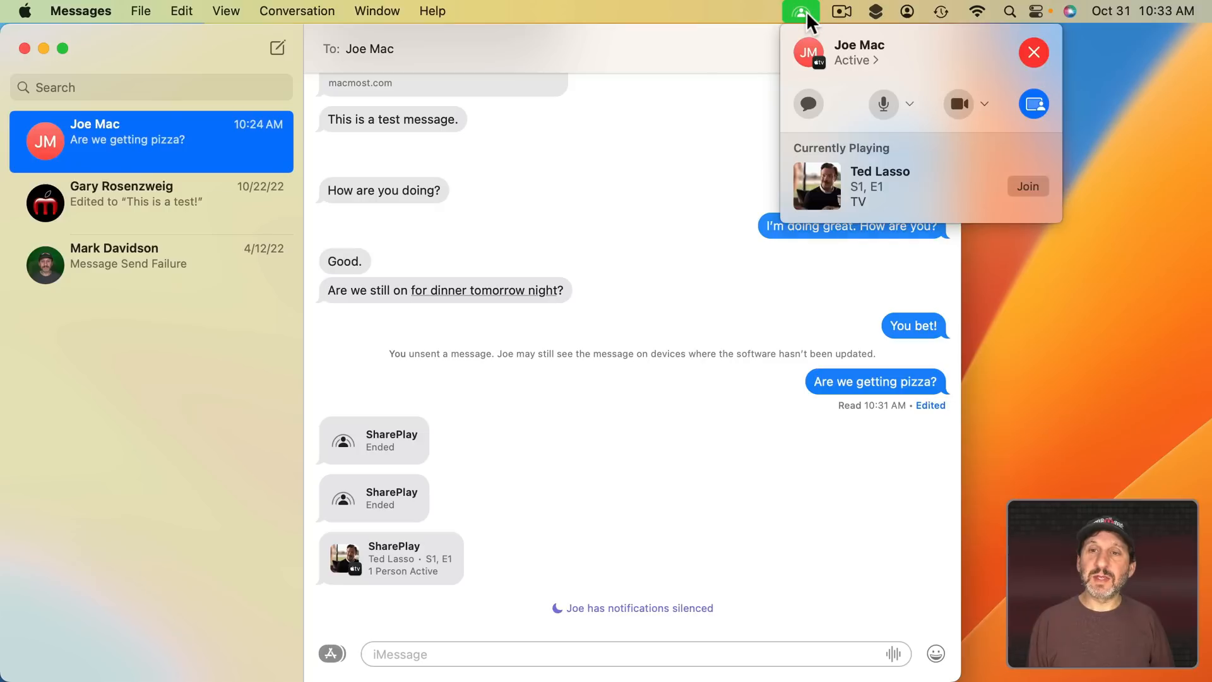
click(1027, 186)
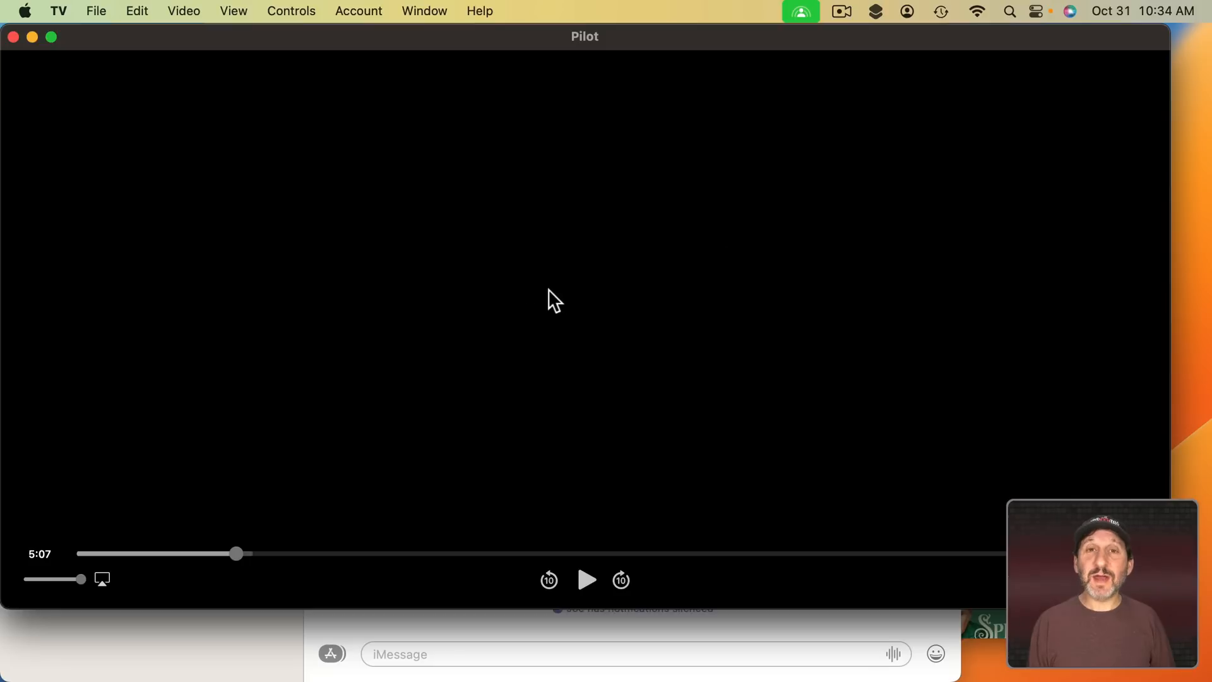
mouse_move(317, 246)
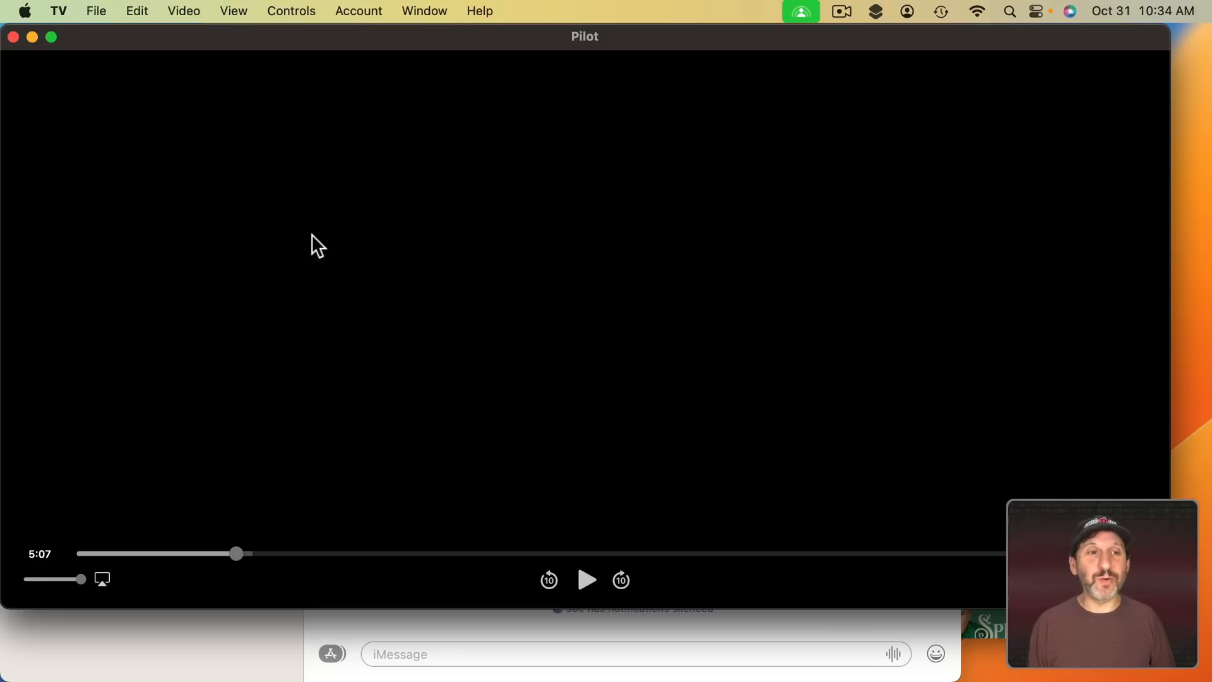
mouse_move(526, 341)
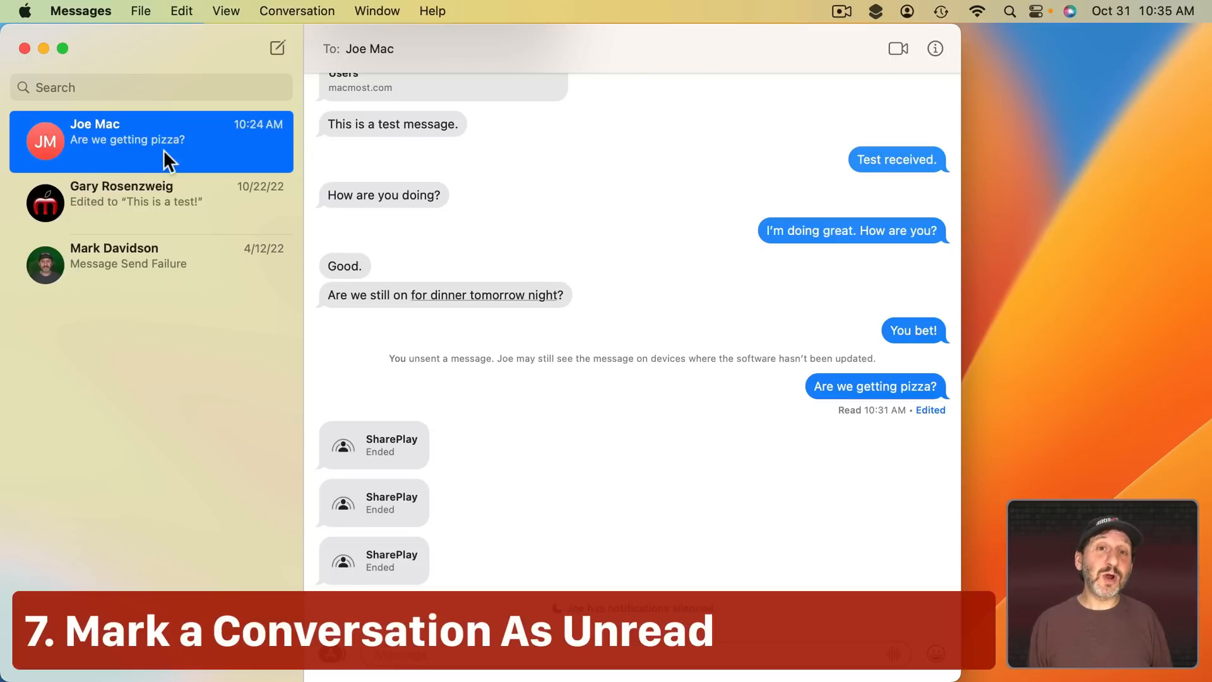
mouse_move(503, 141)
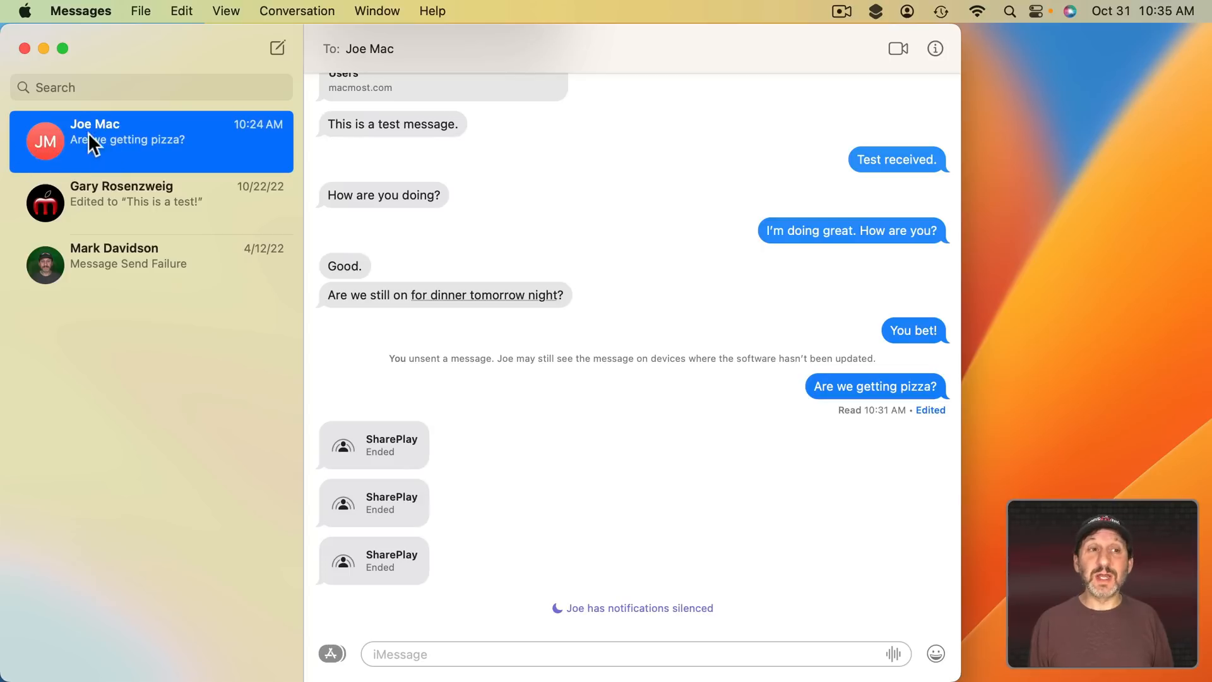
mouse_move(56, 170)
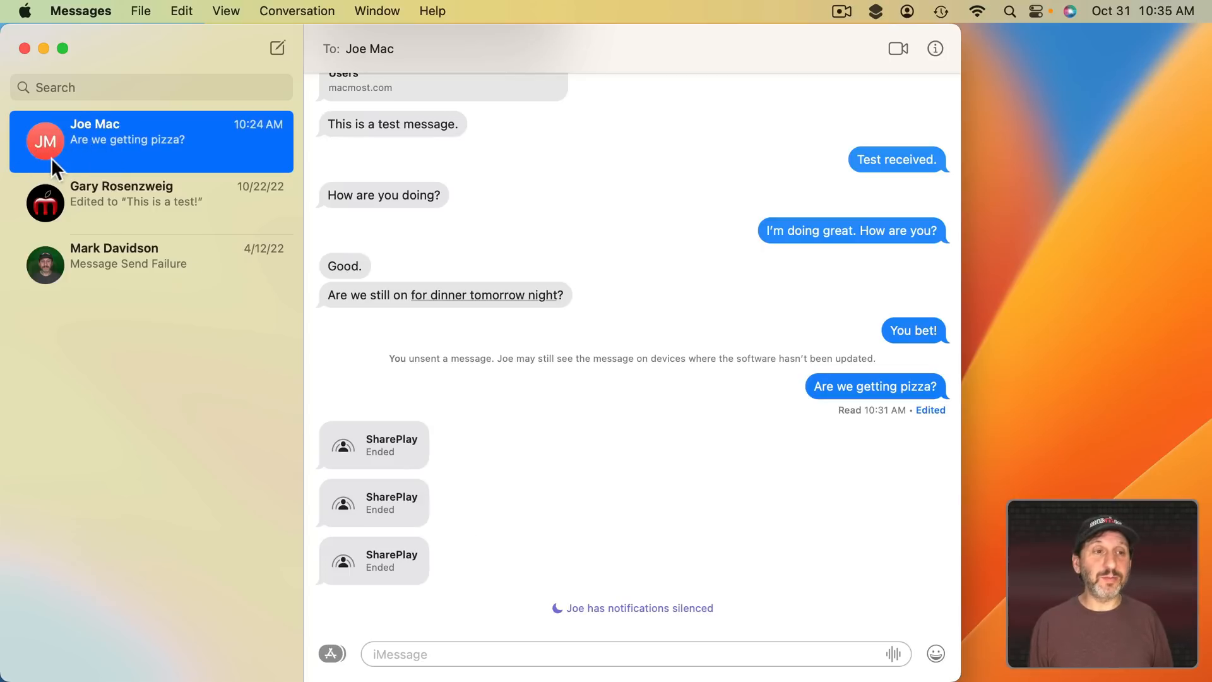
right_click(116, 141)
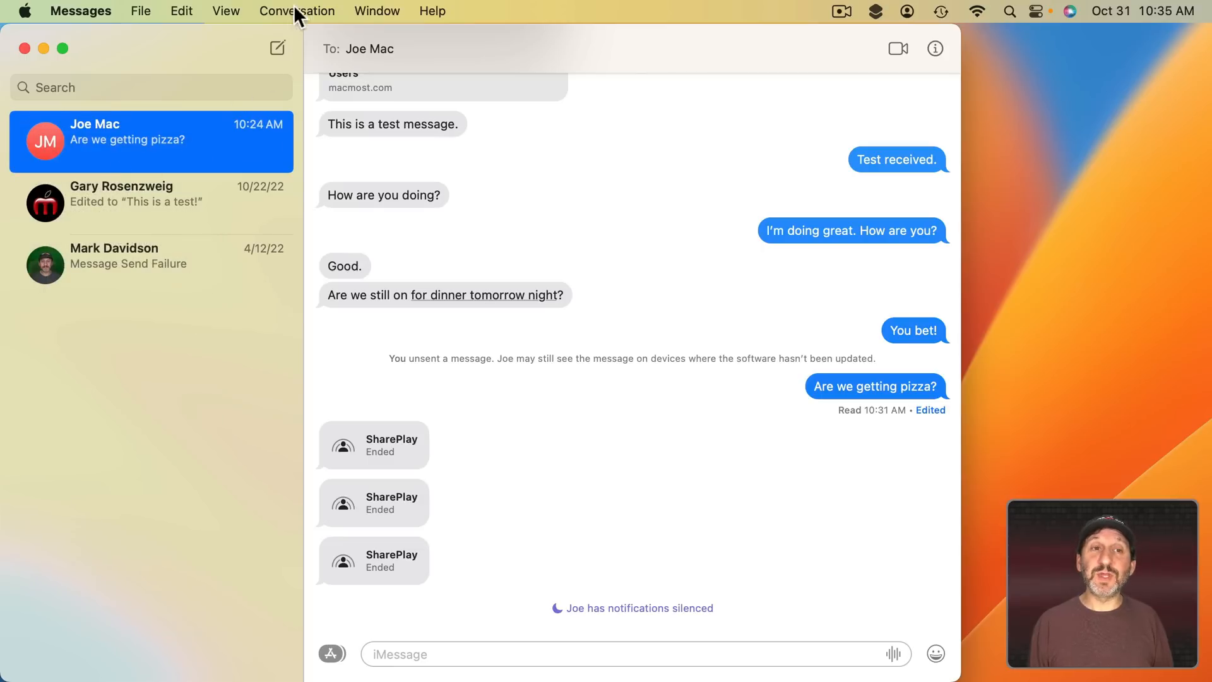
click(297, 11)
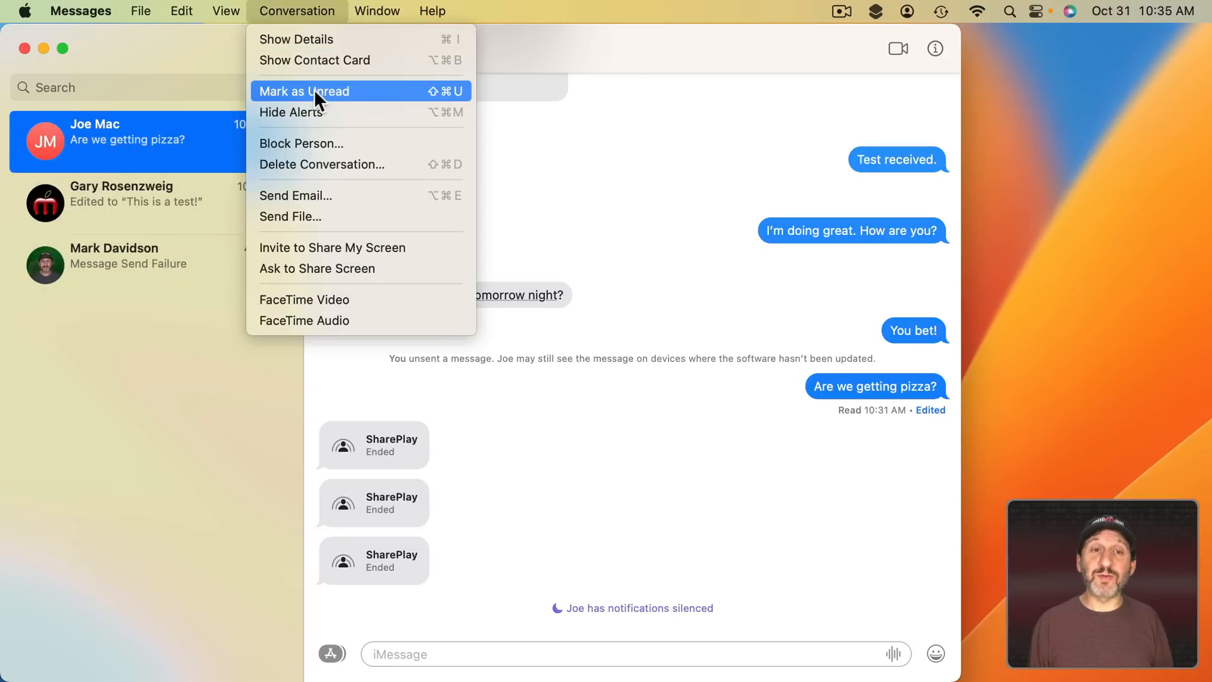
mouse_move(354, 103)
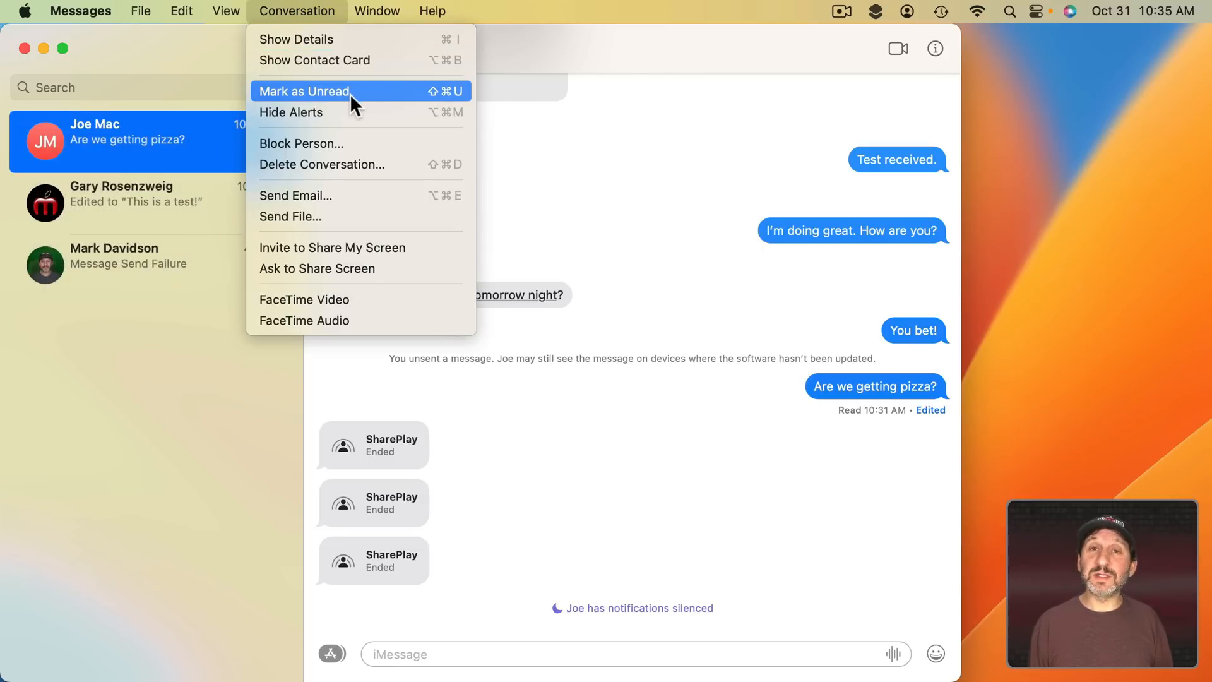
click(304, 90)
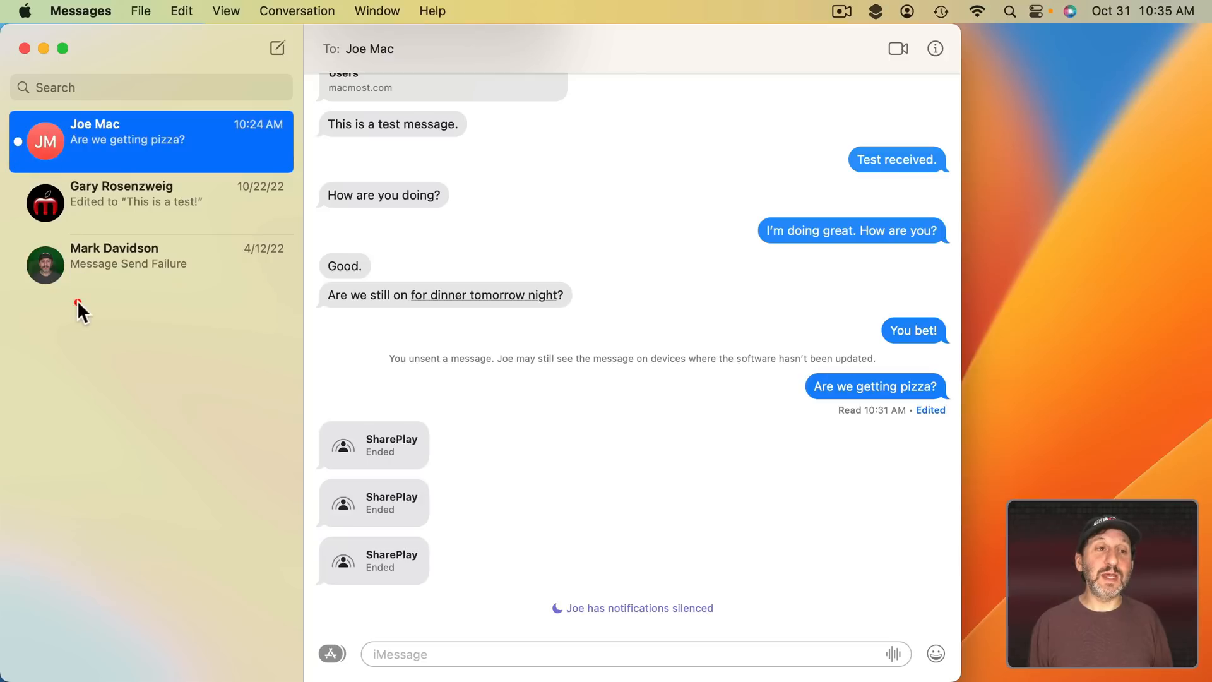
mouse_move(31, 149)
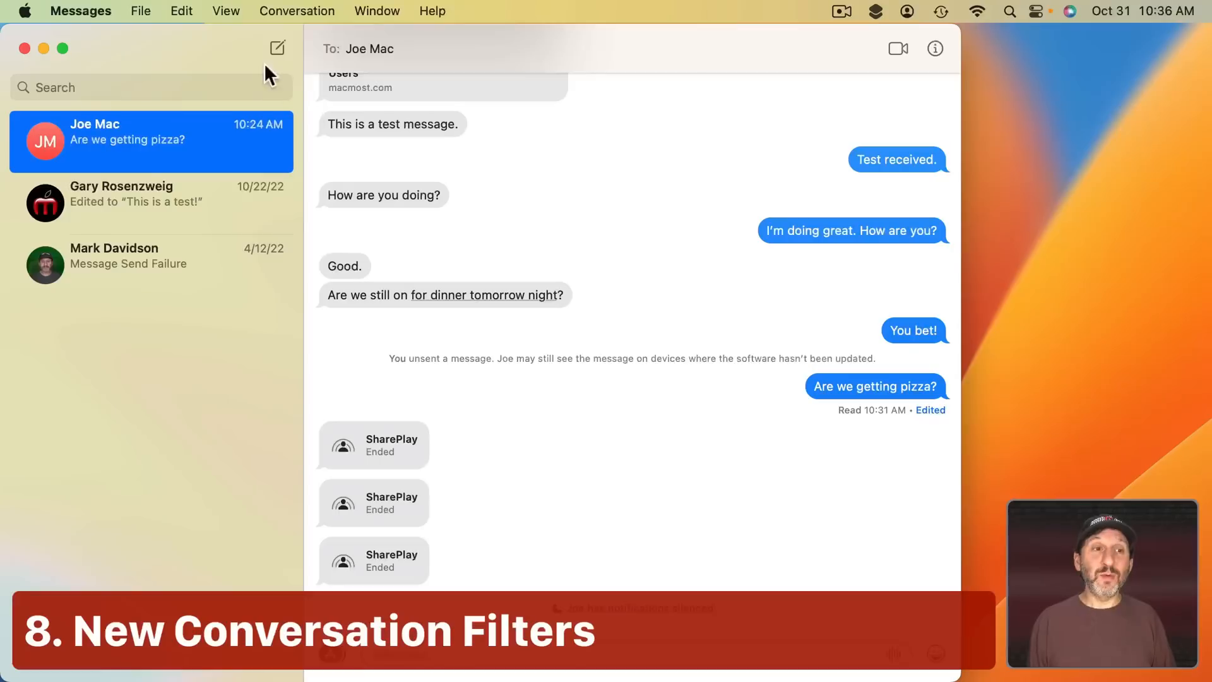
click(225, 11)
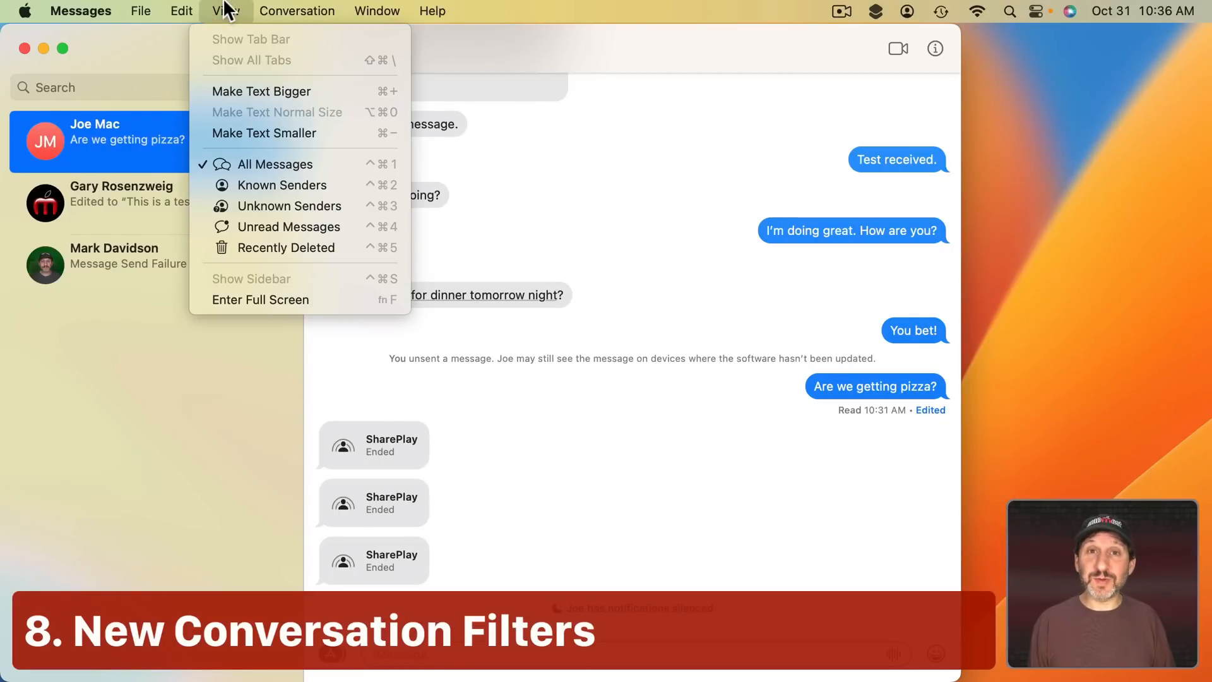
mouse_move(272, 163)
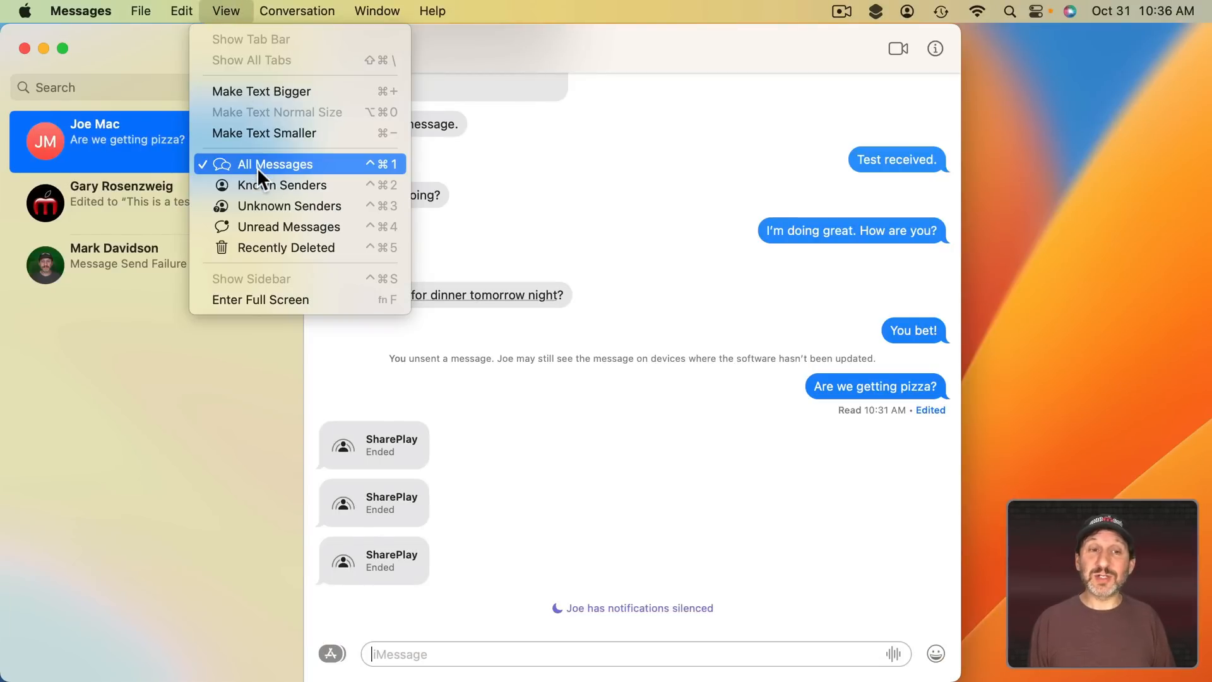
click(283, 185)
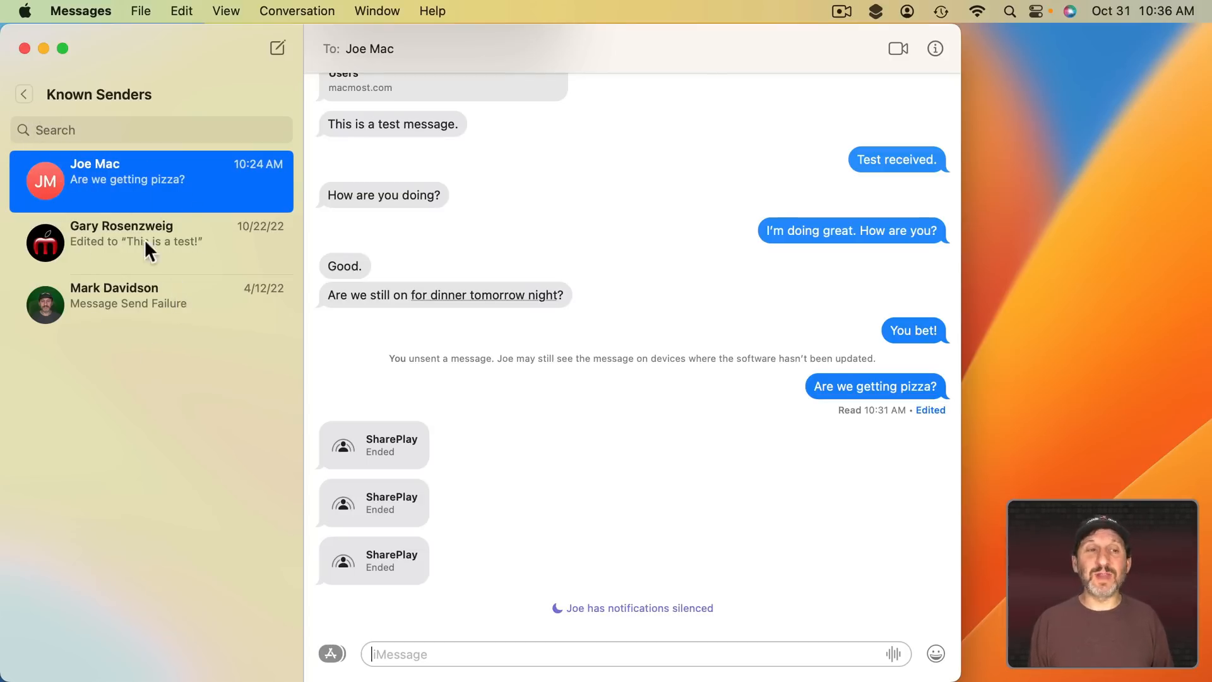
mouse_move(163, 478)
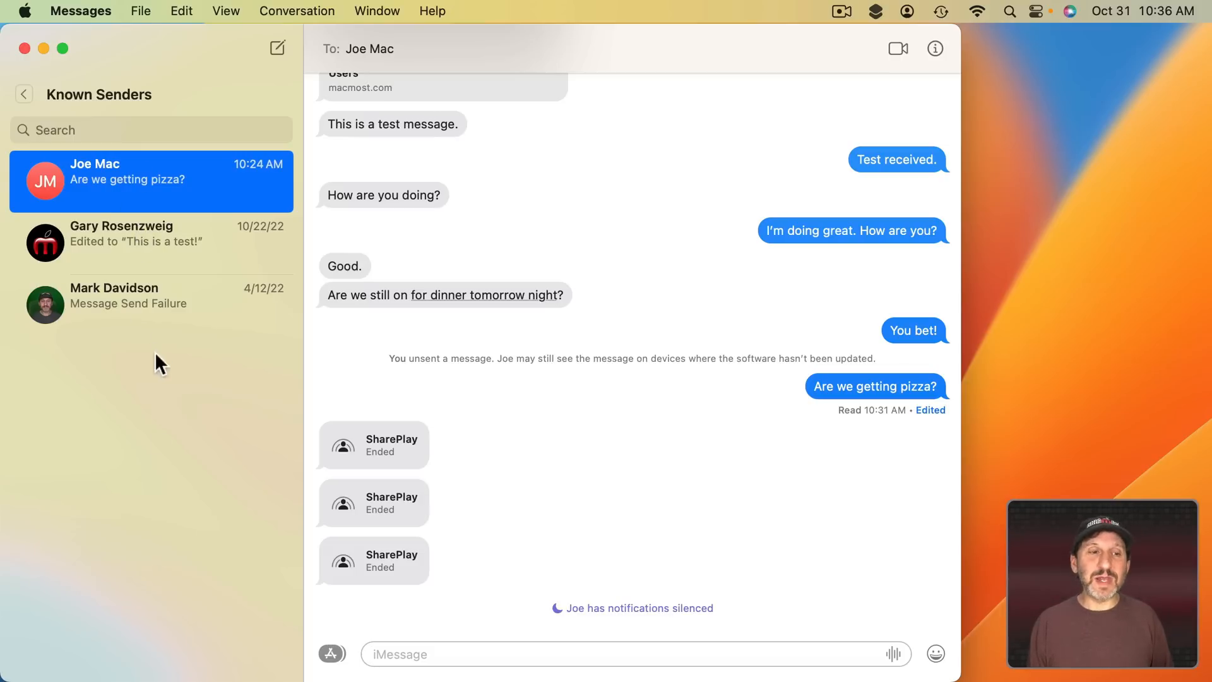
mouse_move(149, 311)
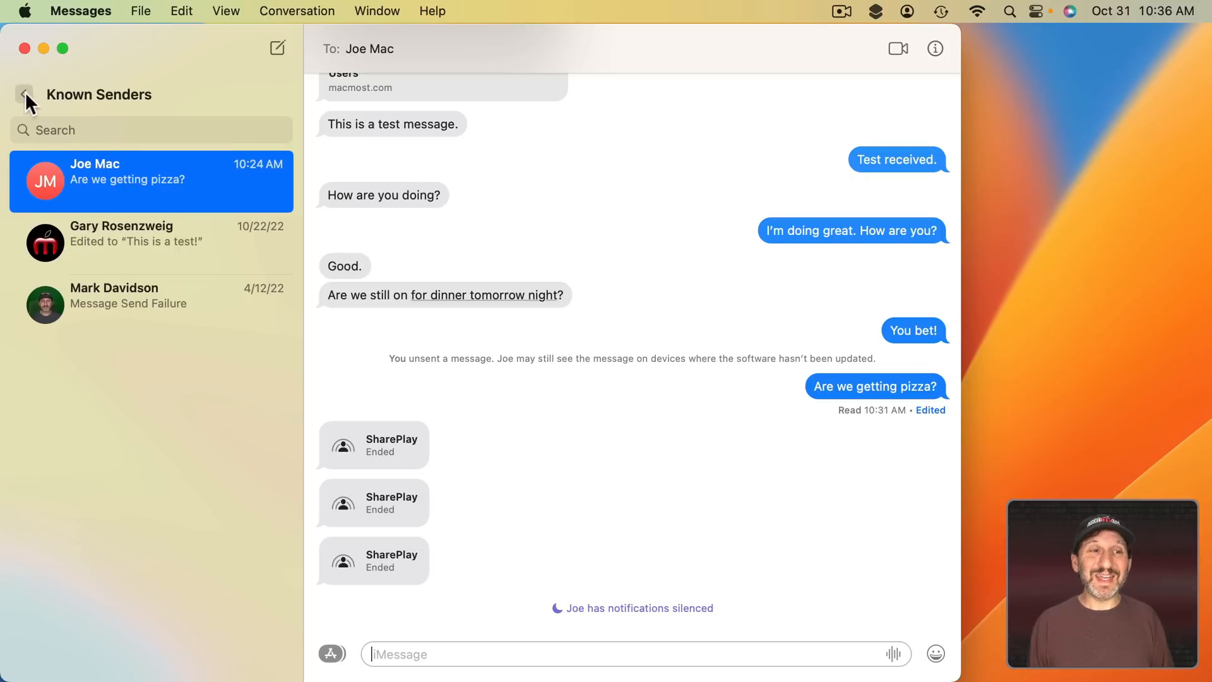
click(224, 10)
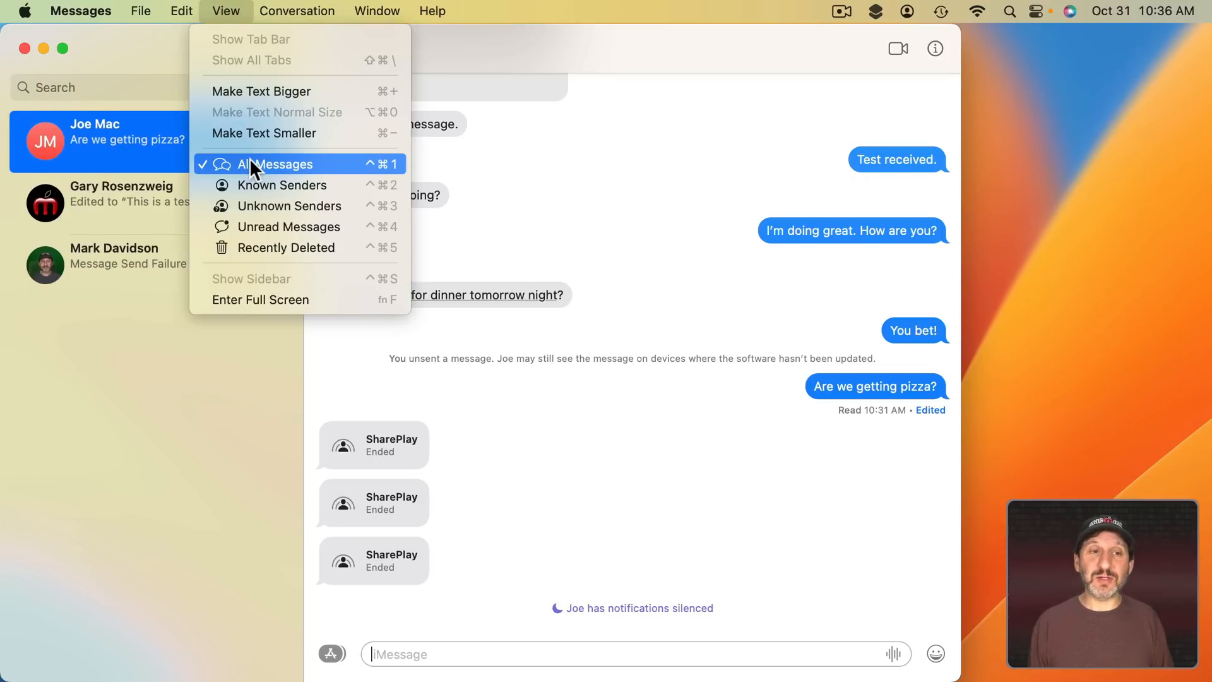
click(290, 206)
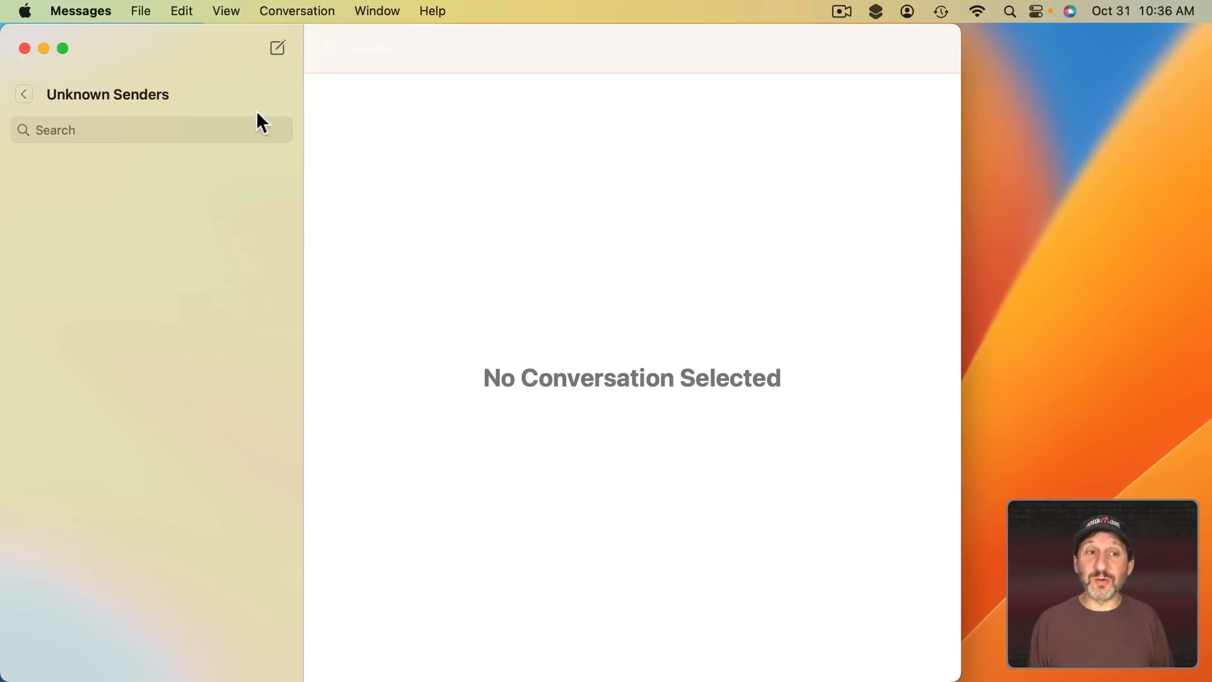
click(225, 10)
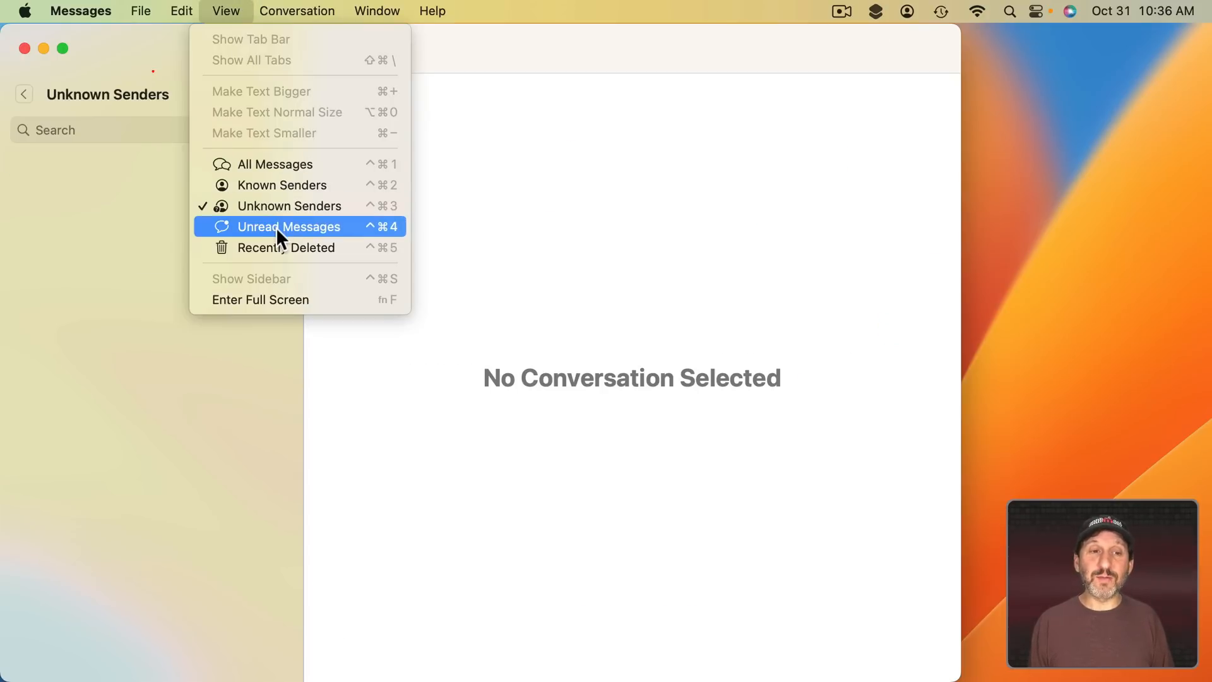
click(290, 226)
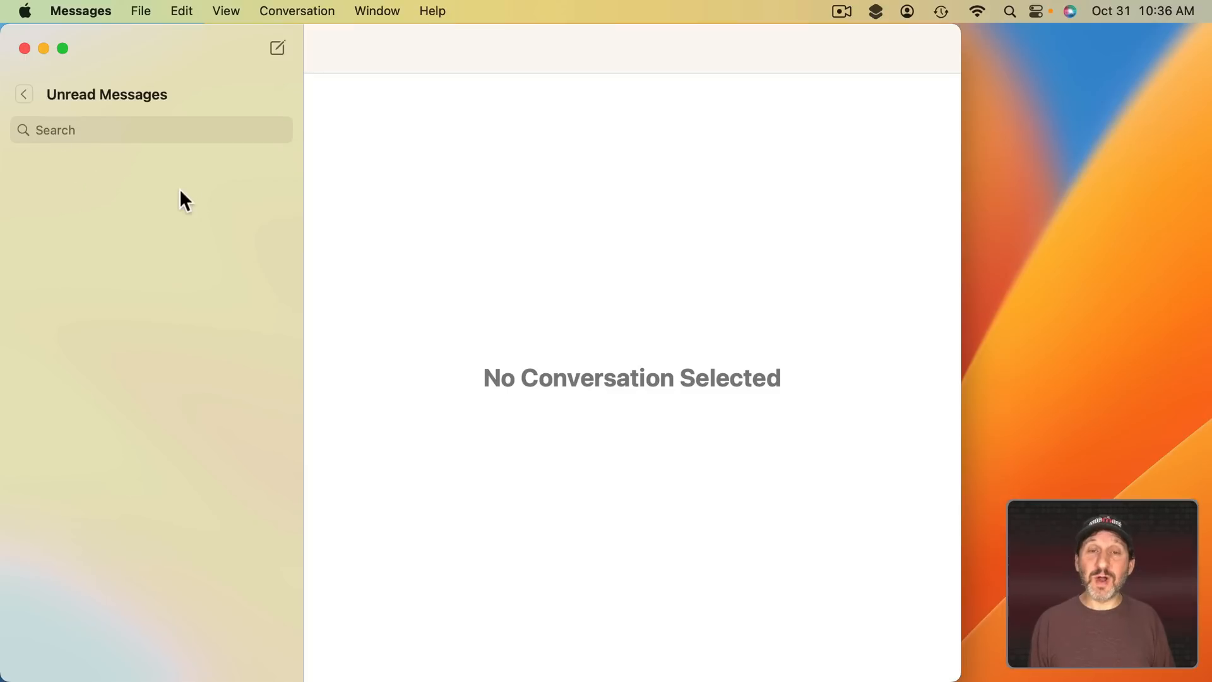
click(225, 11)
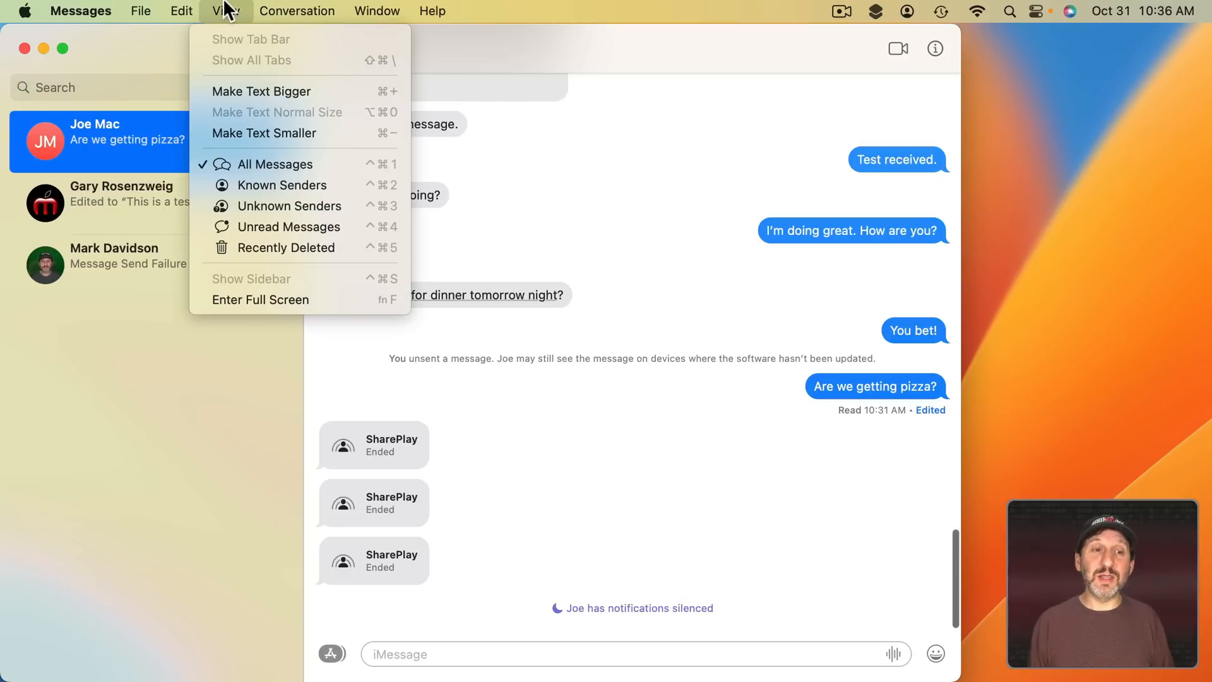
click(286, 248)
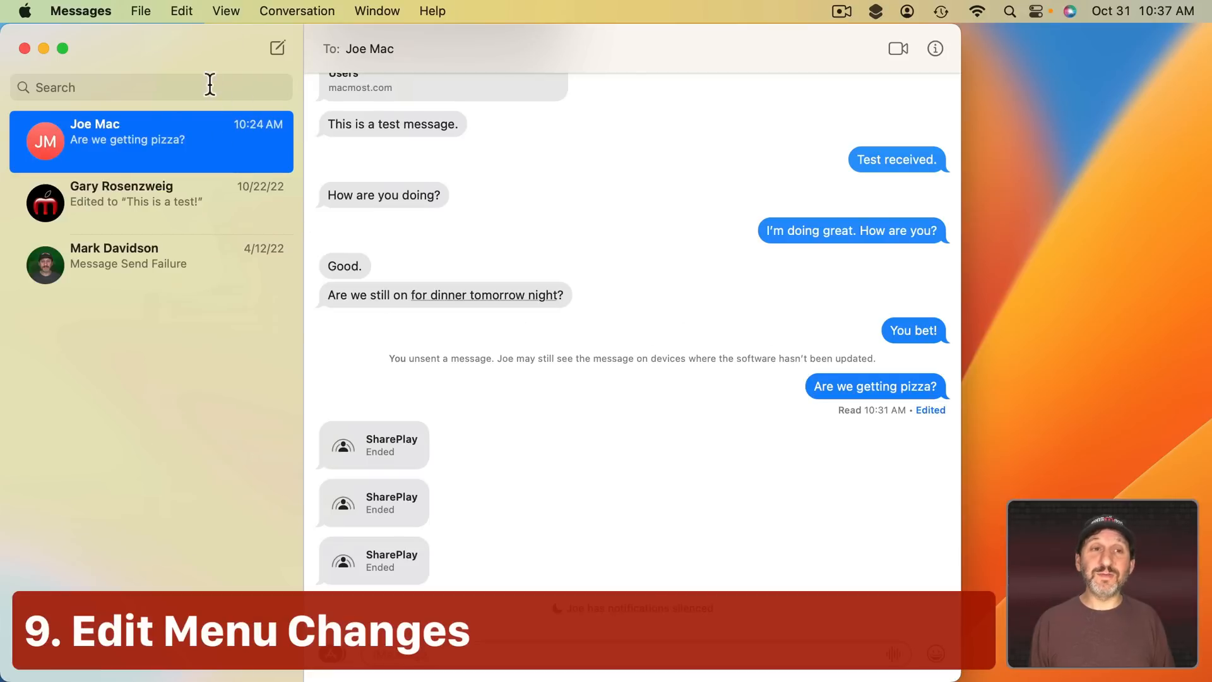
click(182, 11)
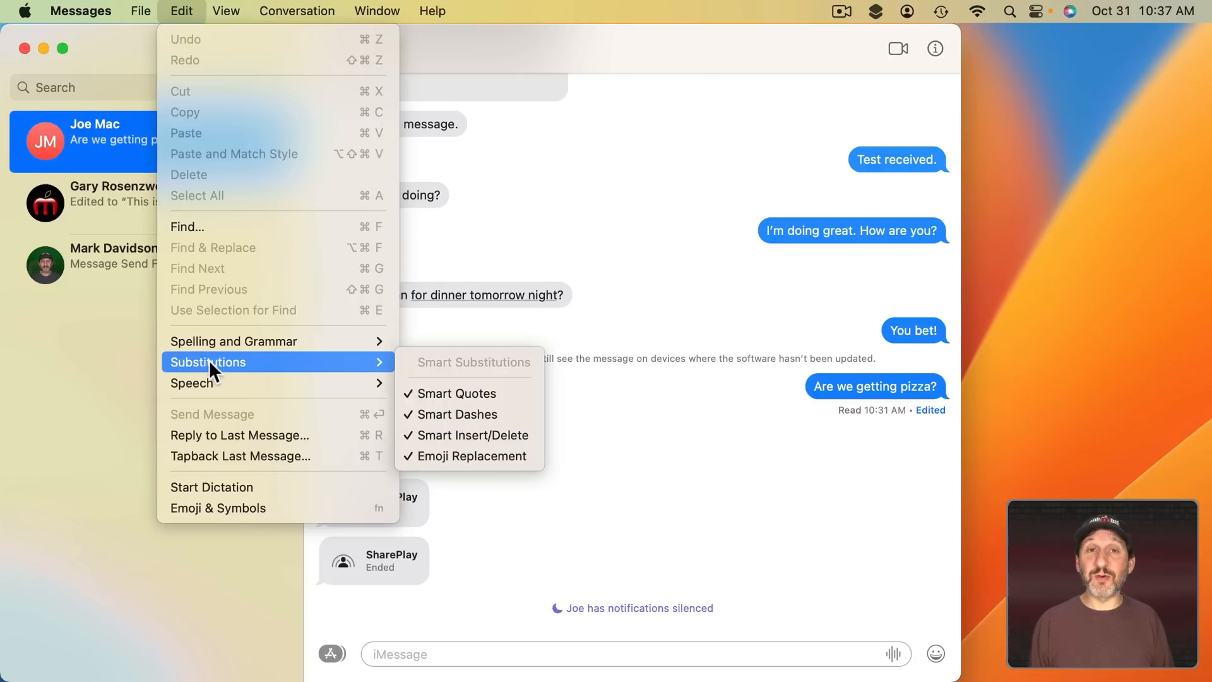
mouse_move(213, 292)
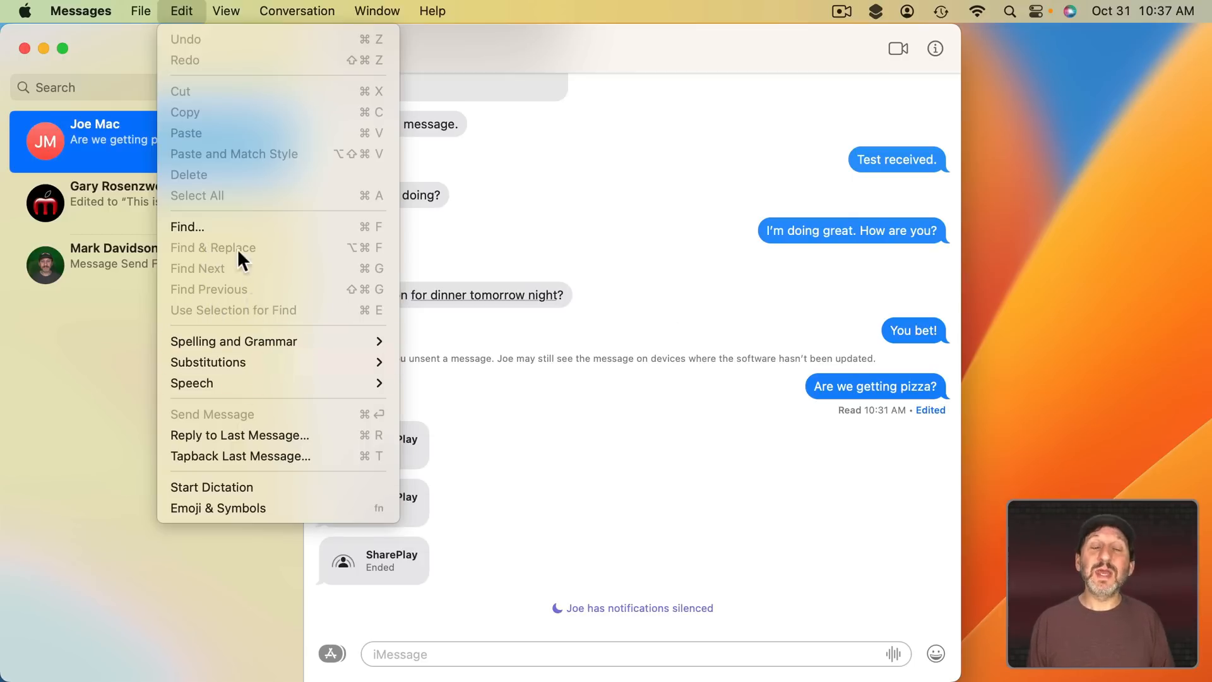
mouse_move(213, 226)
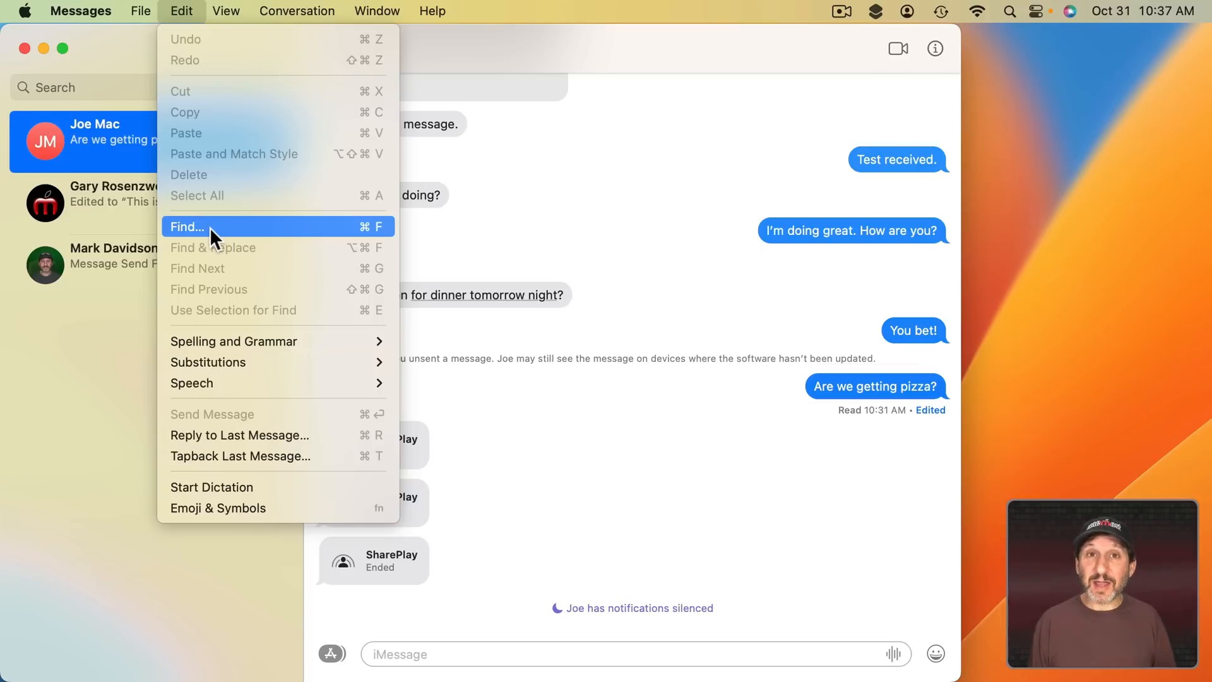
click(188, 227)
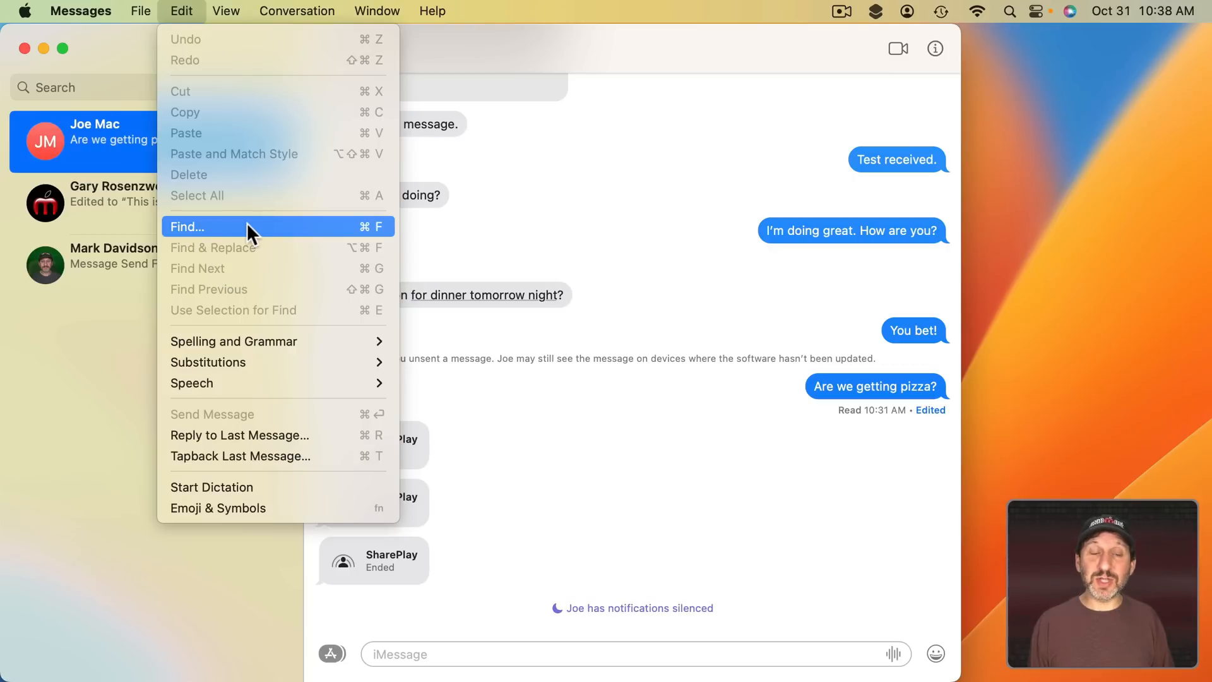
mouse_move(130, 118)
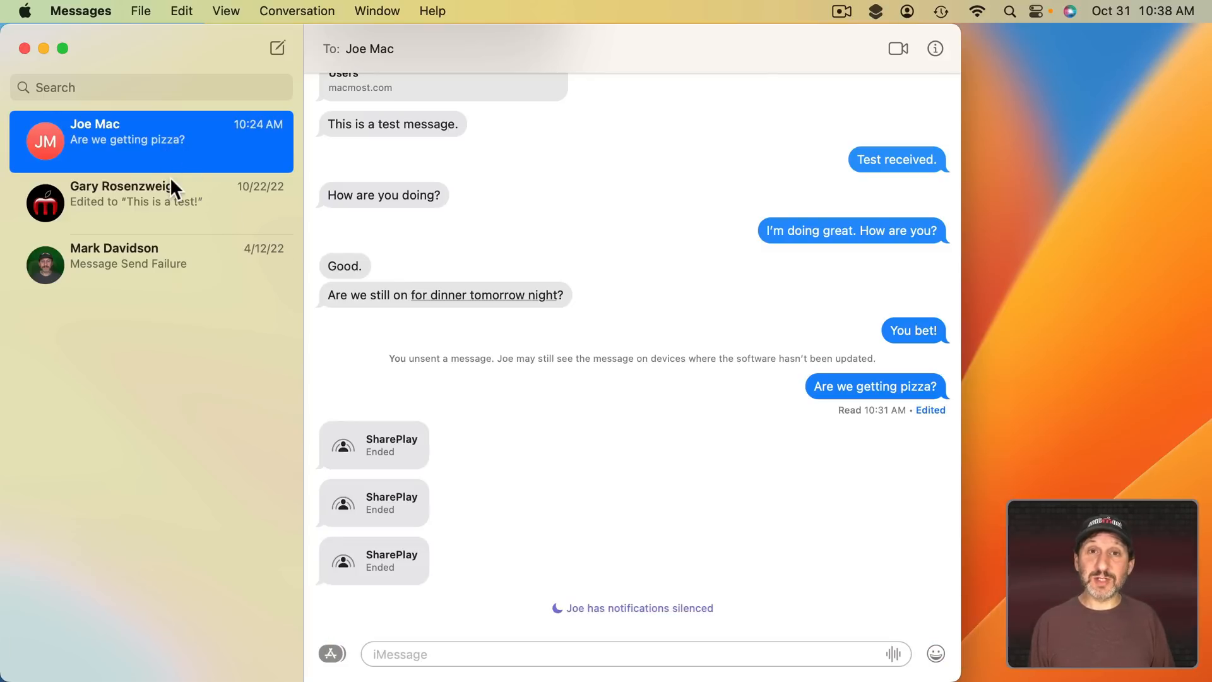
- Select all three conversations and bring up Delete for them
click(151, 264)
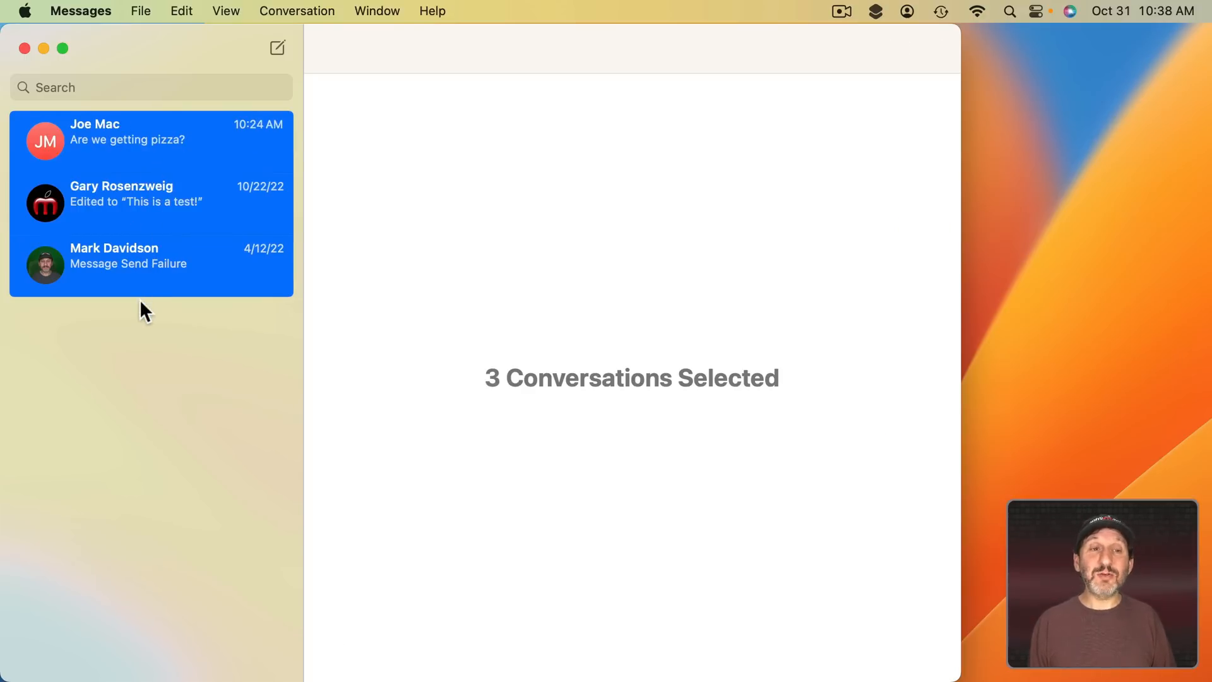
mouse_move(131, 147)
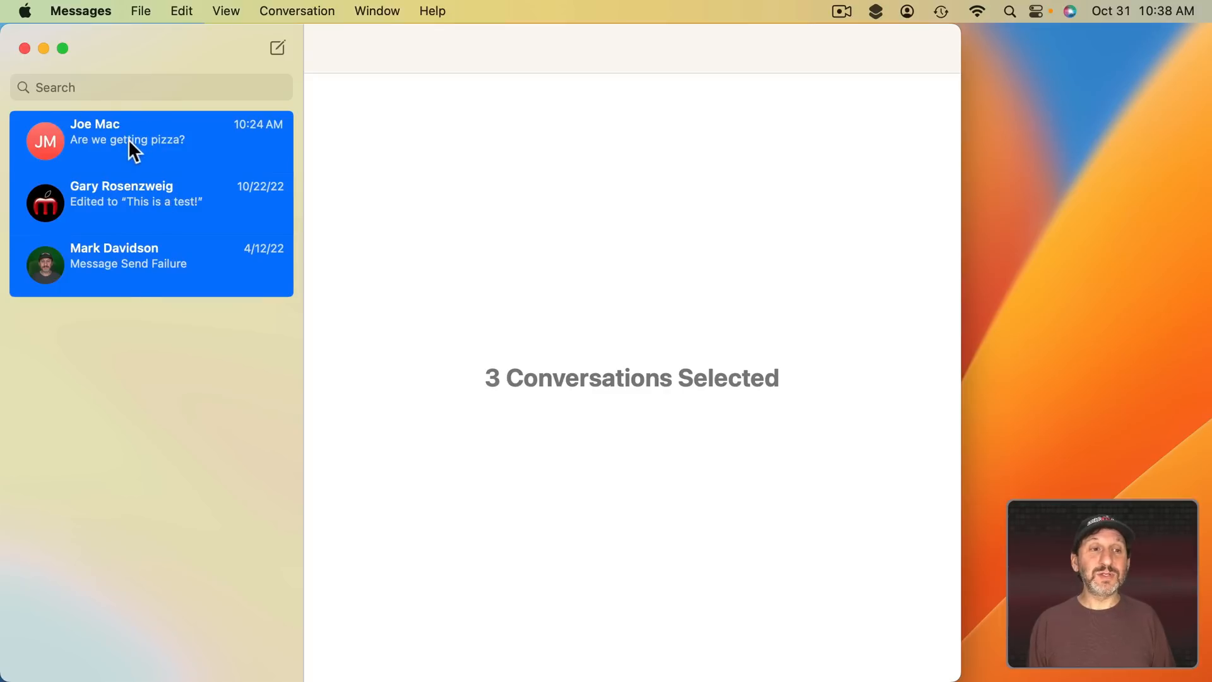
mouse_move(138, 164)
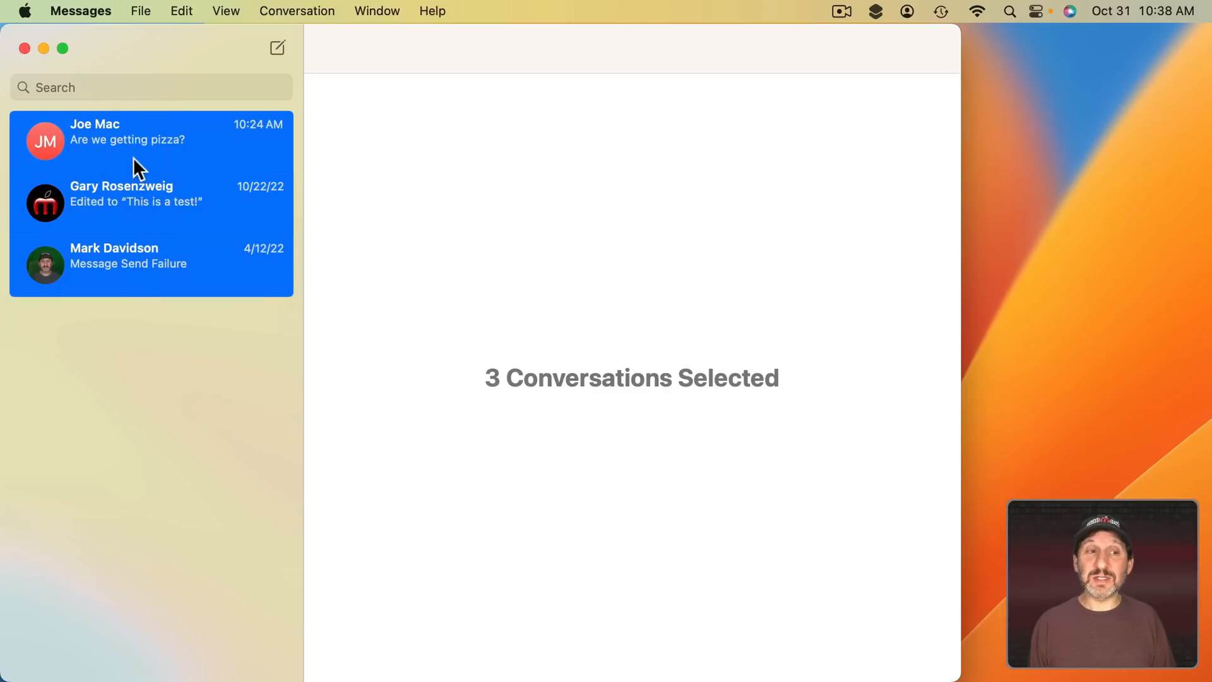
right_click(127, 141)
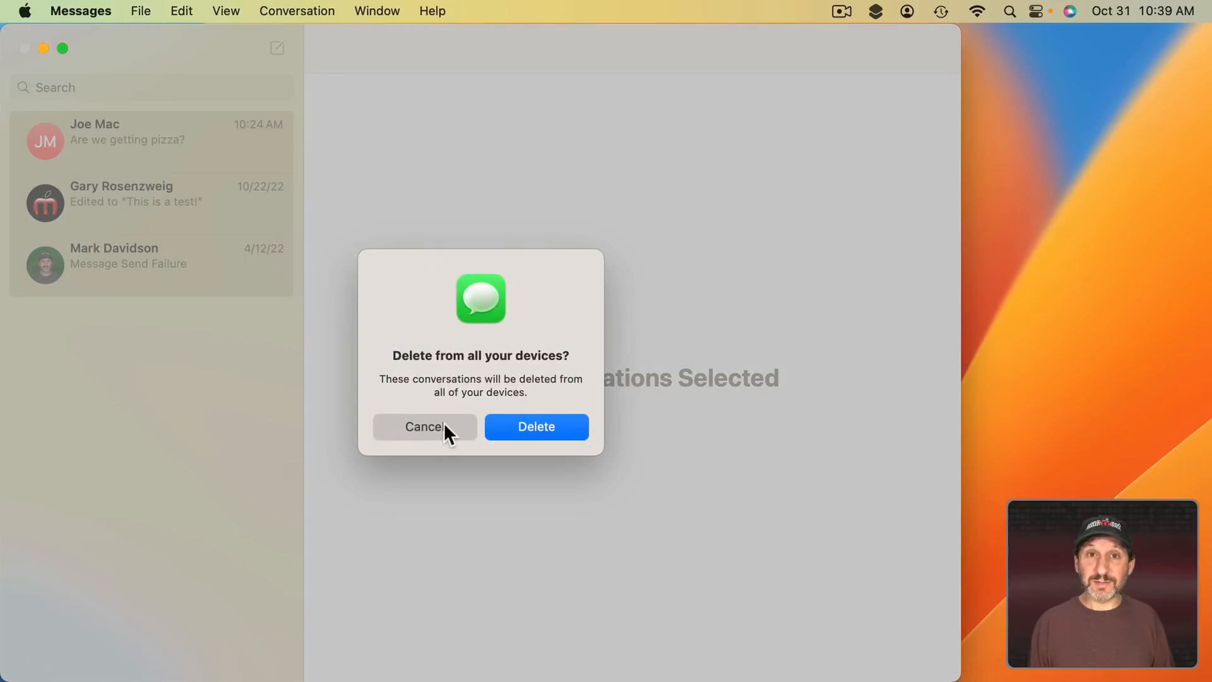
click(424, 427)
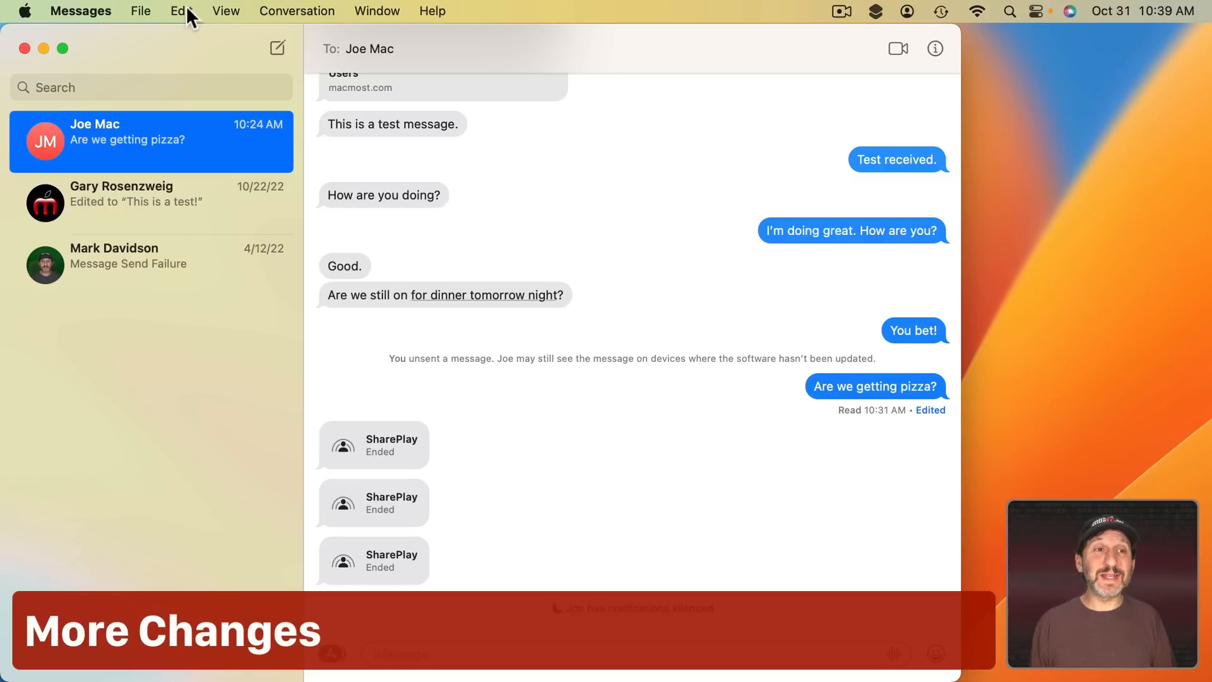
click(181, 11)
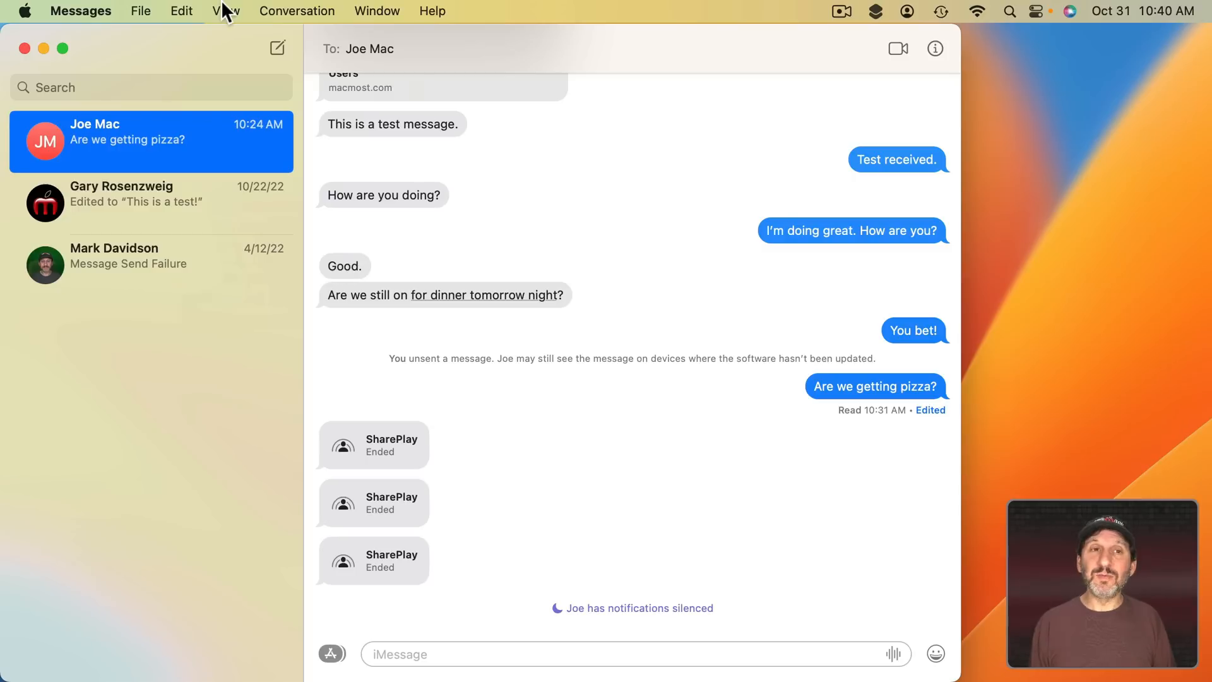
click(226, 10)
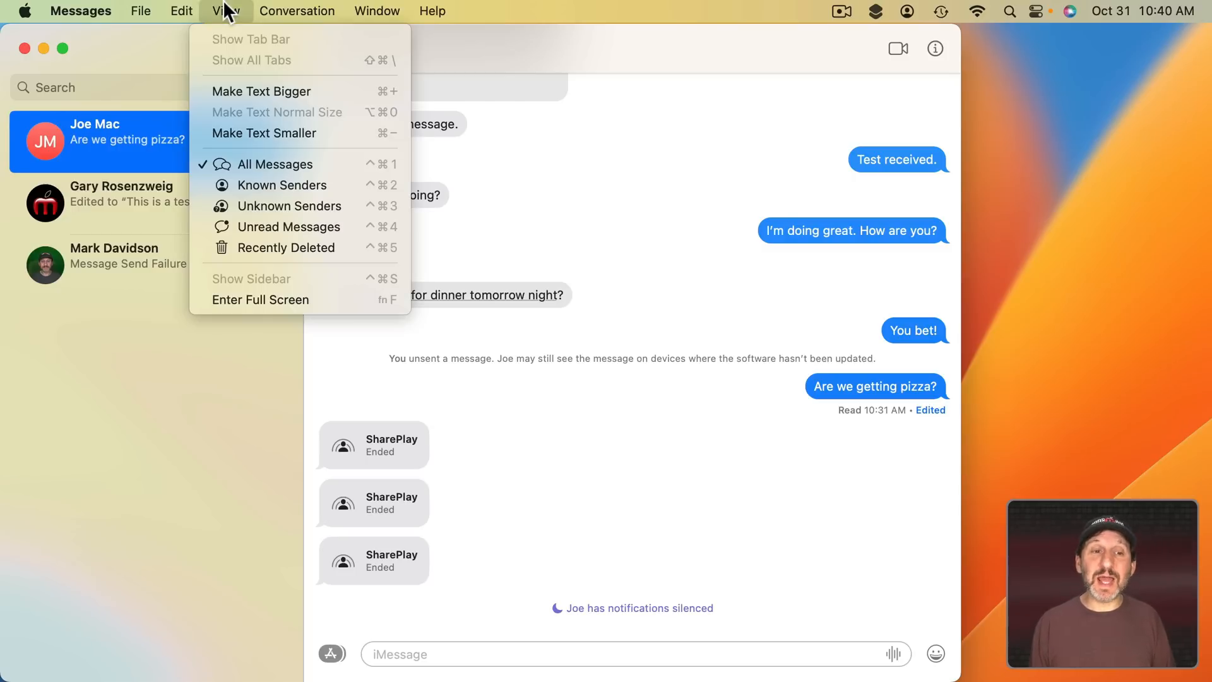
mouse_move(286, 248)
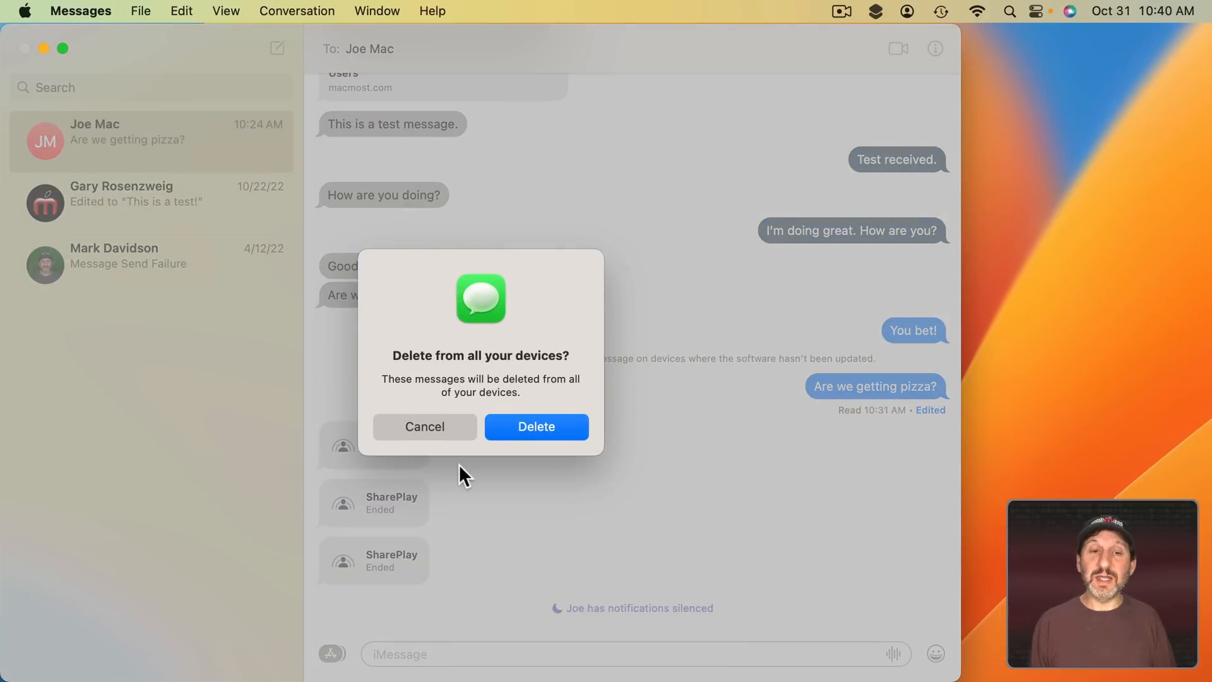
click(536, 427)
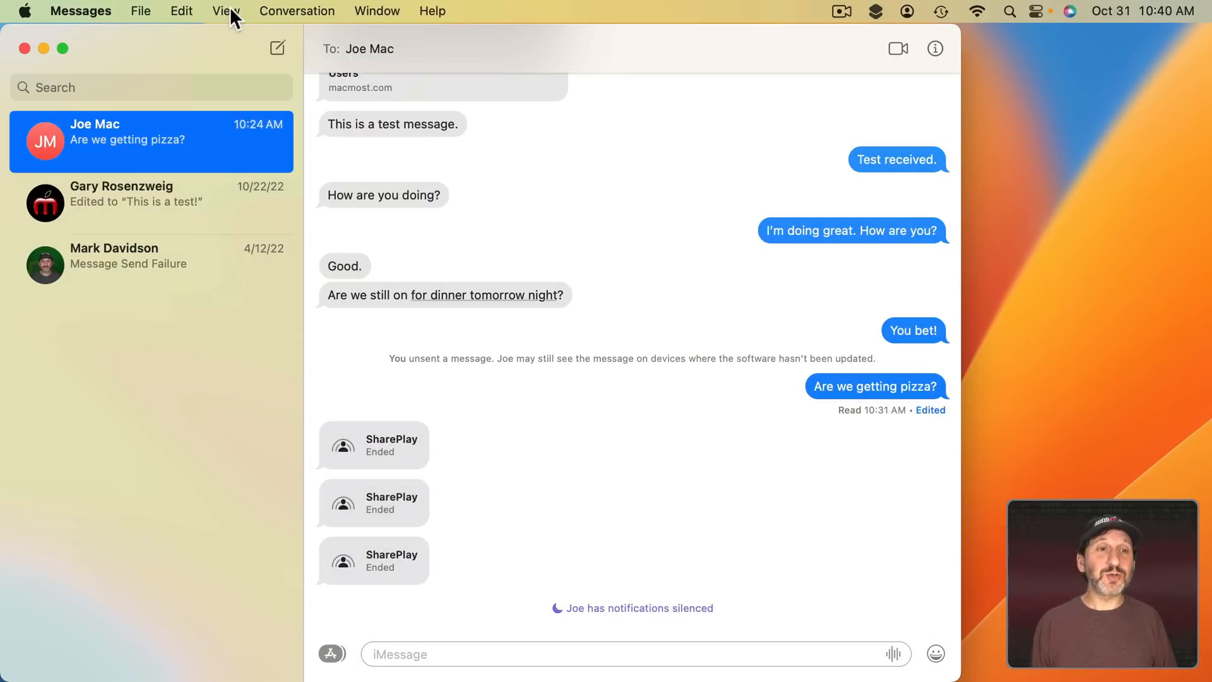
click(224, 11)
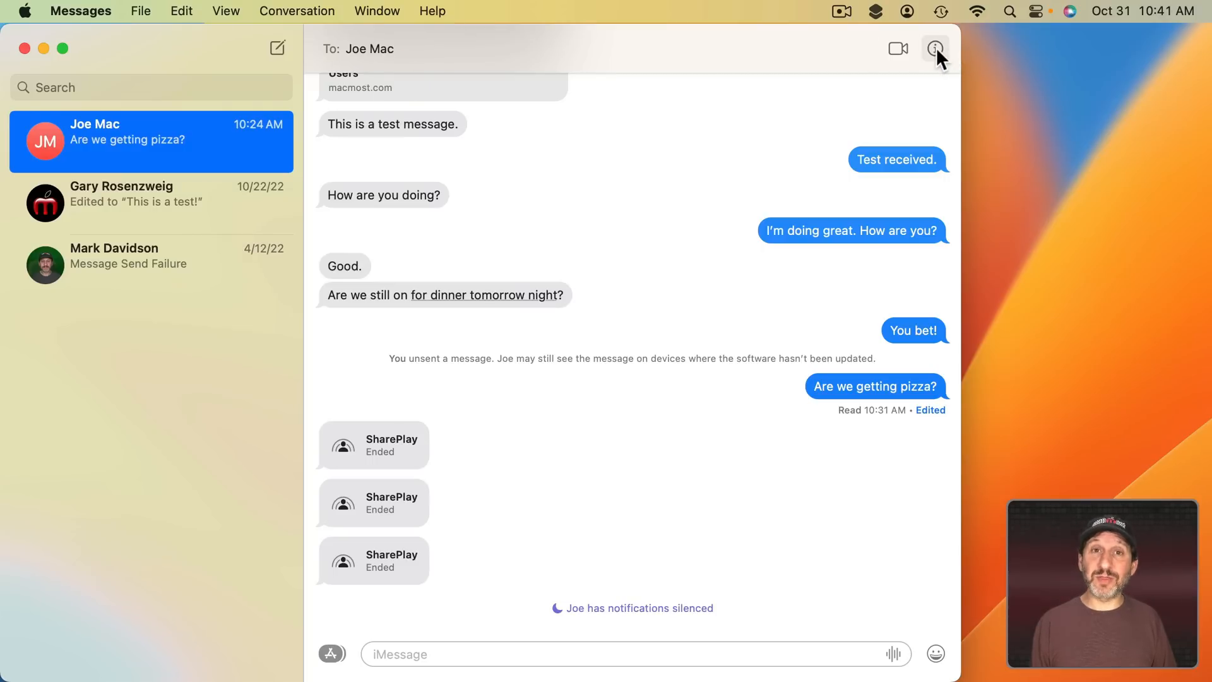
click(934, 48)
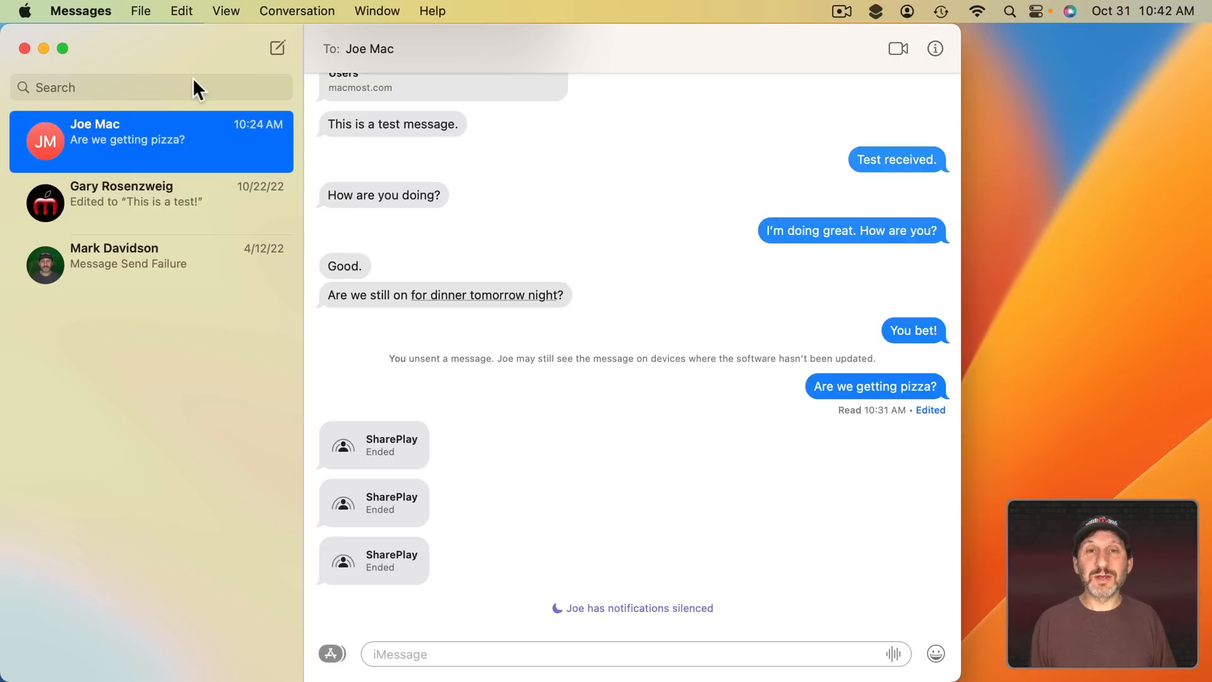
mouse_move(87, 21)
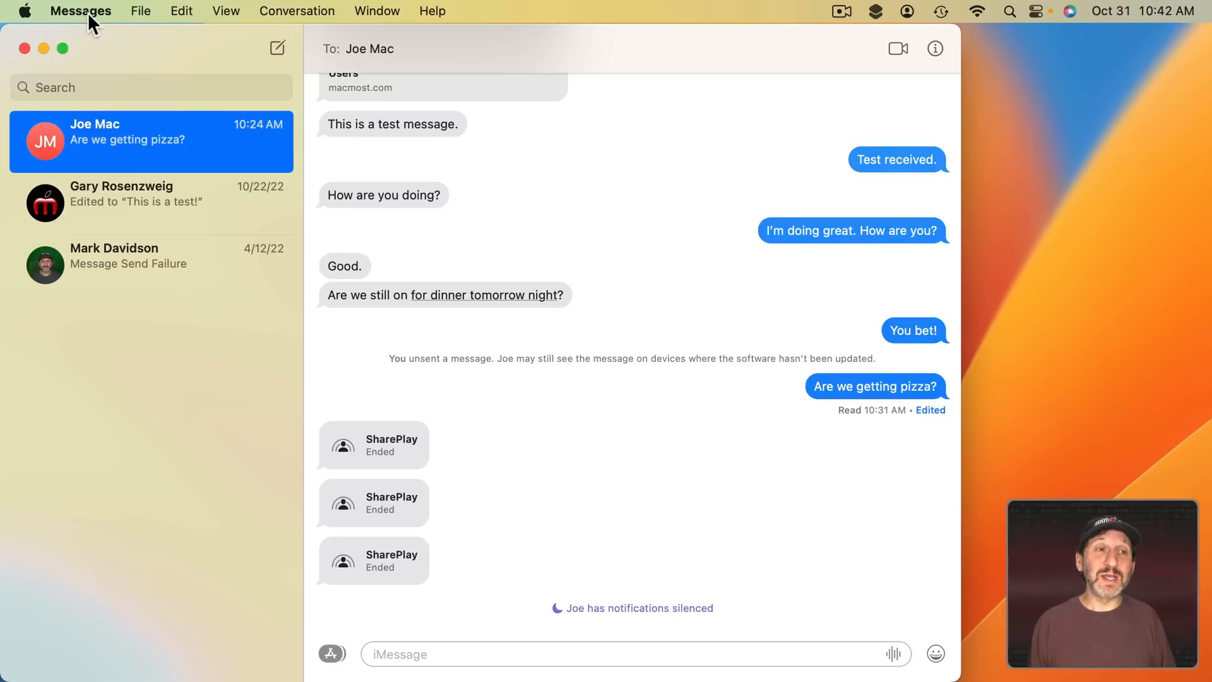
click(80, 10)
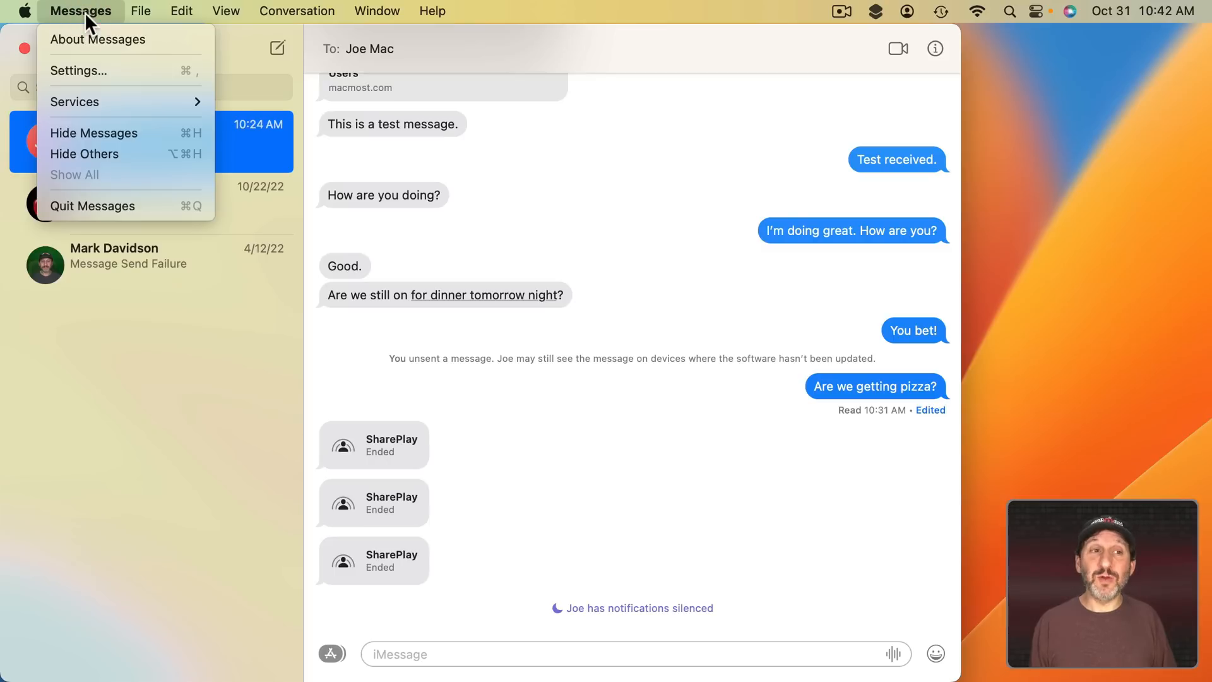
mouse_move(78, 70)
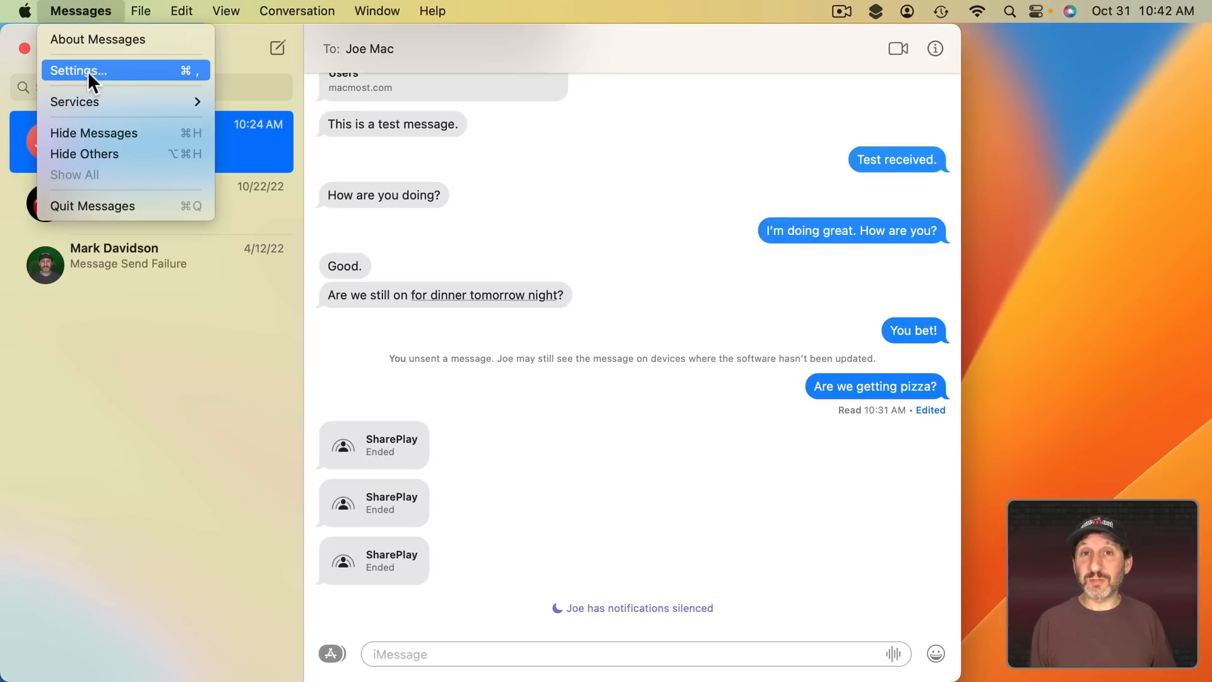
mouse_move(120, 79)
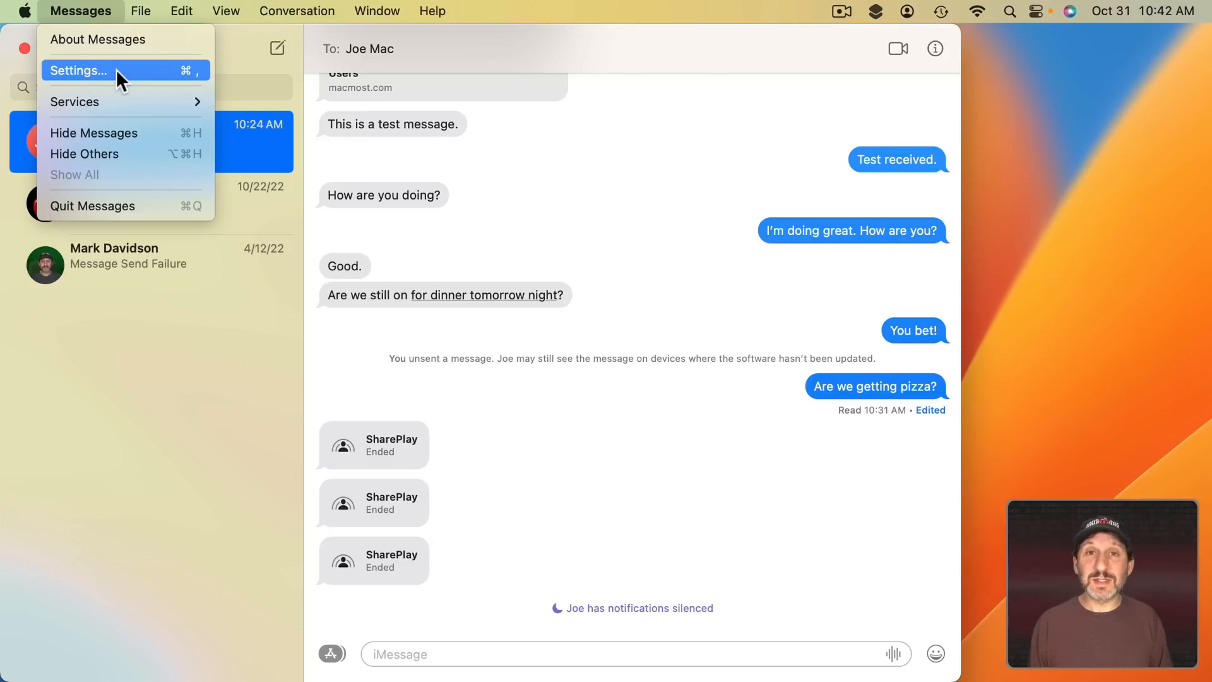
click(77, 70)
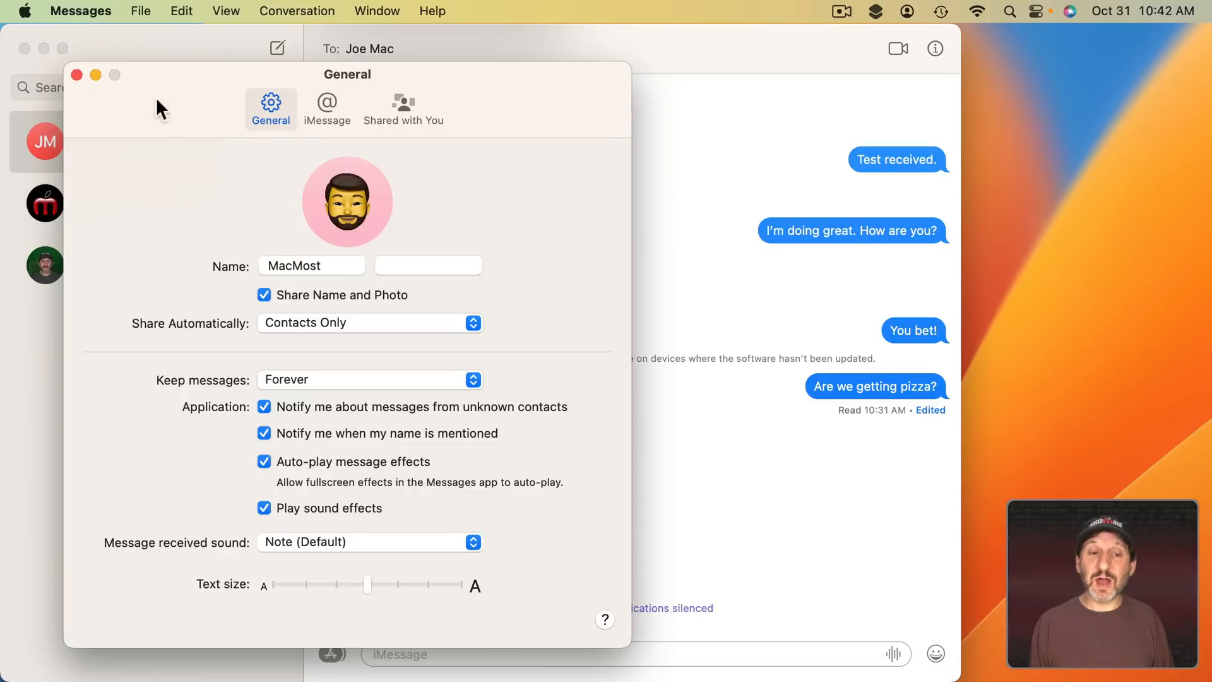
click(77, 75)
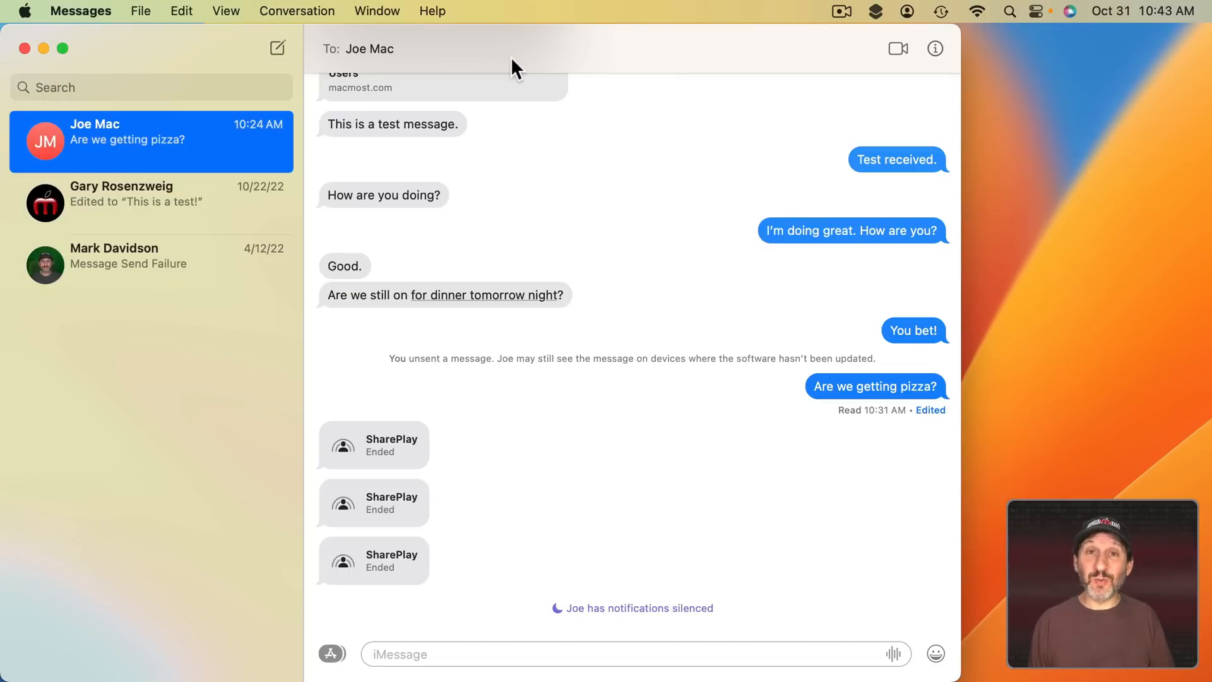
- Select the recipient's name and review the File menu, opening it twice
click(371, 48)
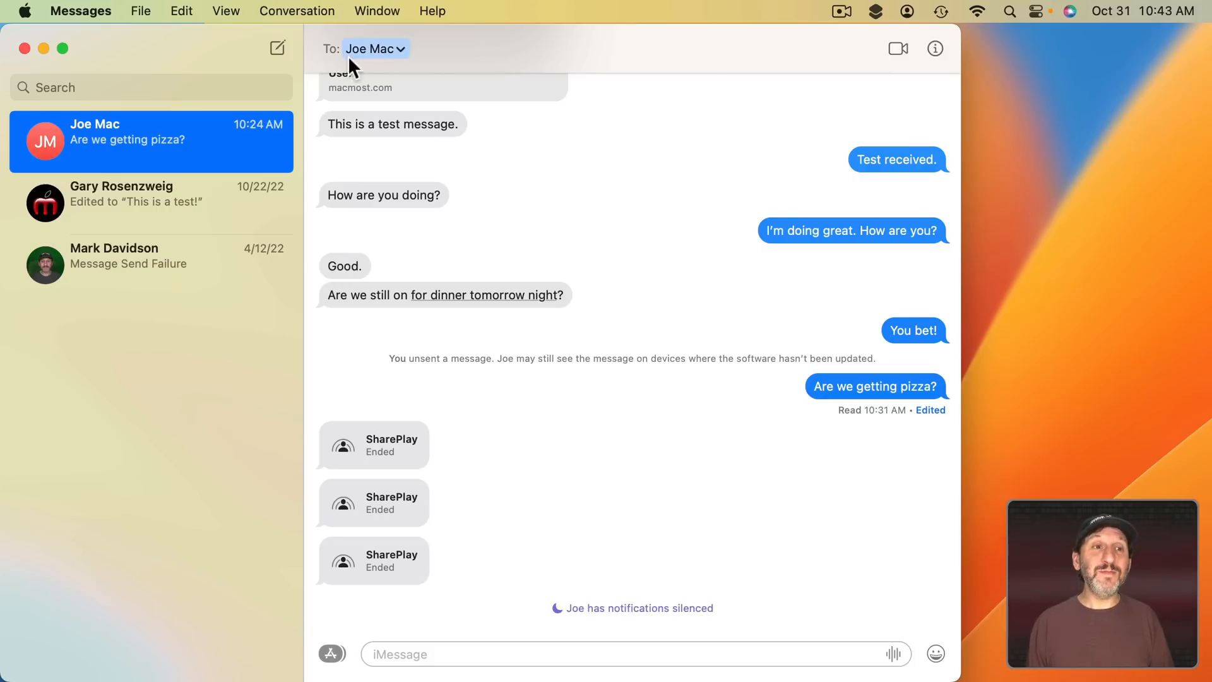
click(141, 10)
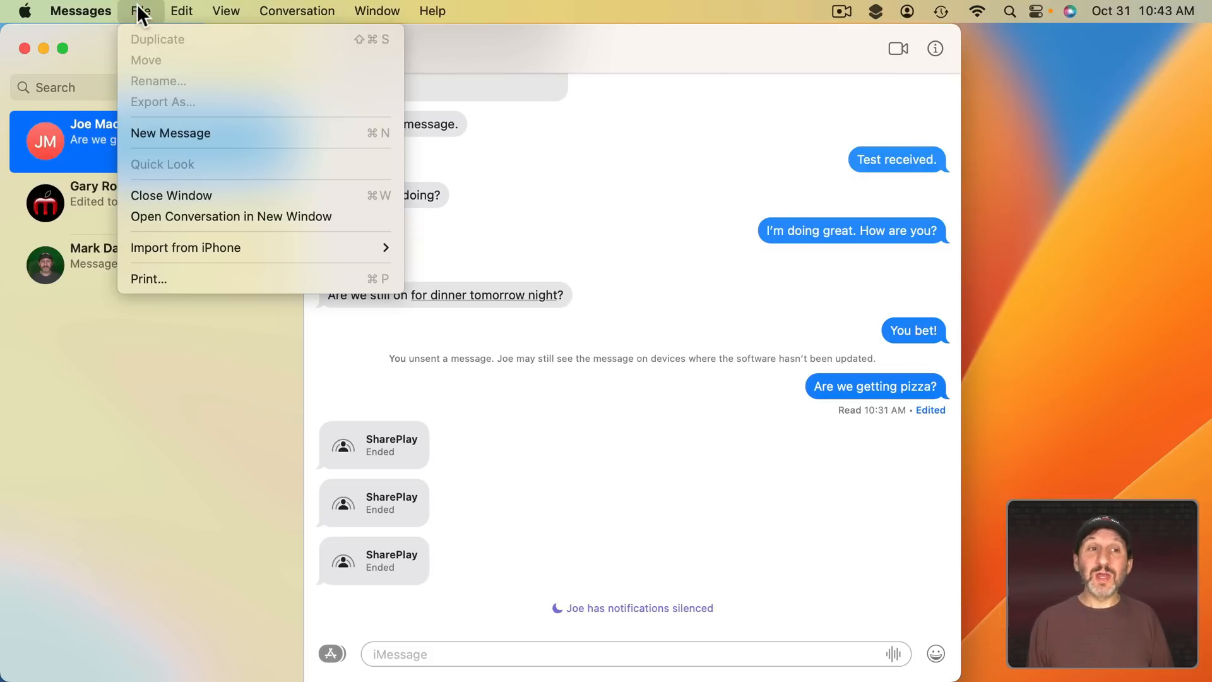
mouse_move(168, 39)
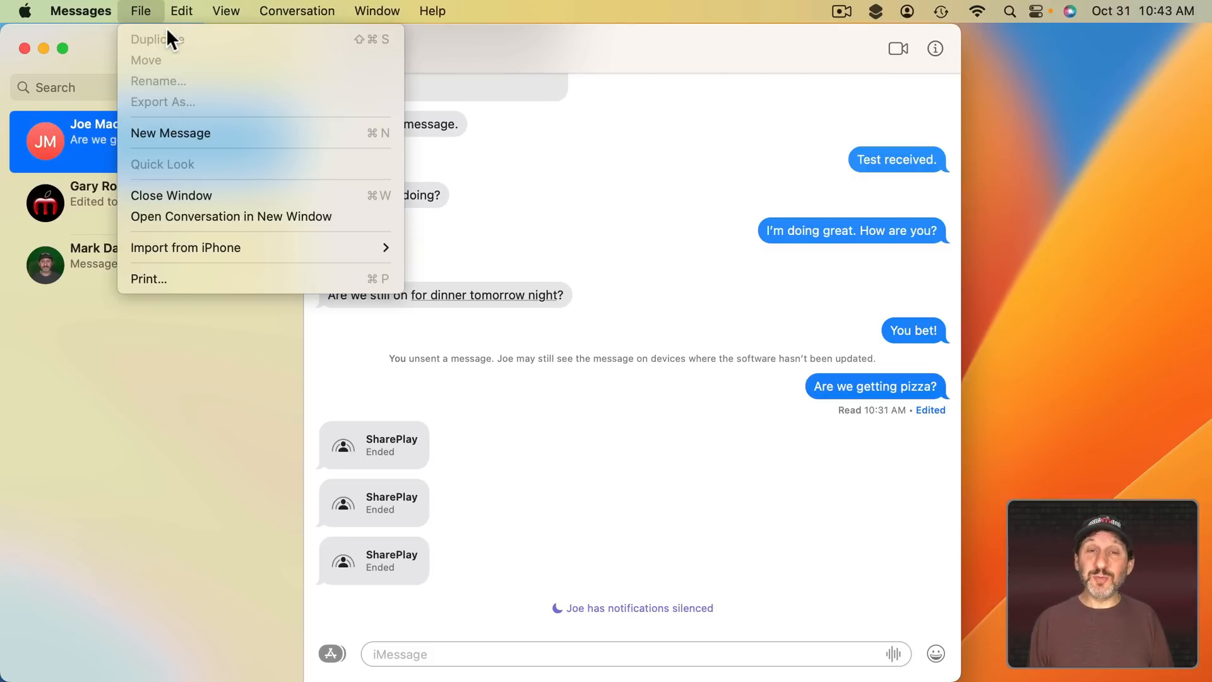
mouse_move(182, 94)
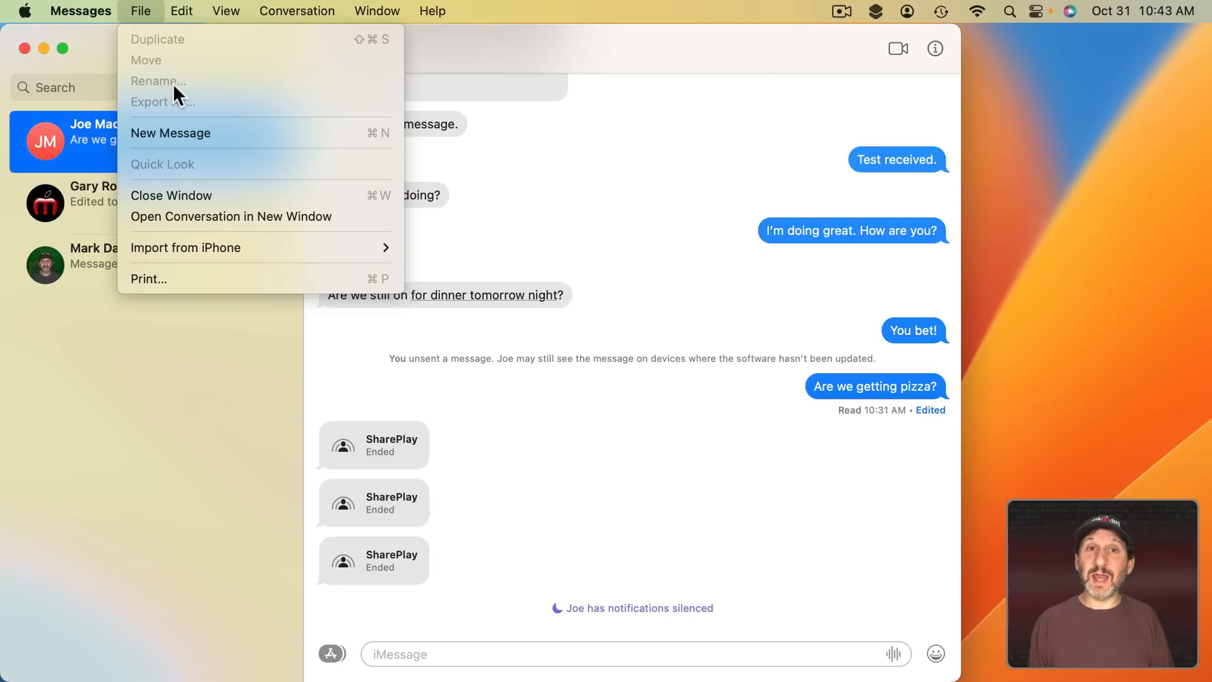
mouse_move(168, 45)
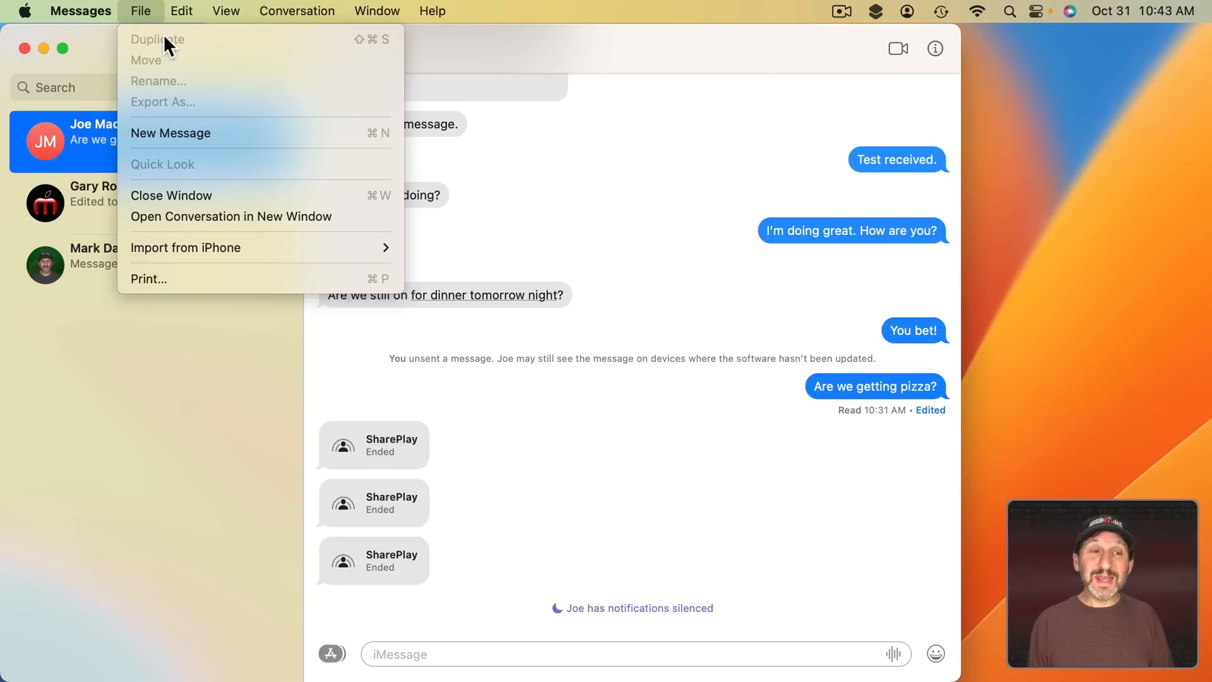
mouse_move(171, 114)
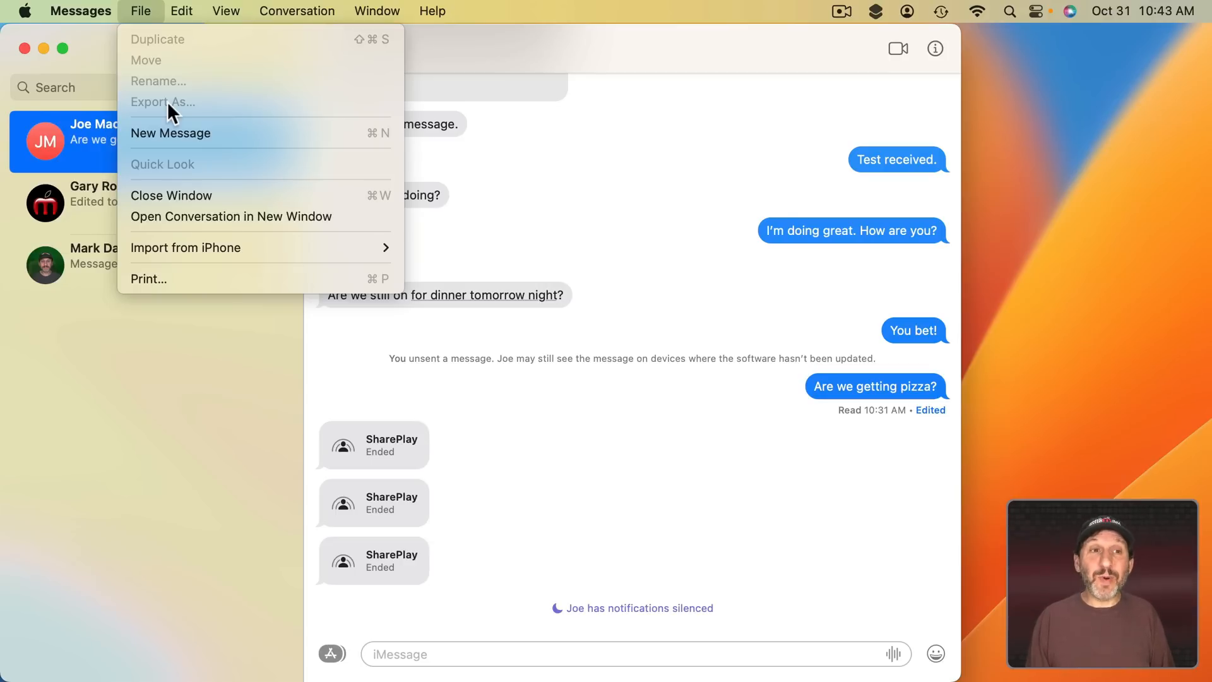
mouse_move(159, 114)
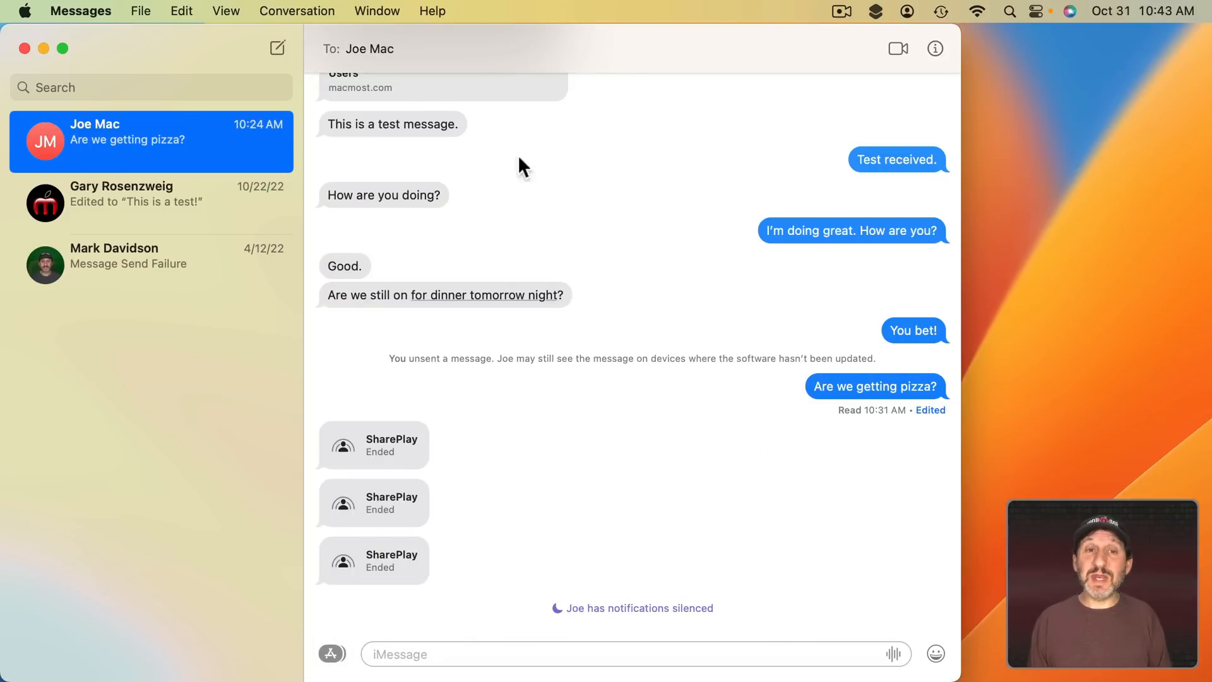
mouse_move(137, 10)
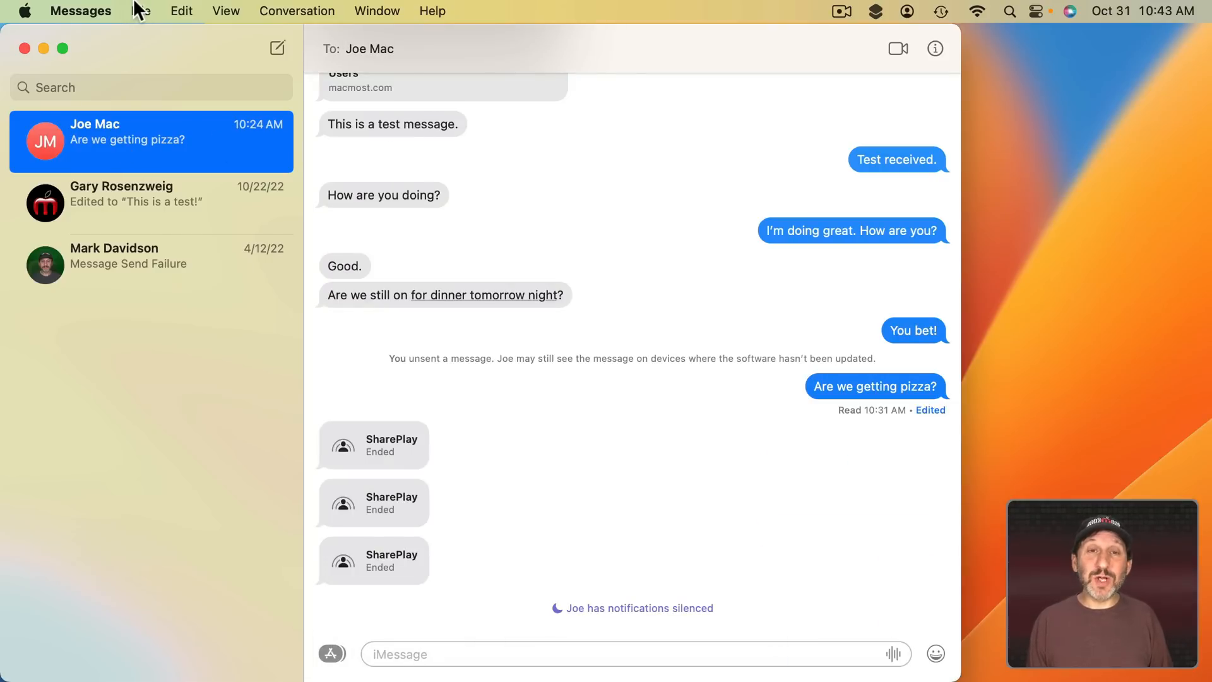
click(141, 10)
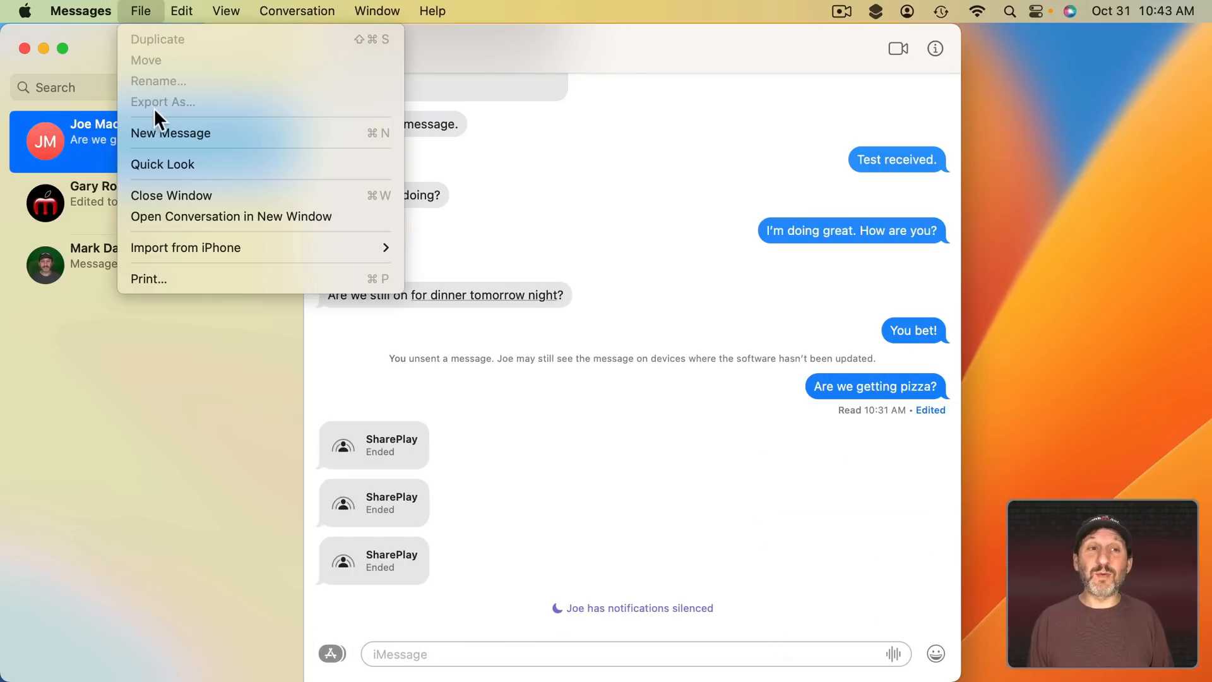
mouse_move(170, 110)
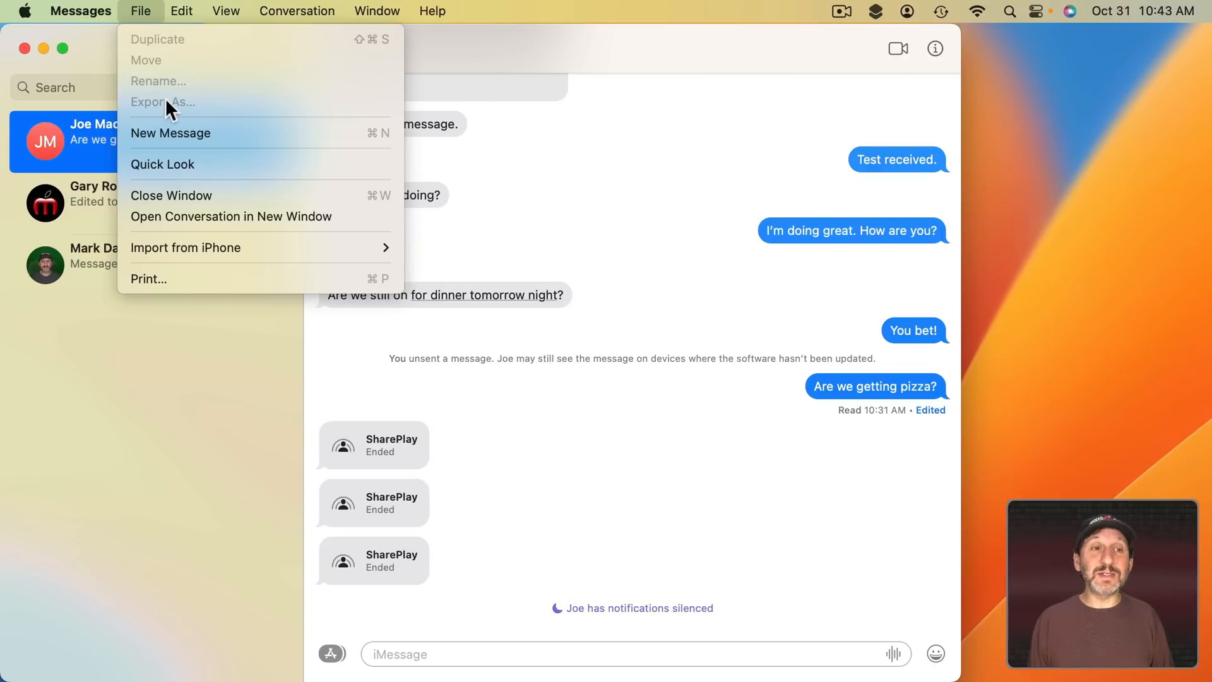
mouse_move(157, 48)
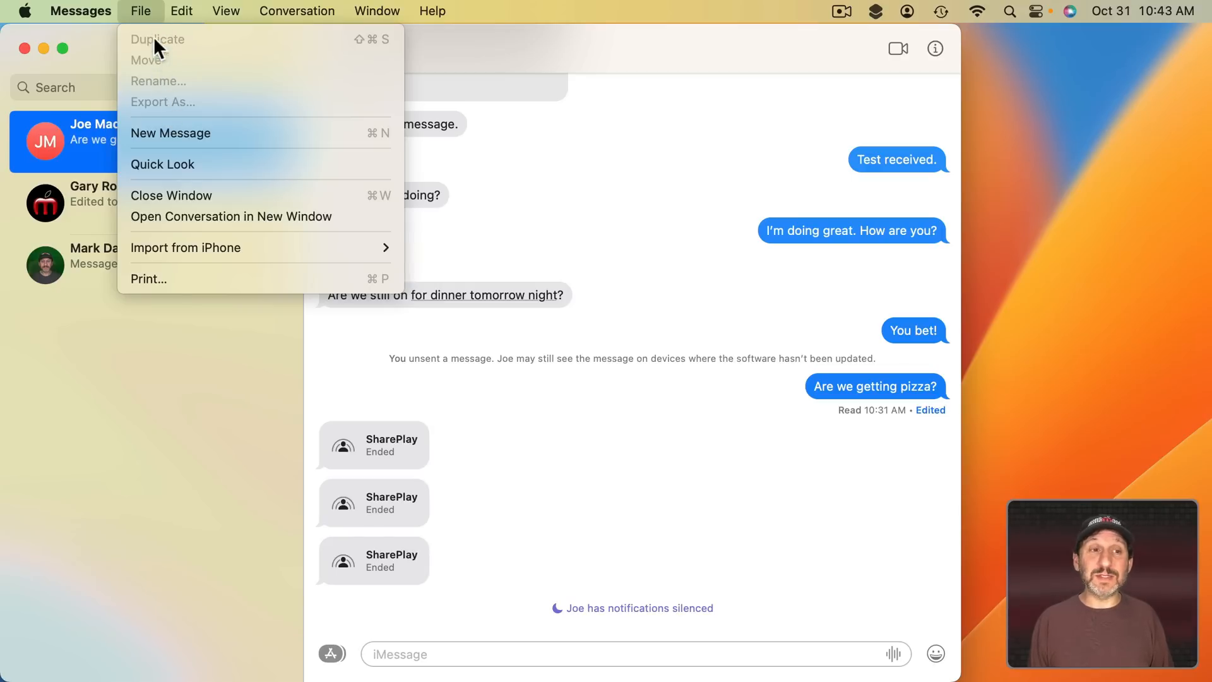
mouse_move(259, 115)
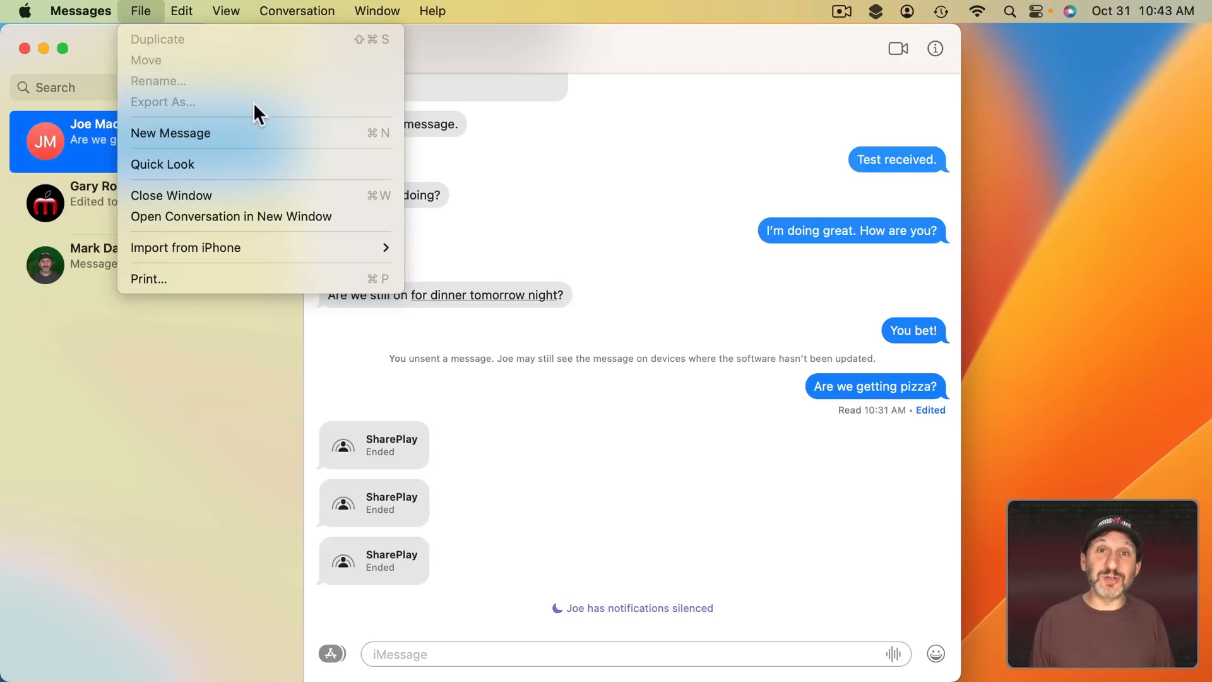